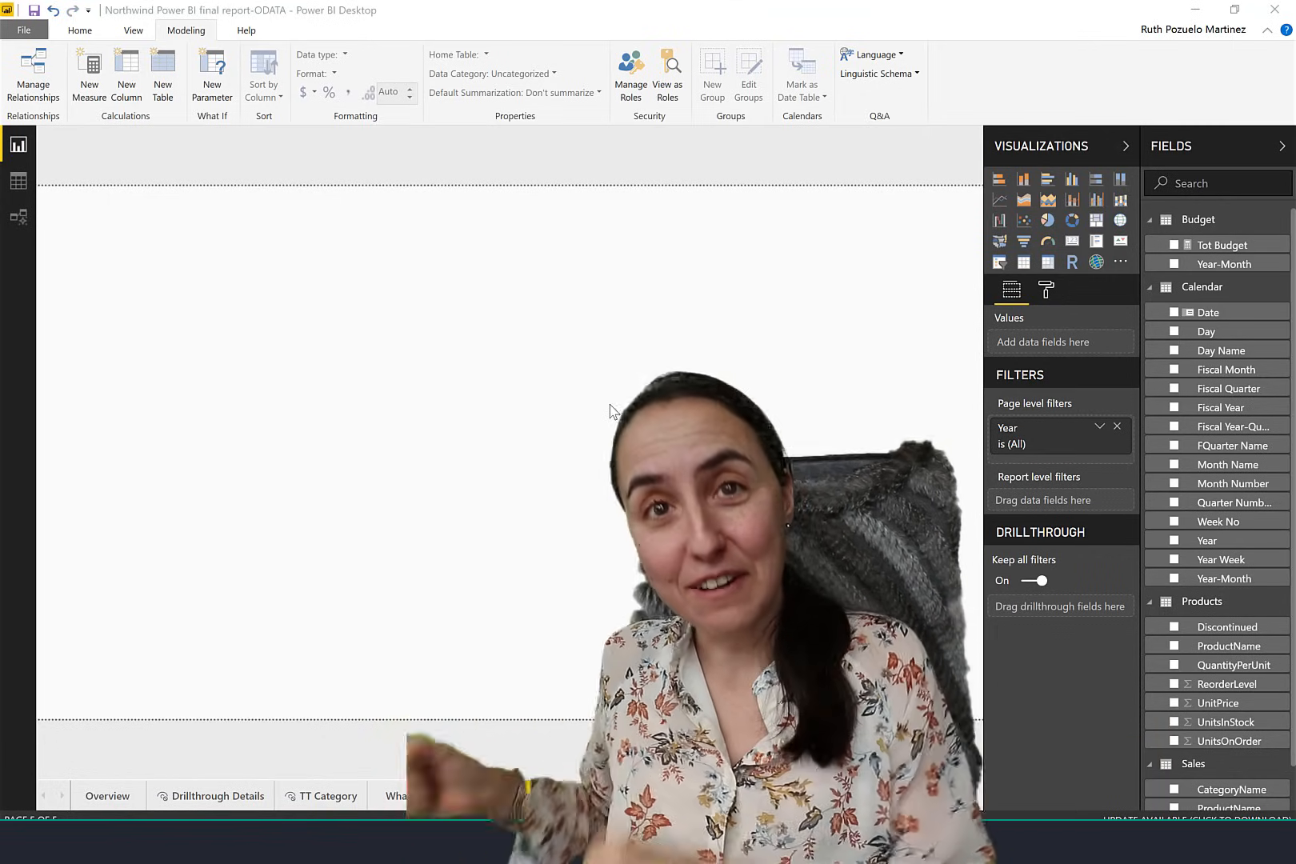
Review the relationships linking Sales, Products, Calendar and Budget, then view the Budget table's rows
click(518, 795)
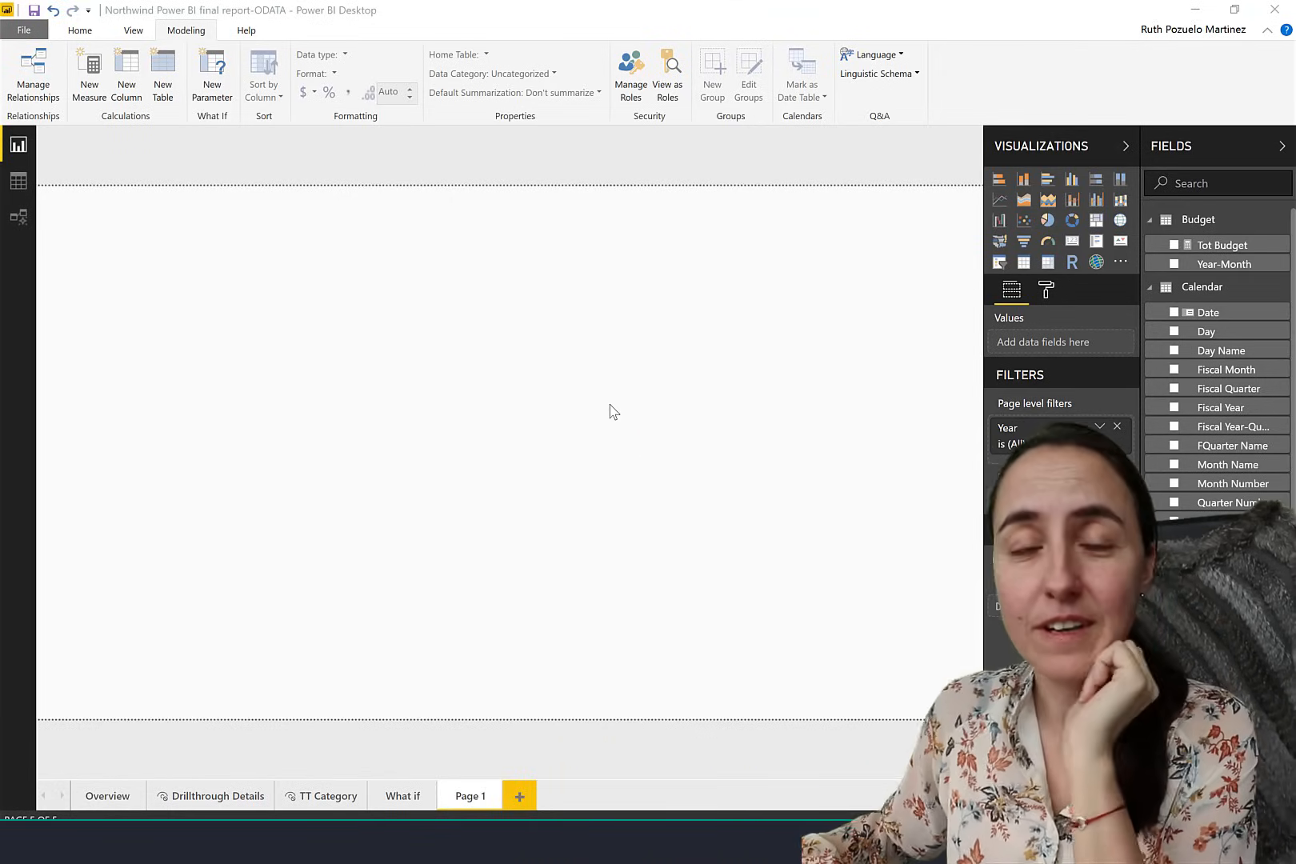
mouse_move(433, 338)
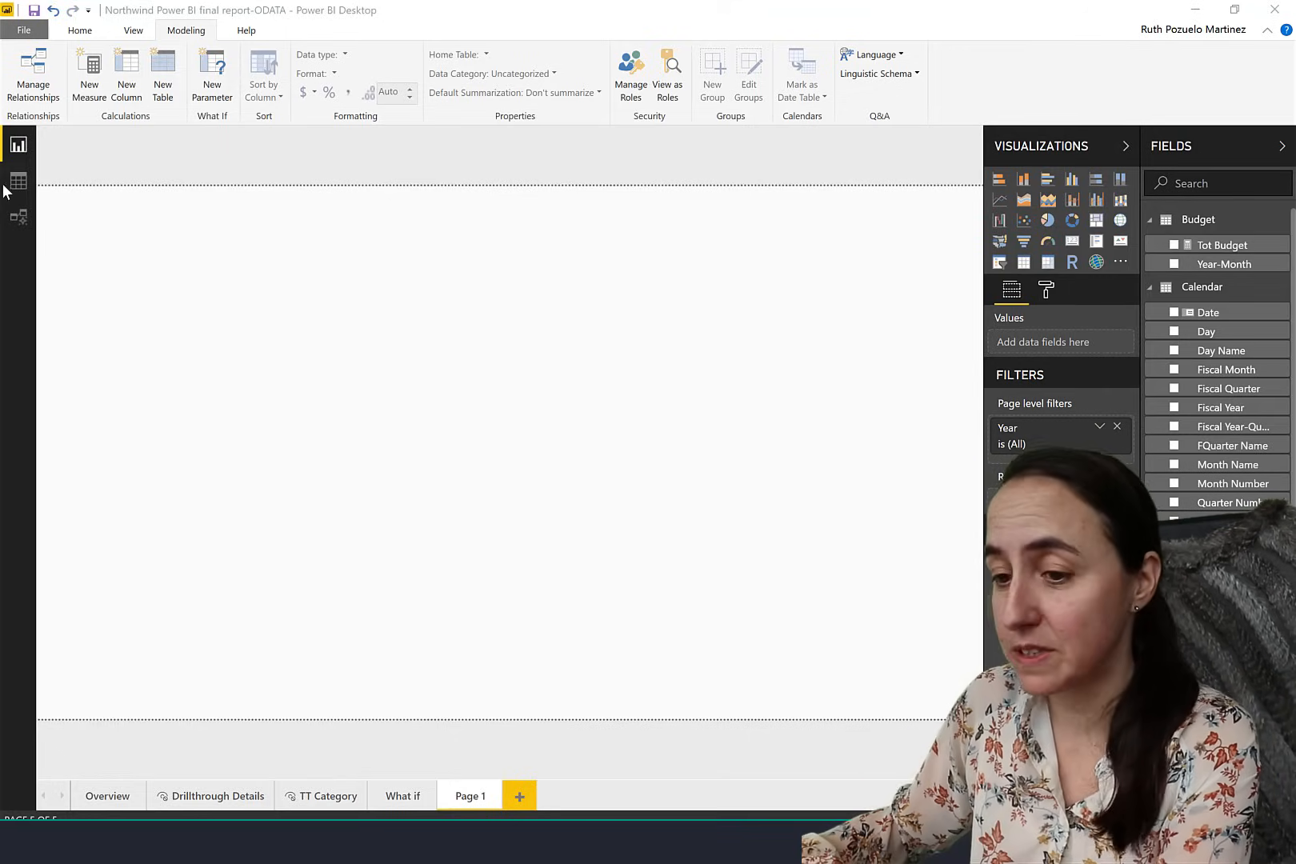
click(17, 216)
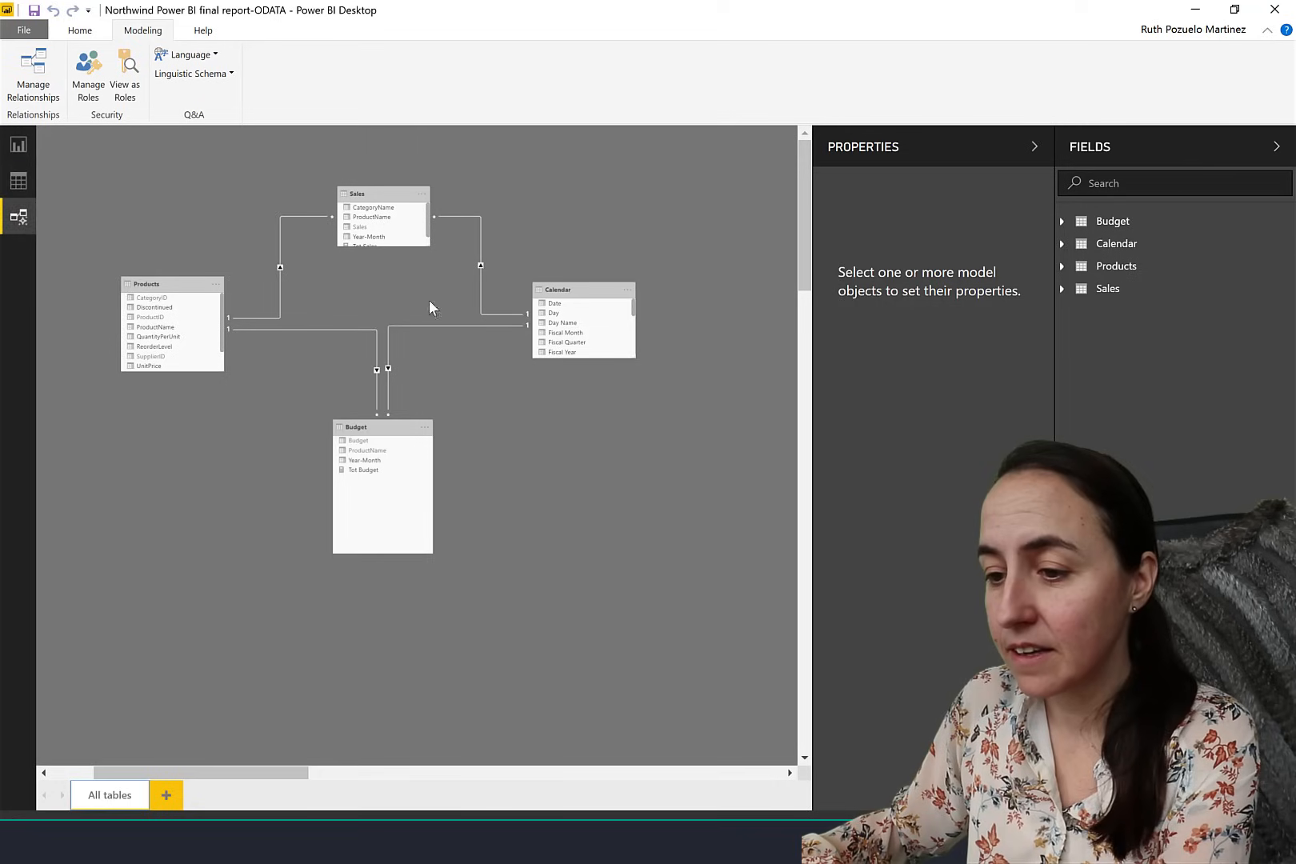
mouse_move(160, 309)
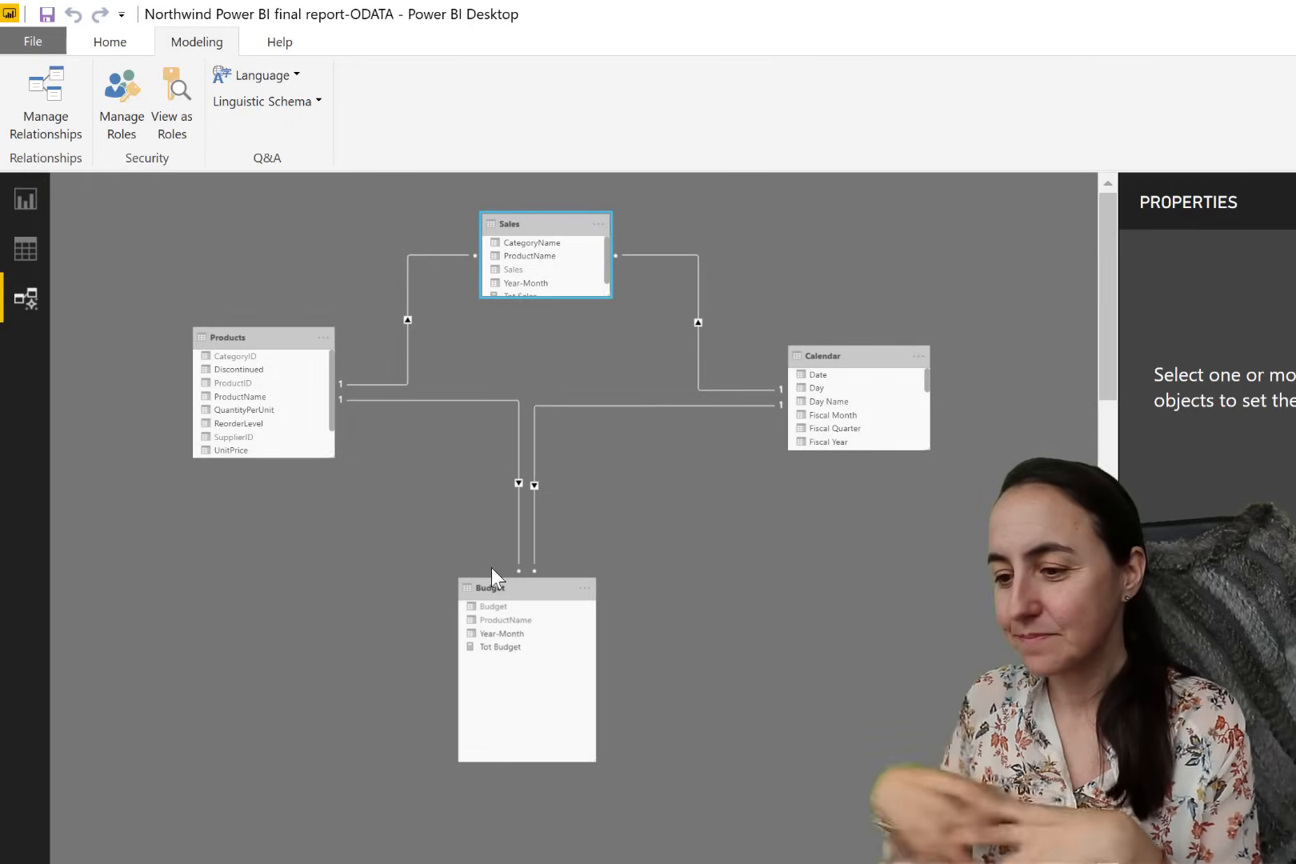
mouse_move(437, 581)
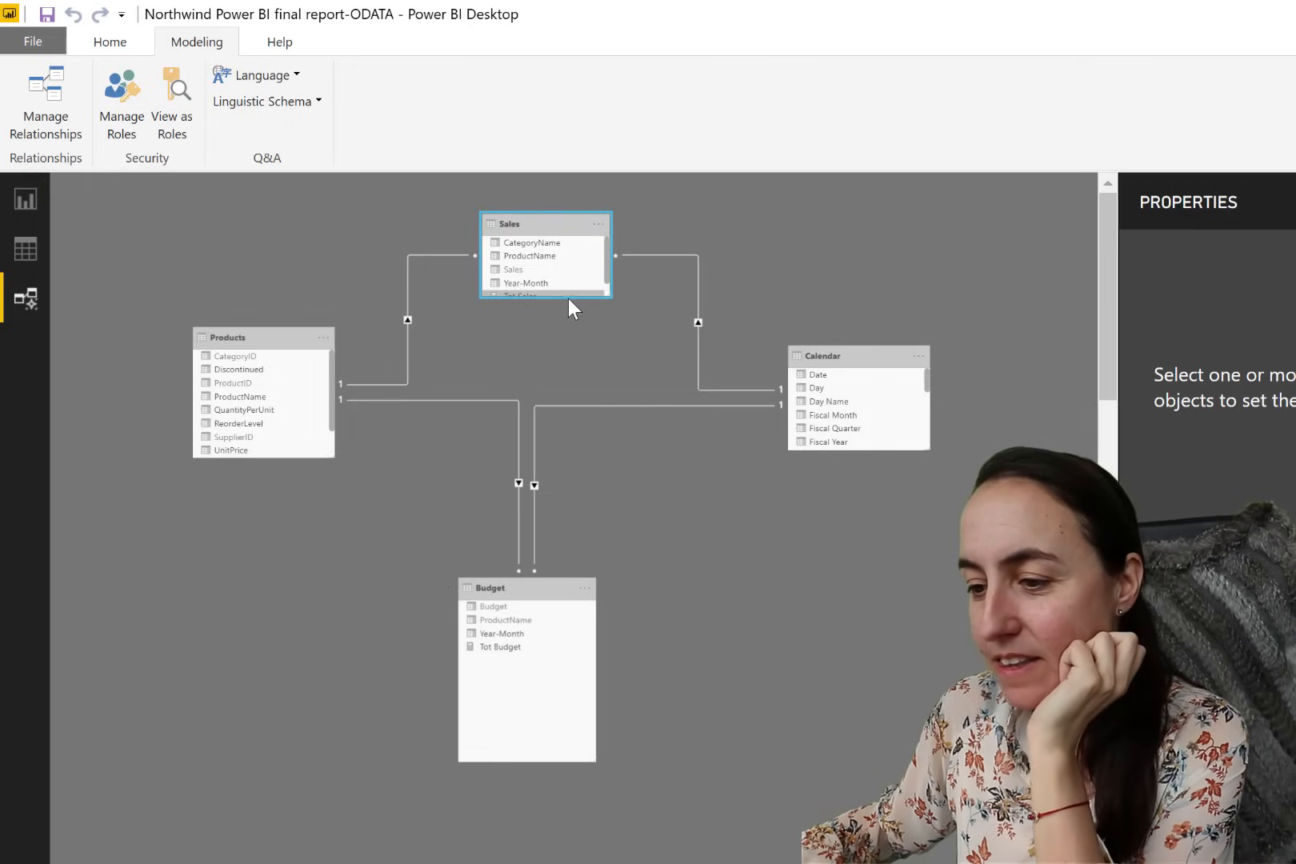
mouse_move(712, 291)
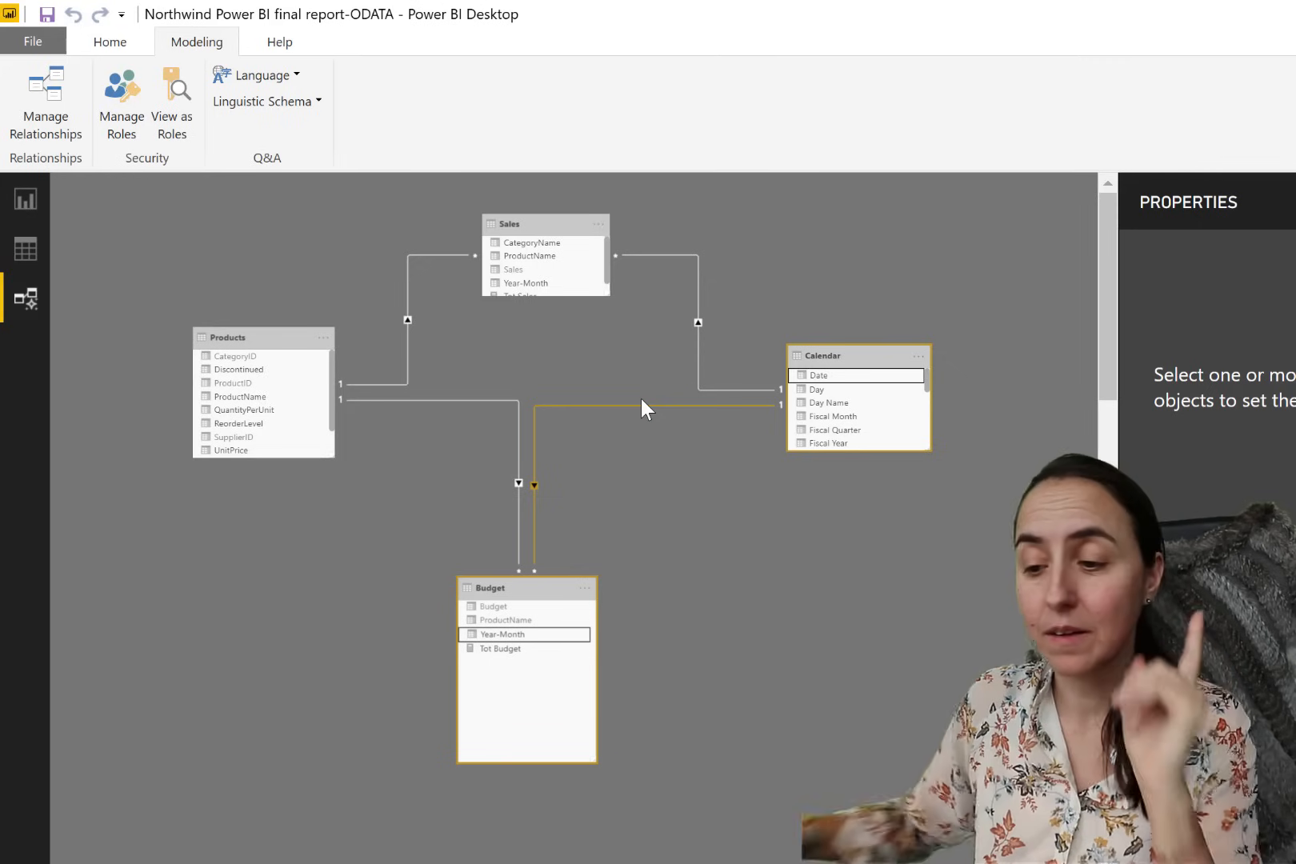
click(26, 250)
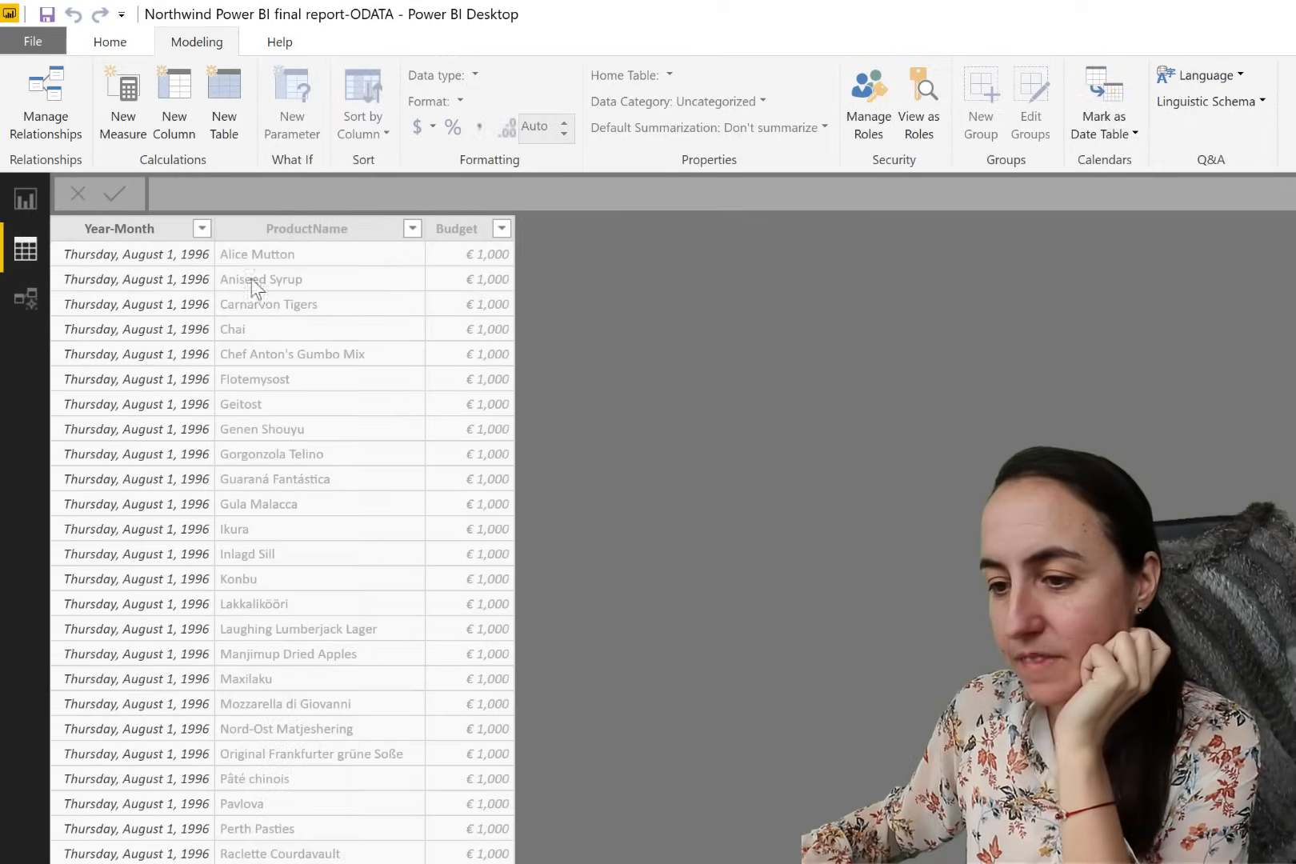
Inspect the Budget table's Year-Month column, then return to the blank Page 1 report
click(118, 228)
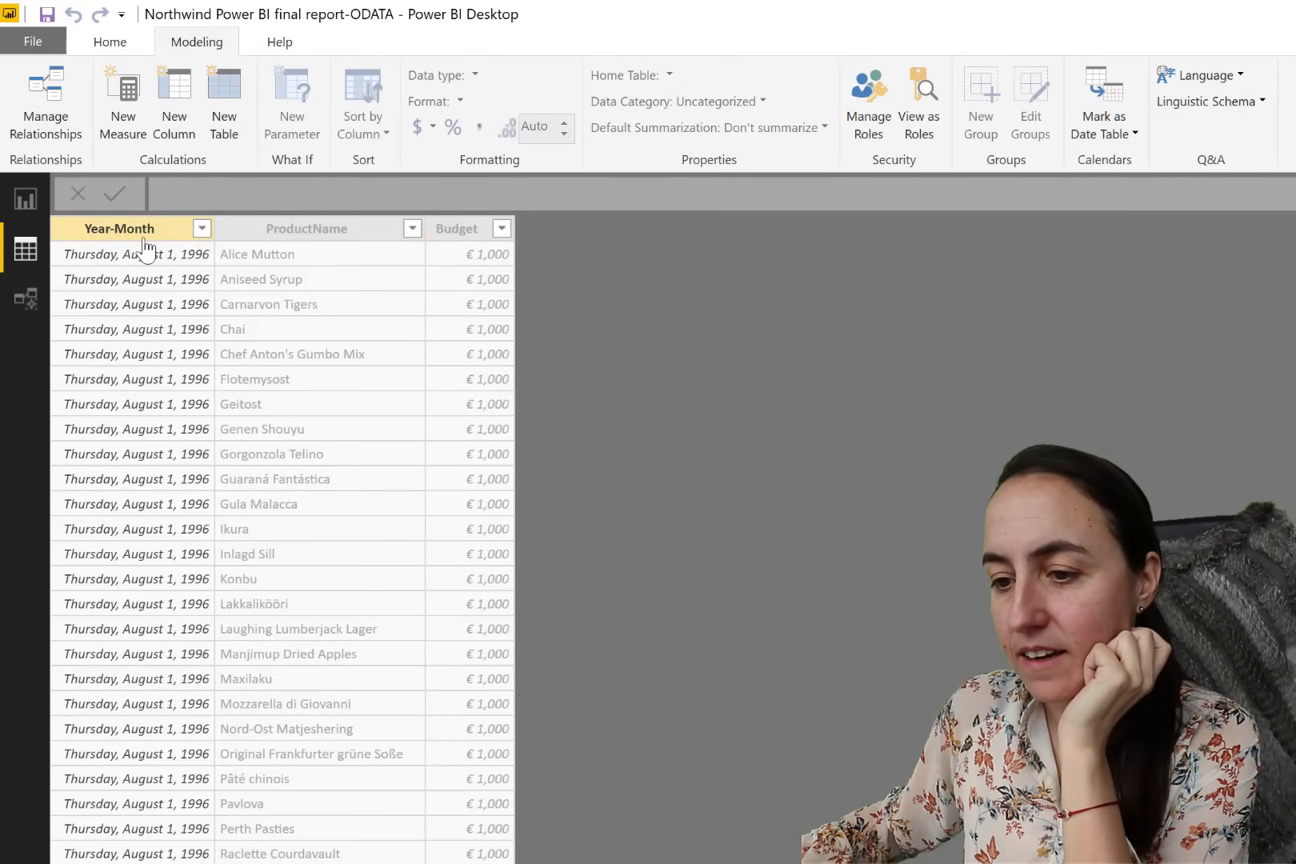
click(306, 228)
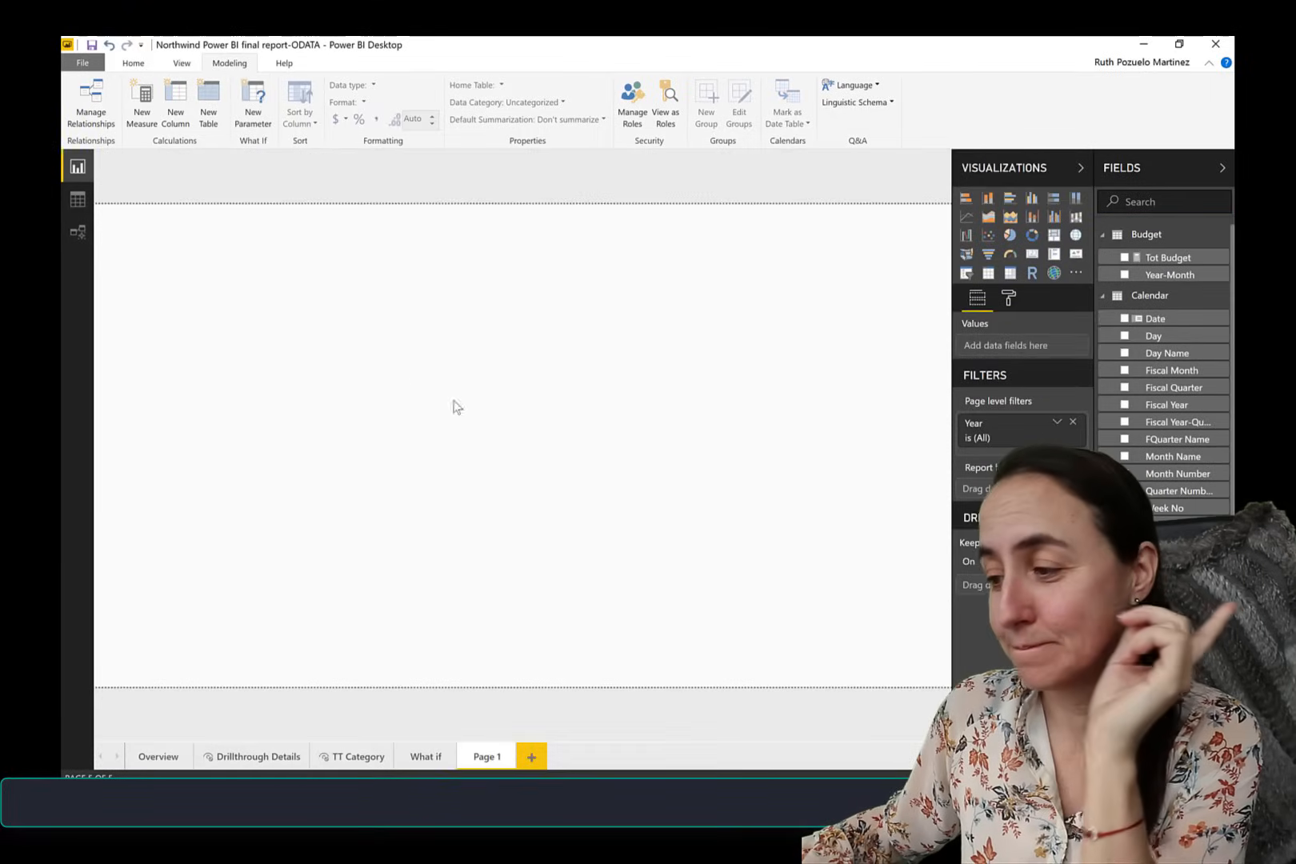
mouse_move(617, 383)
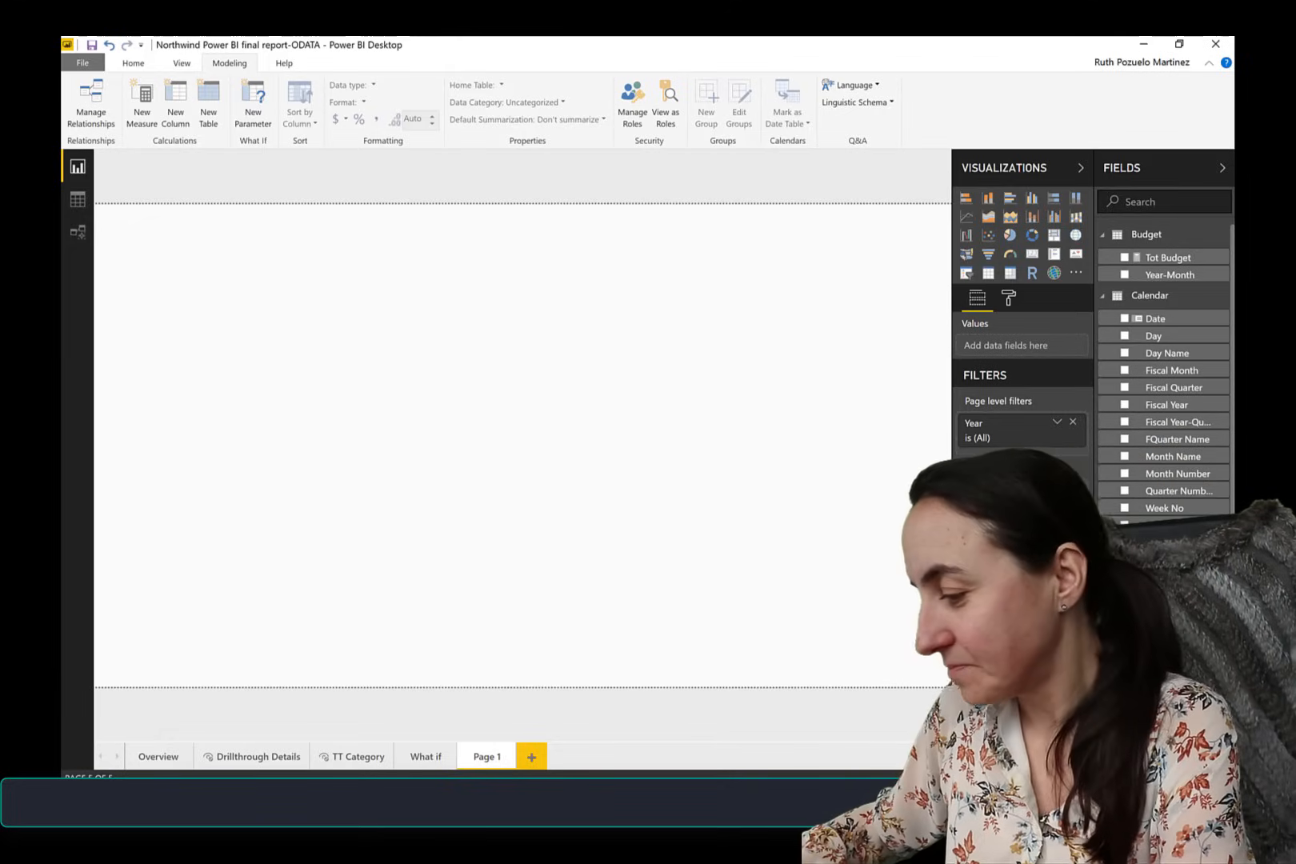
Build a ProductName matrix with Tot Sales and Tot Budget, totalling €1,354,407 and €2,031,000
scroll(down, 3)
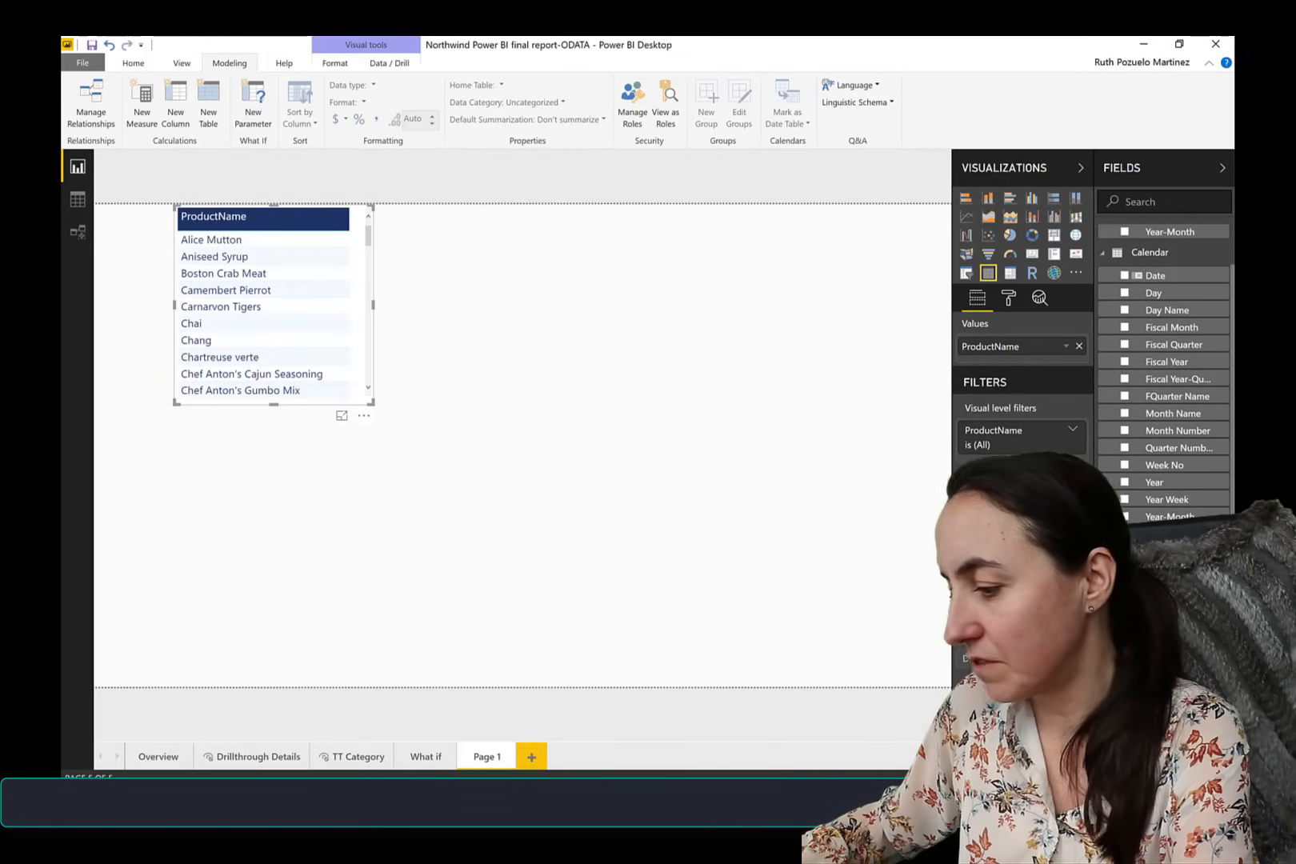
right_click(1149, 252)
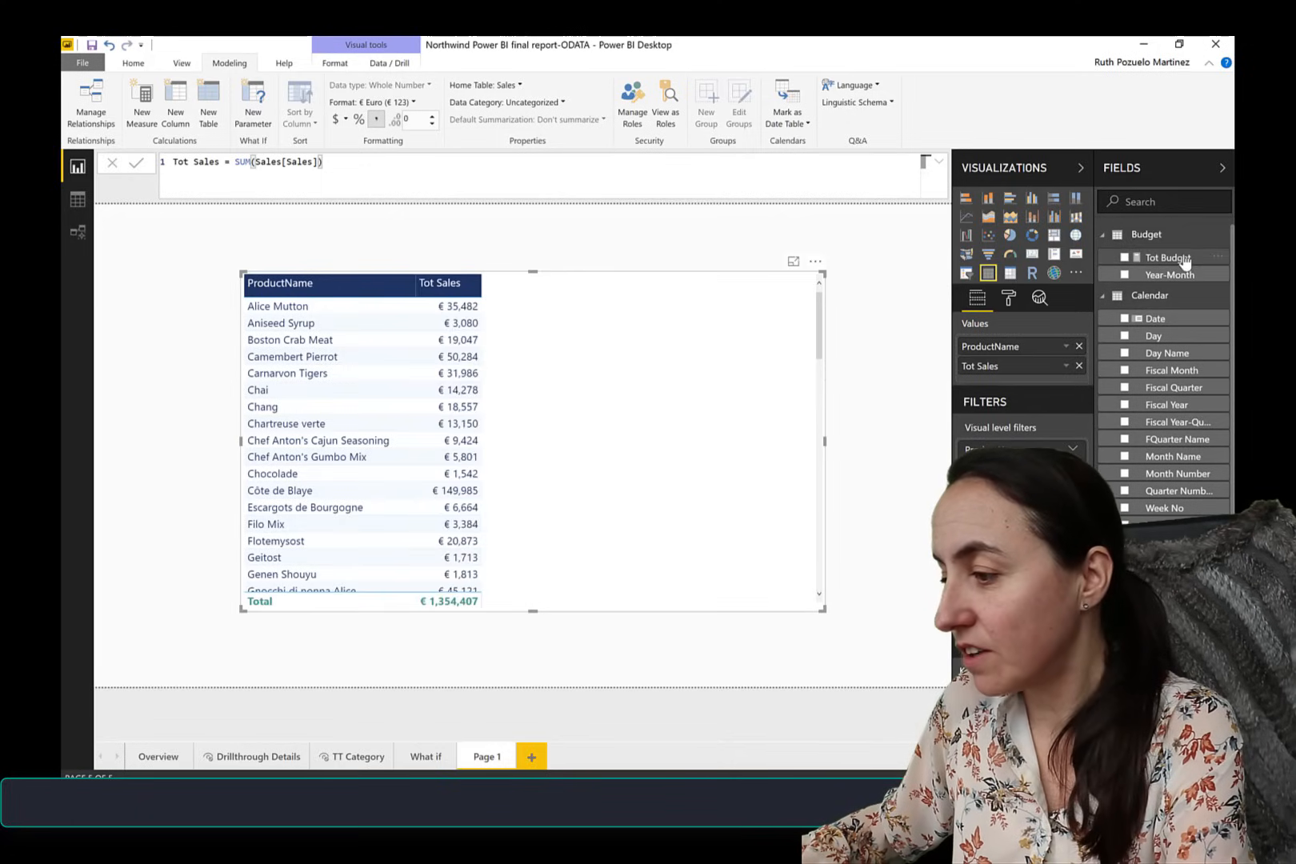
click(1124, 257)
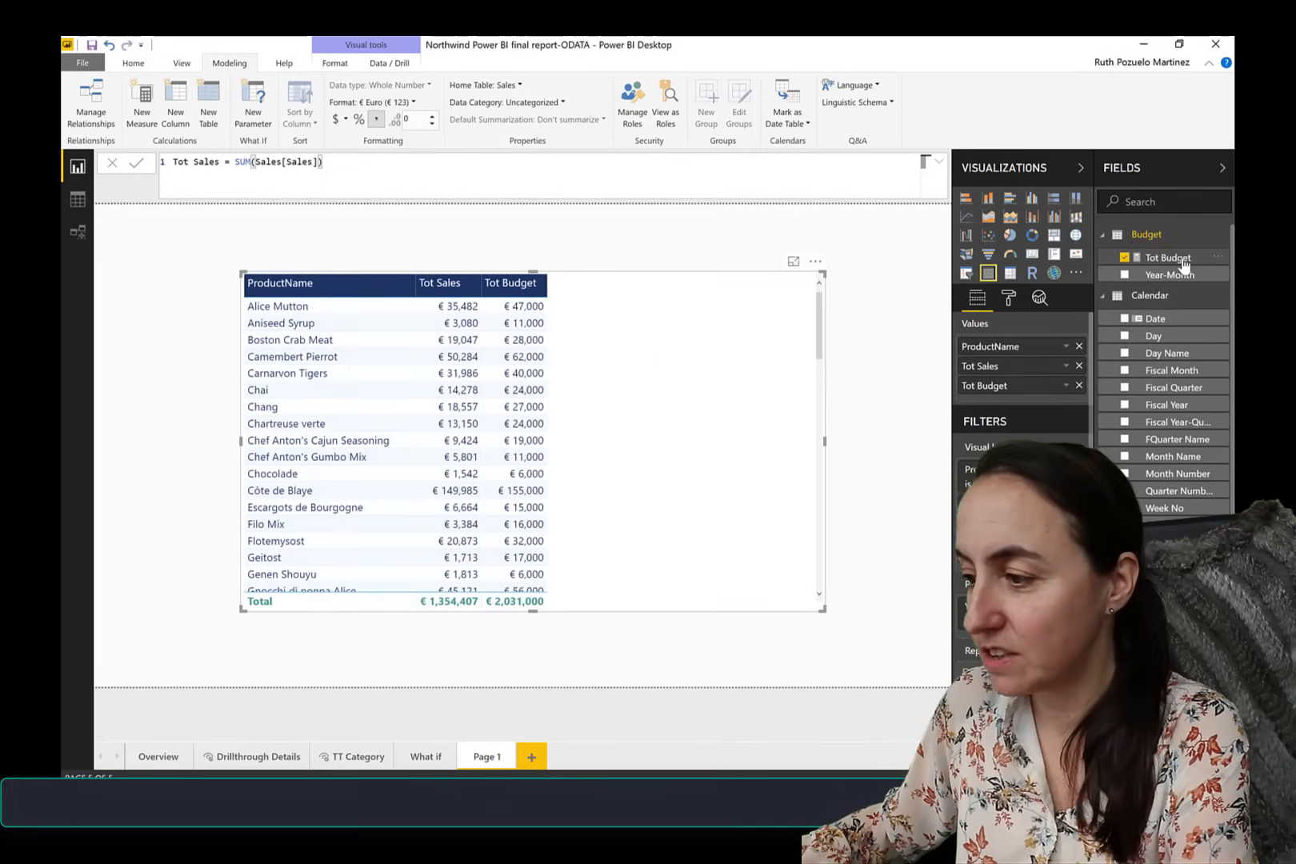
click(1164, 256)
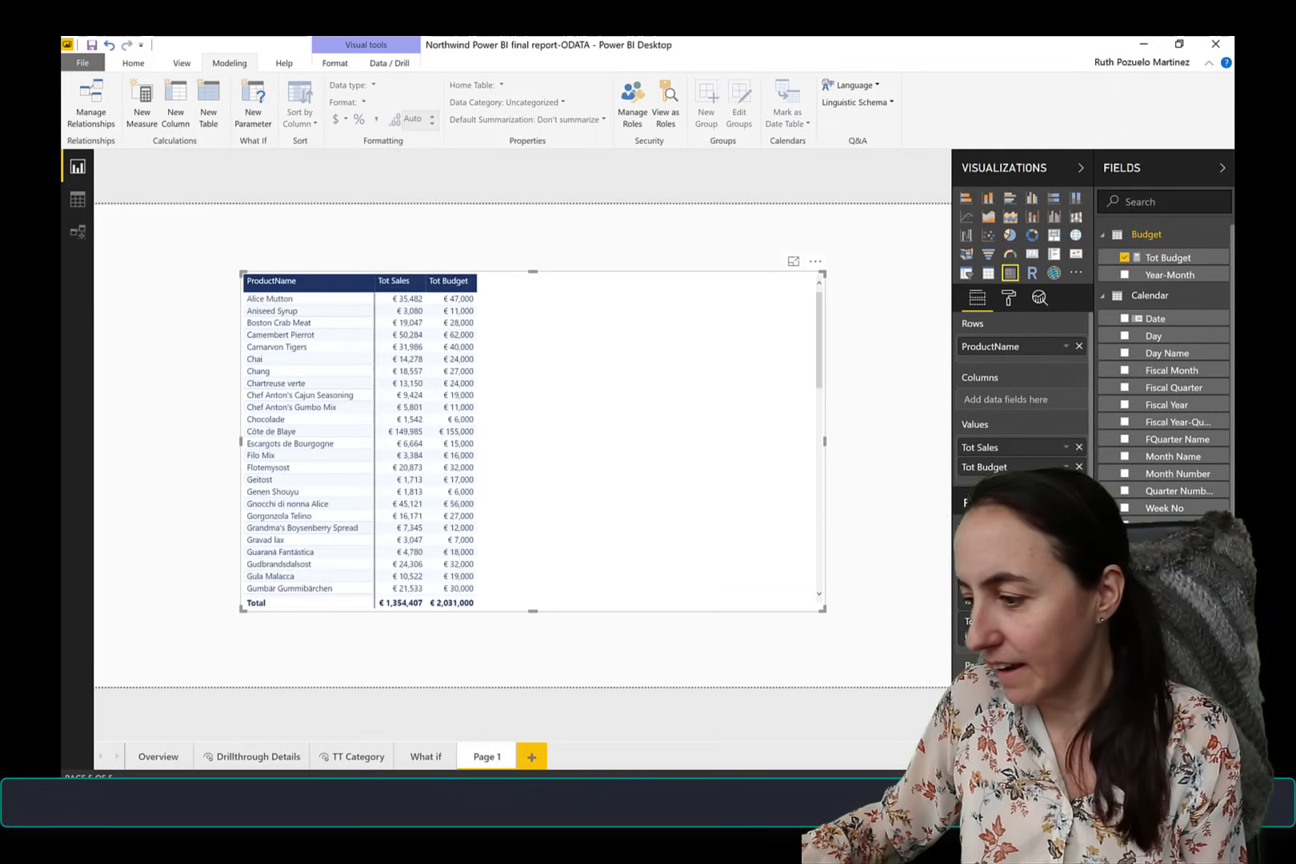
mouse_move(1030, 400)
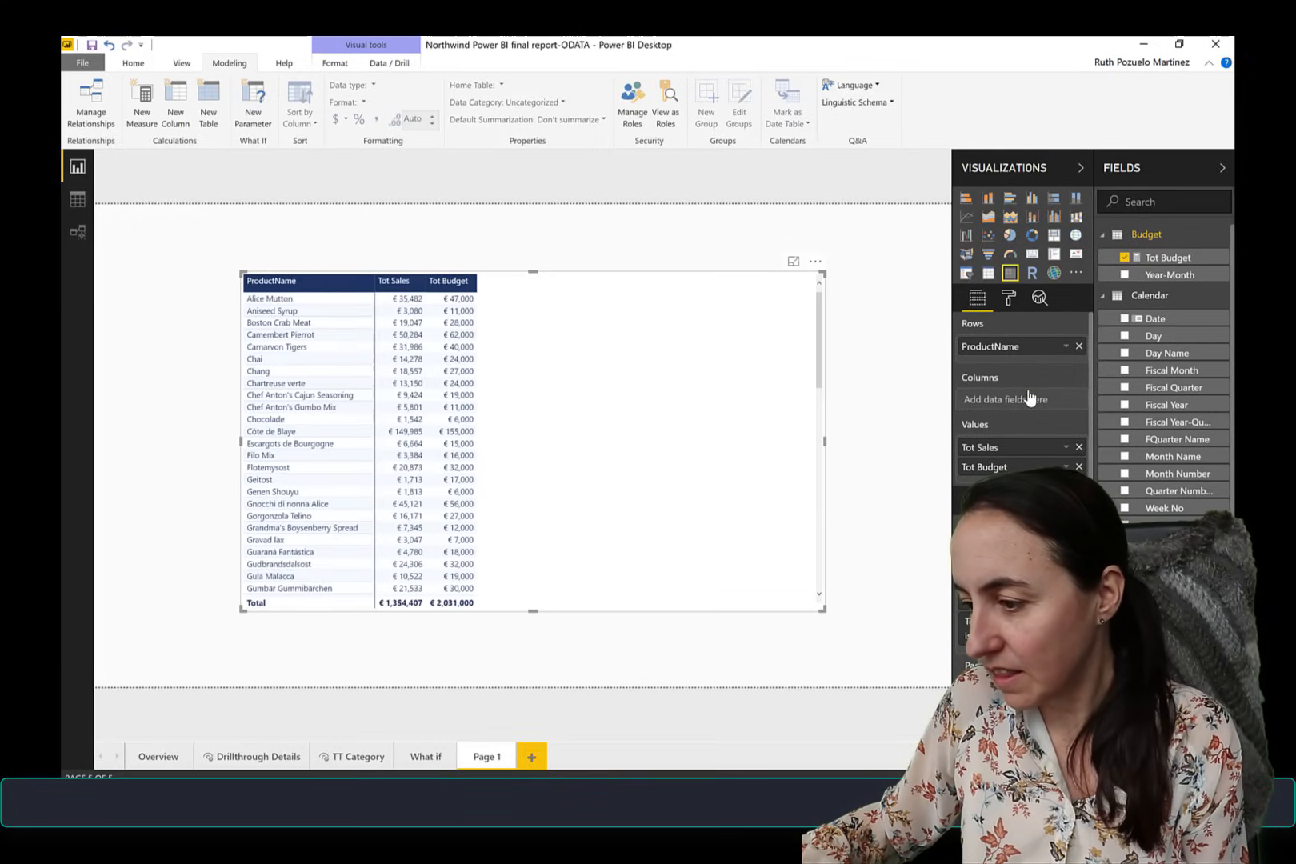
mouse_move(1050, 396)
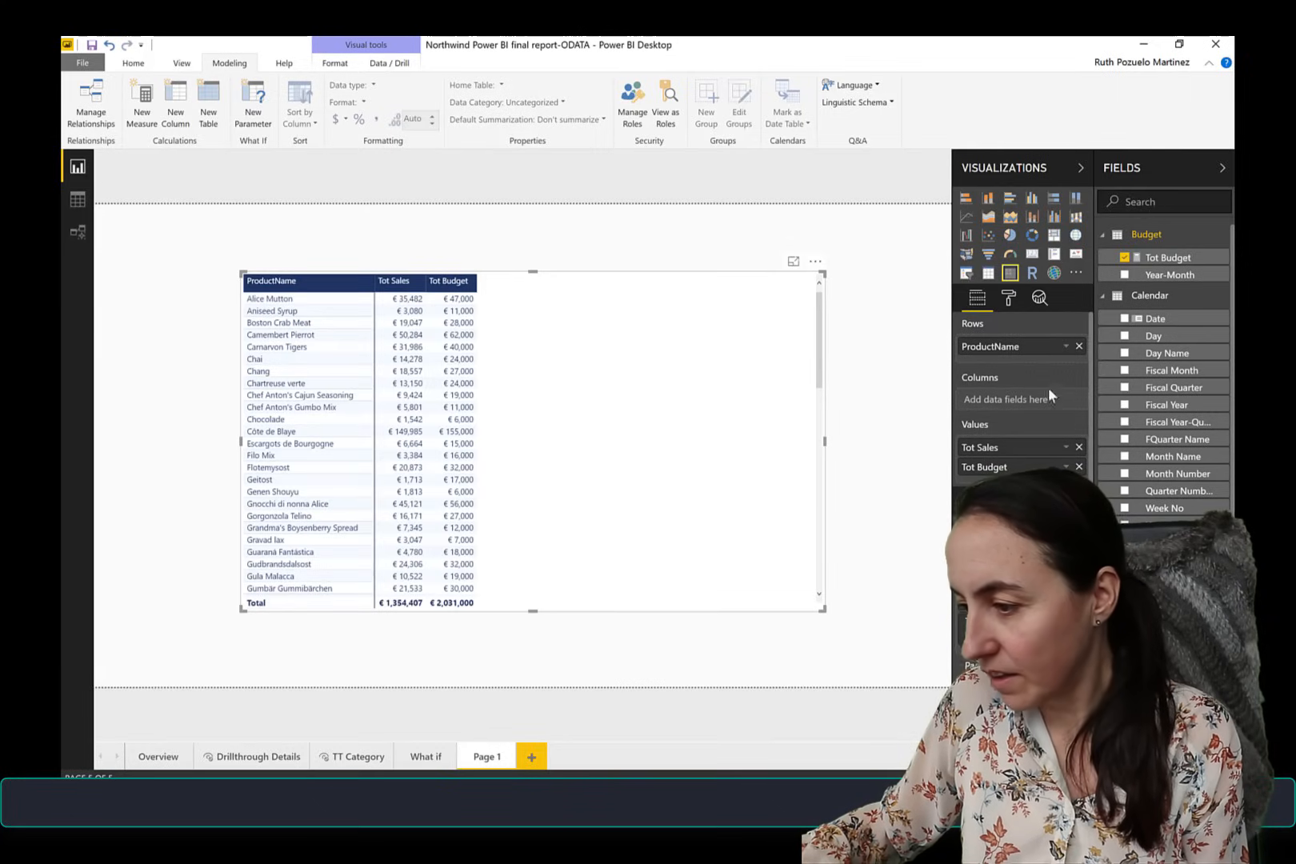
Drag Fiscal Year-Quarter into the matrix Columns, splitting values into 1998Q03 and 1998Q04
drag(1168, 275, 1022, 400)
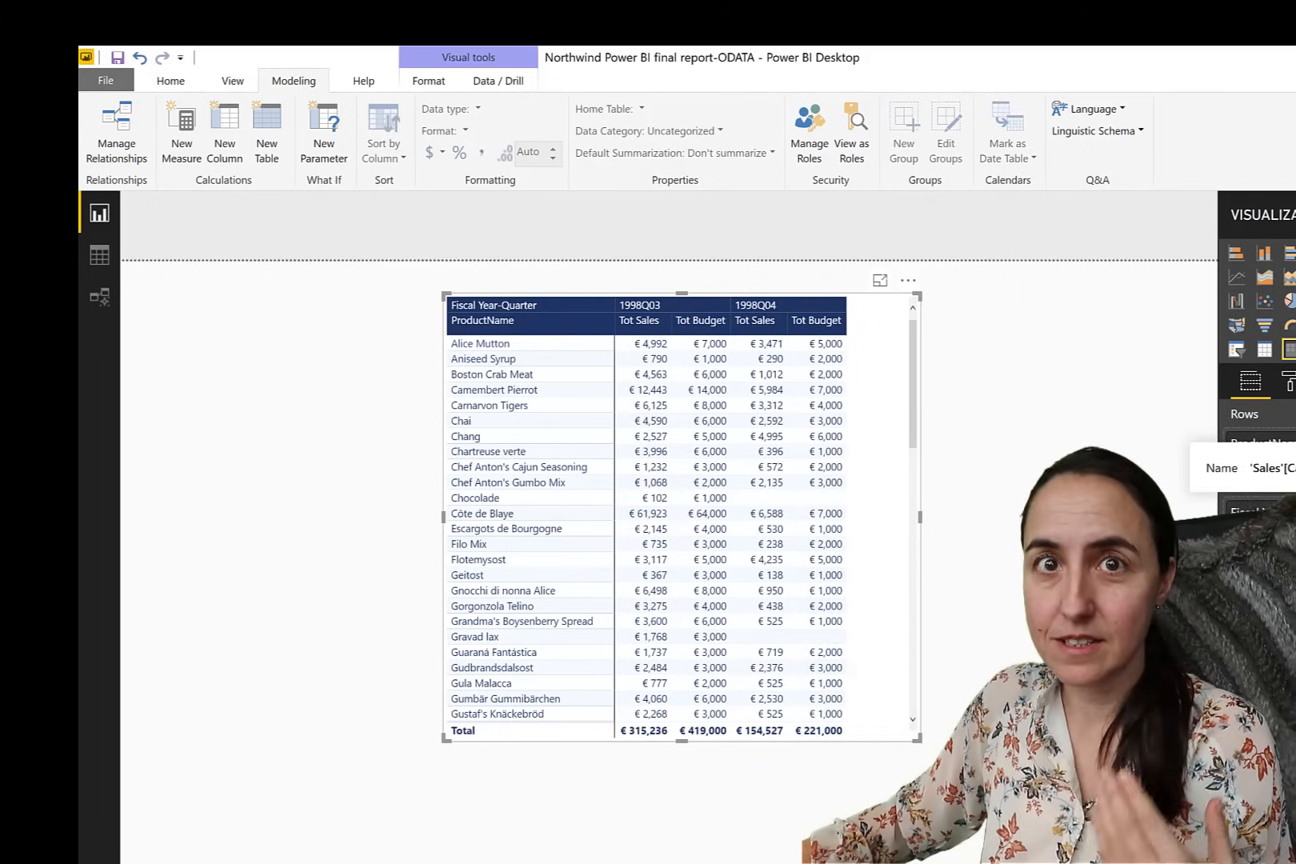
View the Sales table's rows: Year-Month dates, product names, sales amounts and category names
click(99, 256)
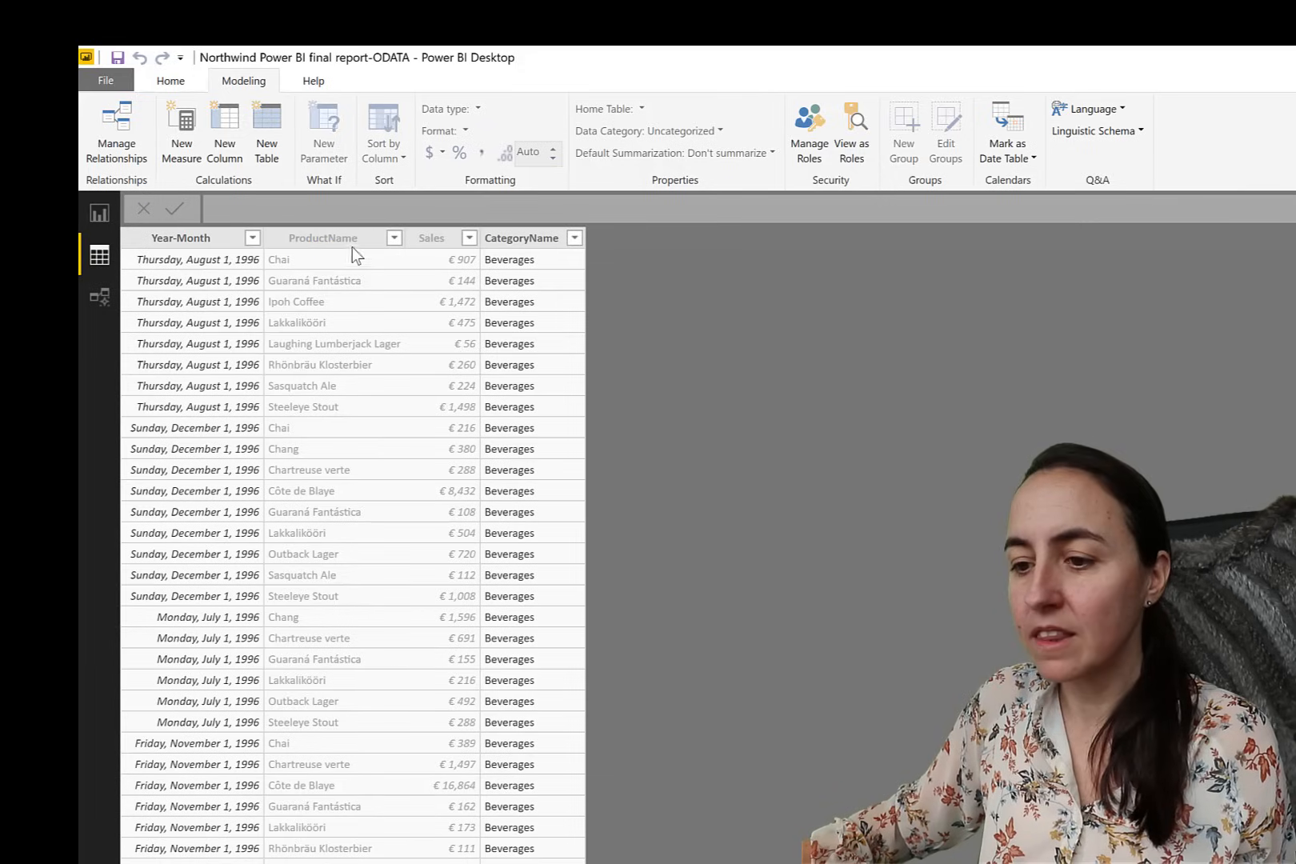
mouse_move(596, 270)
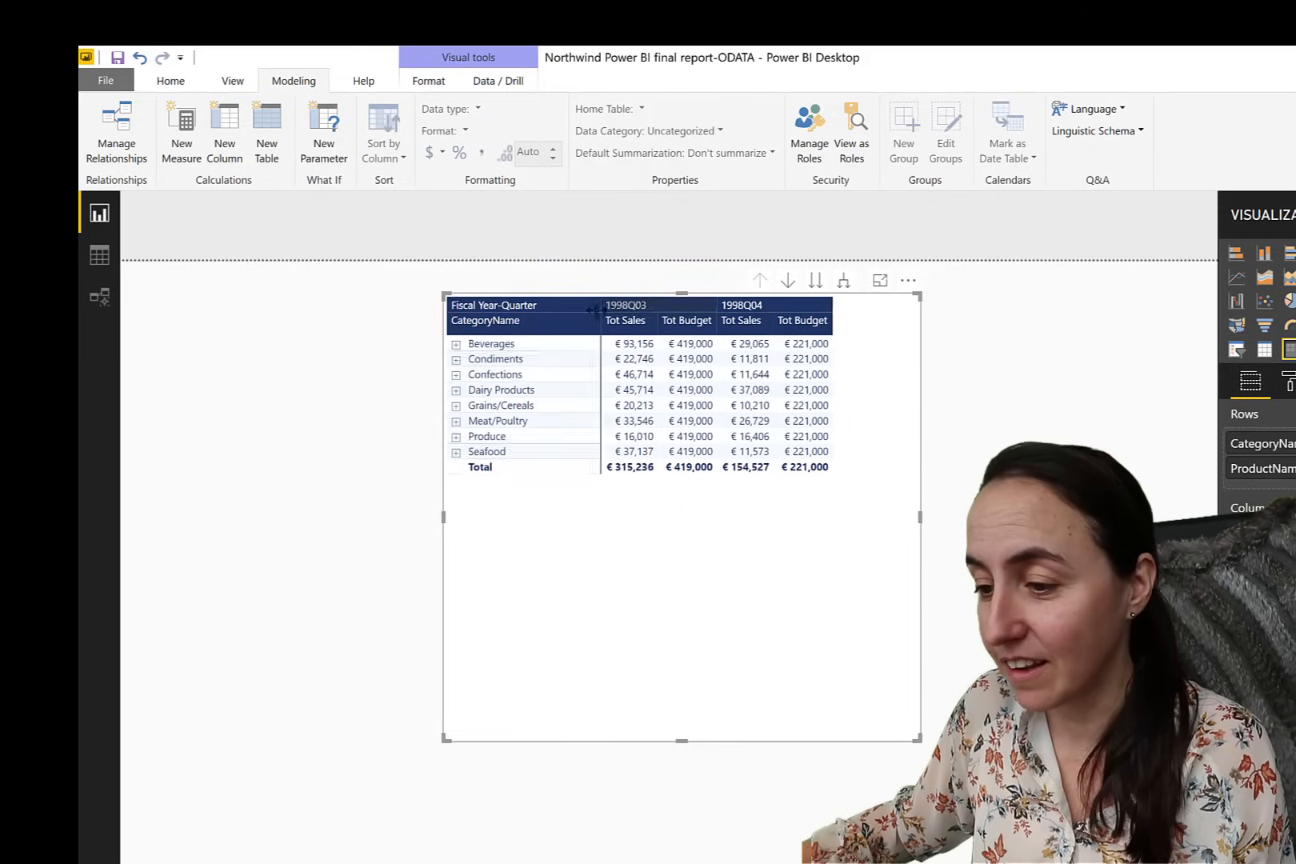
click(456, 343)
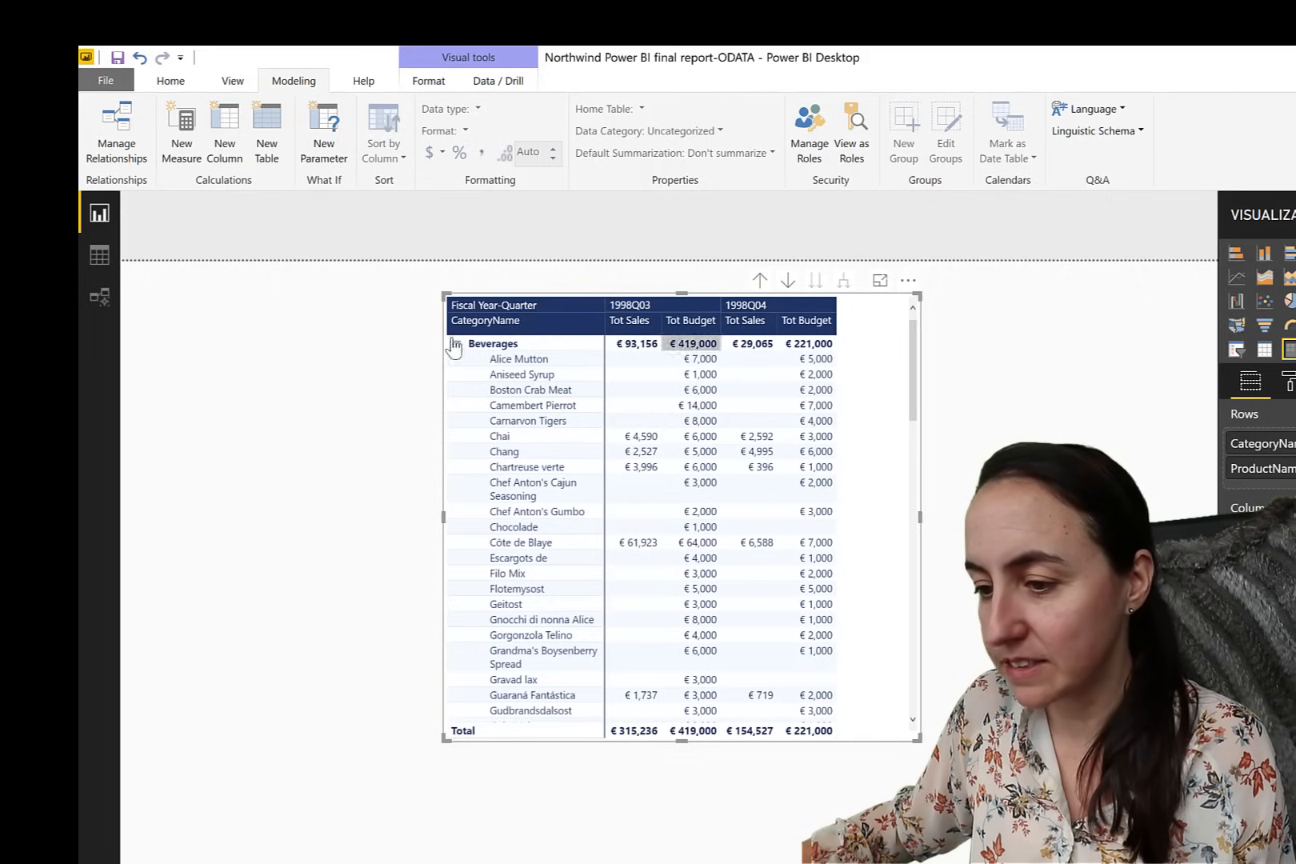
click(455, 343)
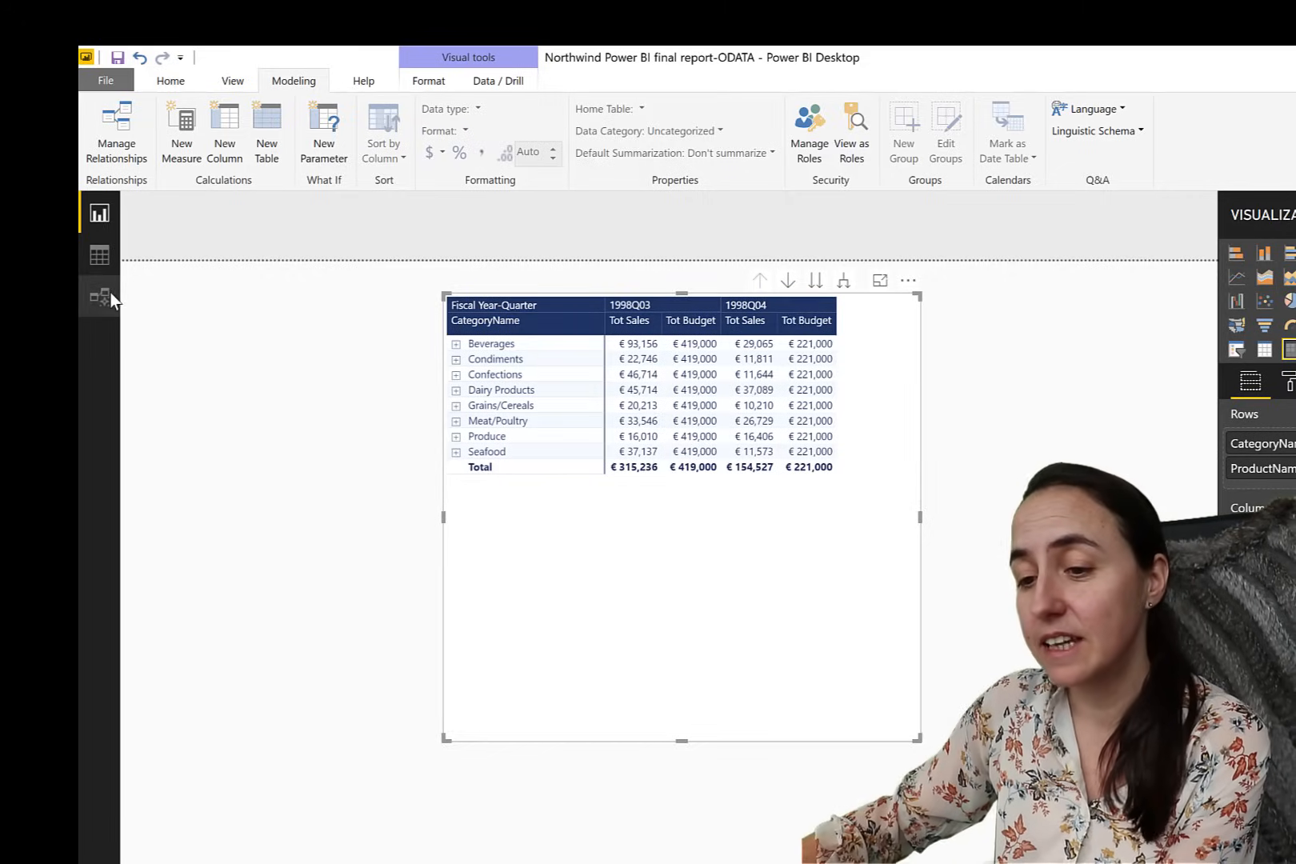
Return to Model view and enlarge the Sales table to show its fields
click(99, 295)
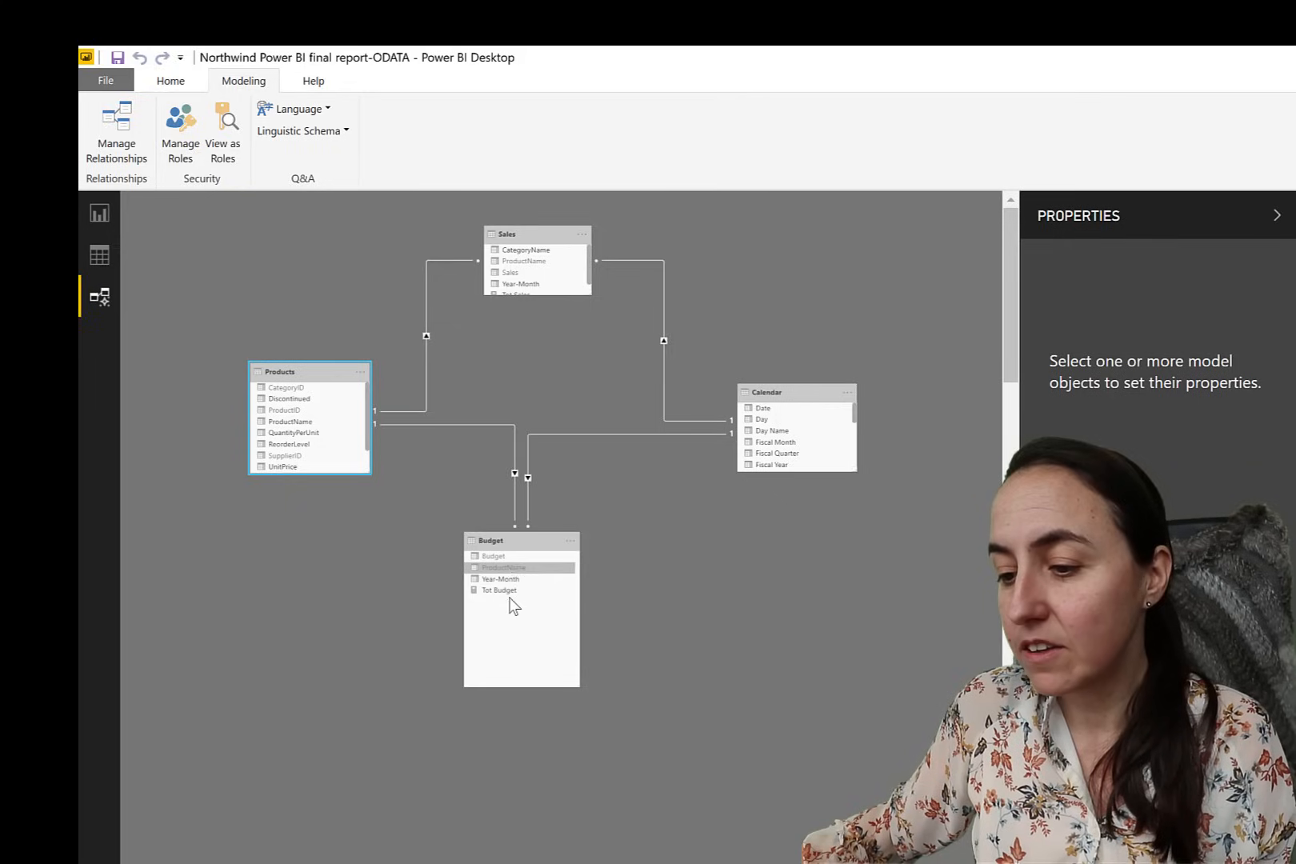
mouse_move(554, 302)
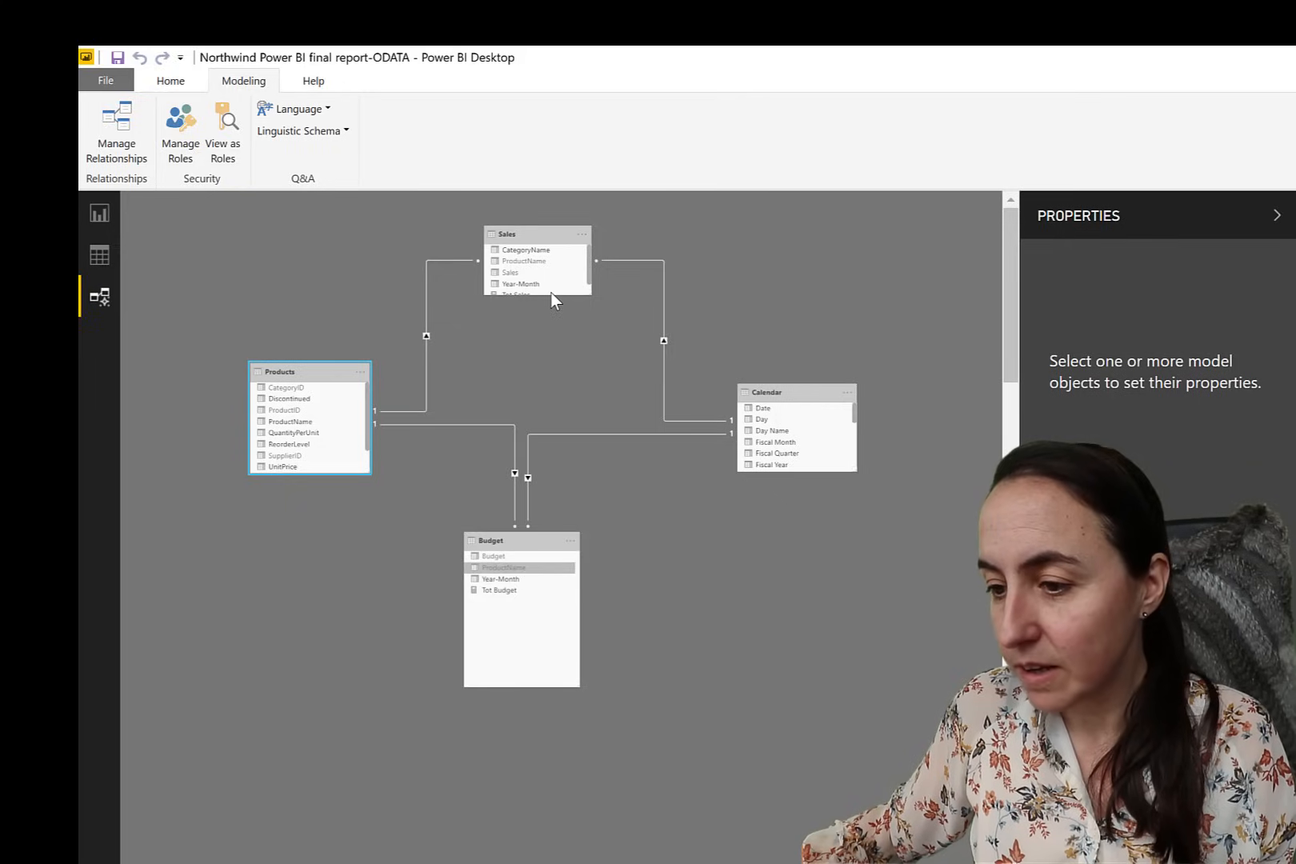
click(524, 294)
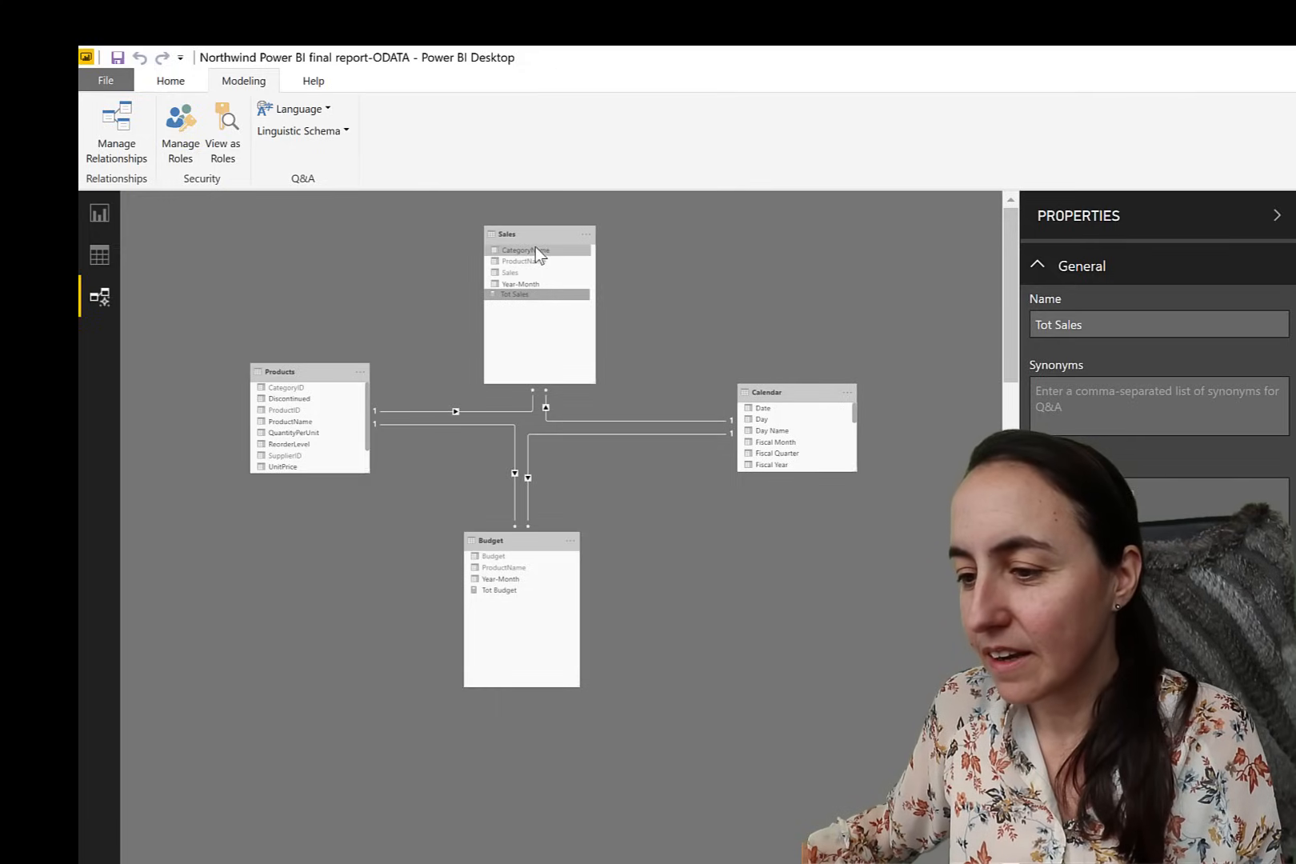
mouse_move(223, 415)
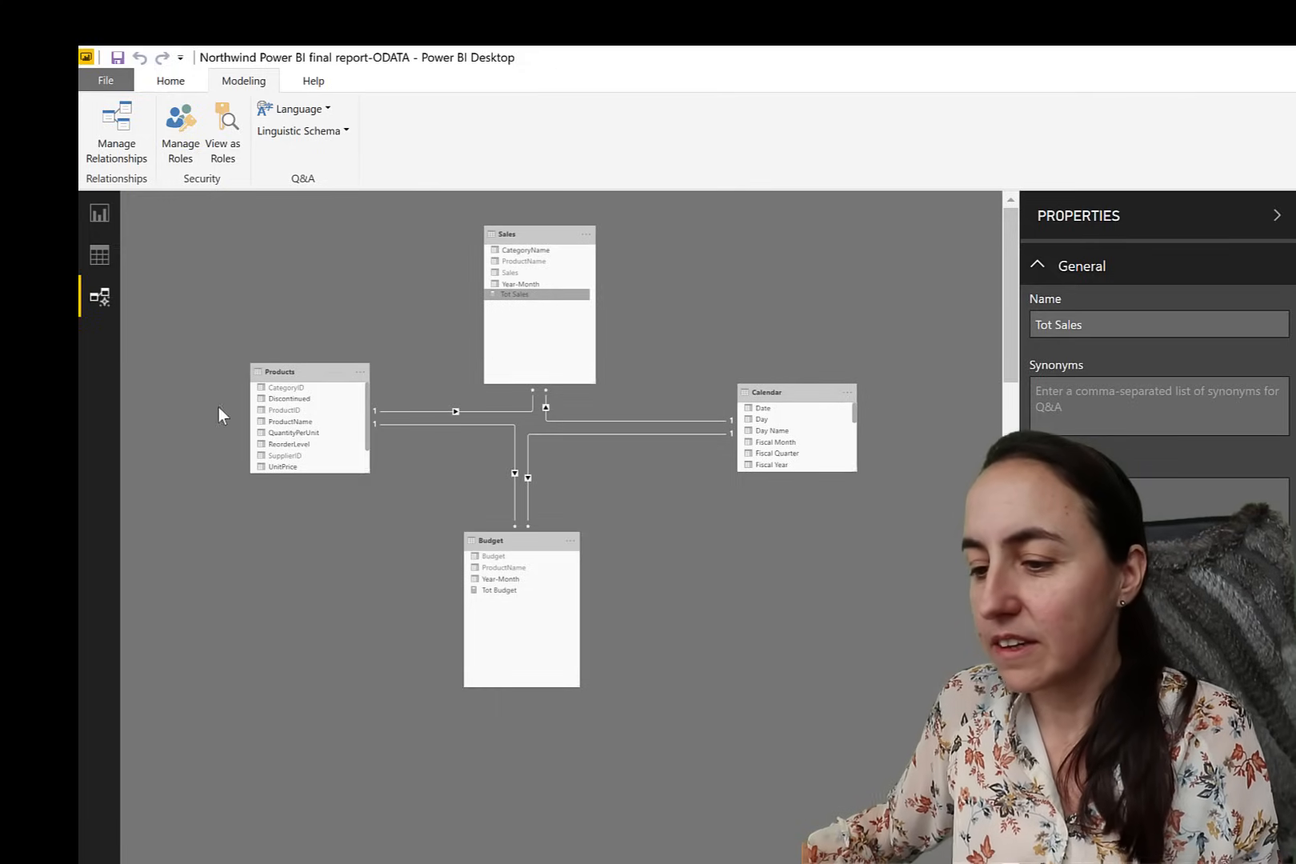
mouse_move(475, 477)
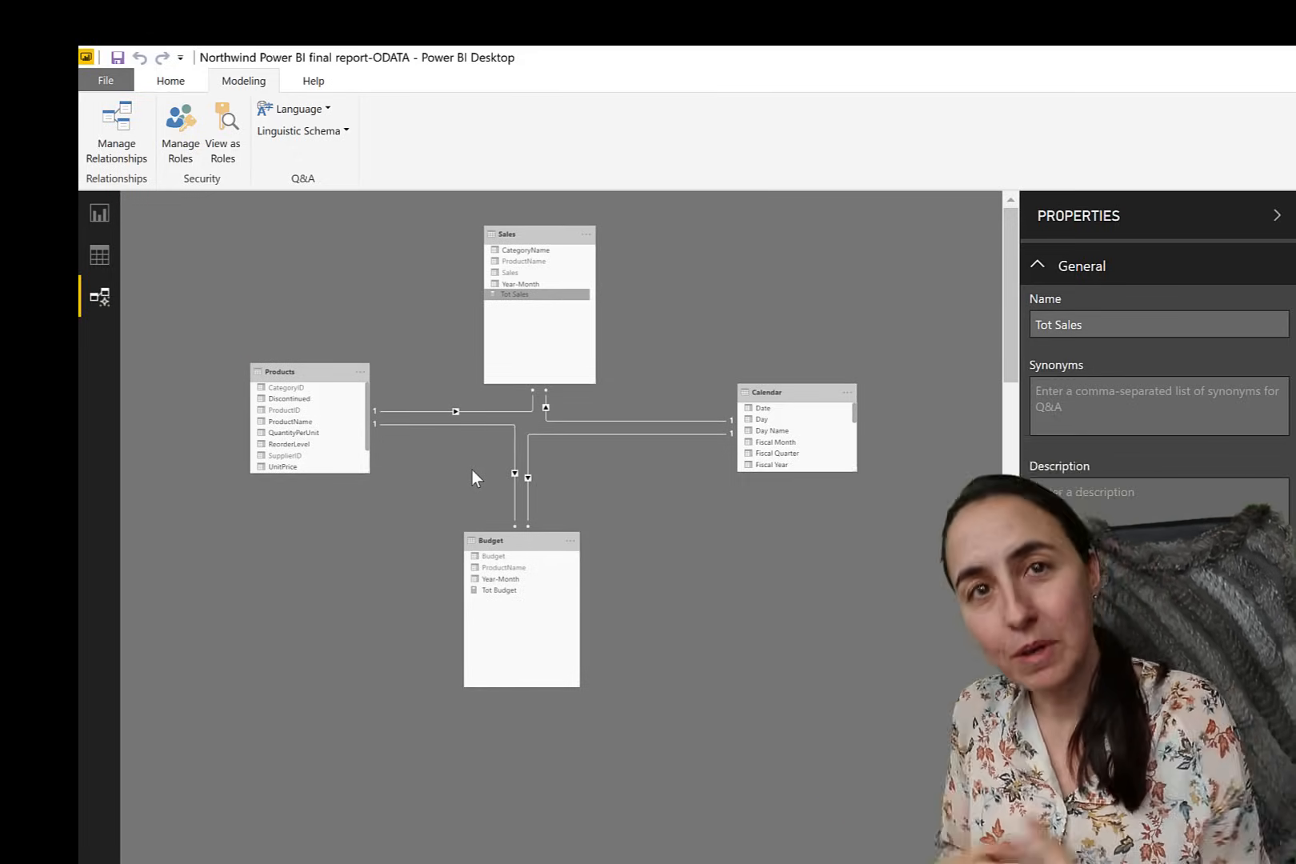
Set the Sales–Calendar relationship's cross filter direction to Both
click(500, 579)
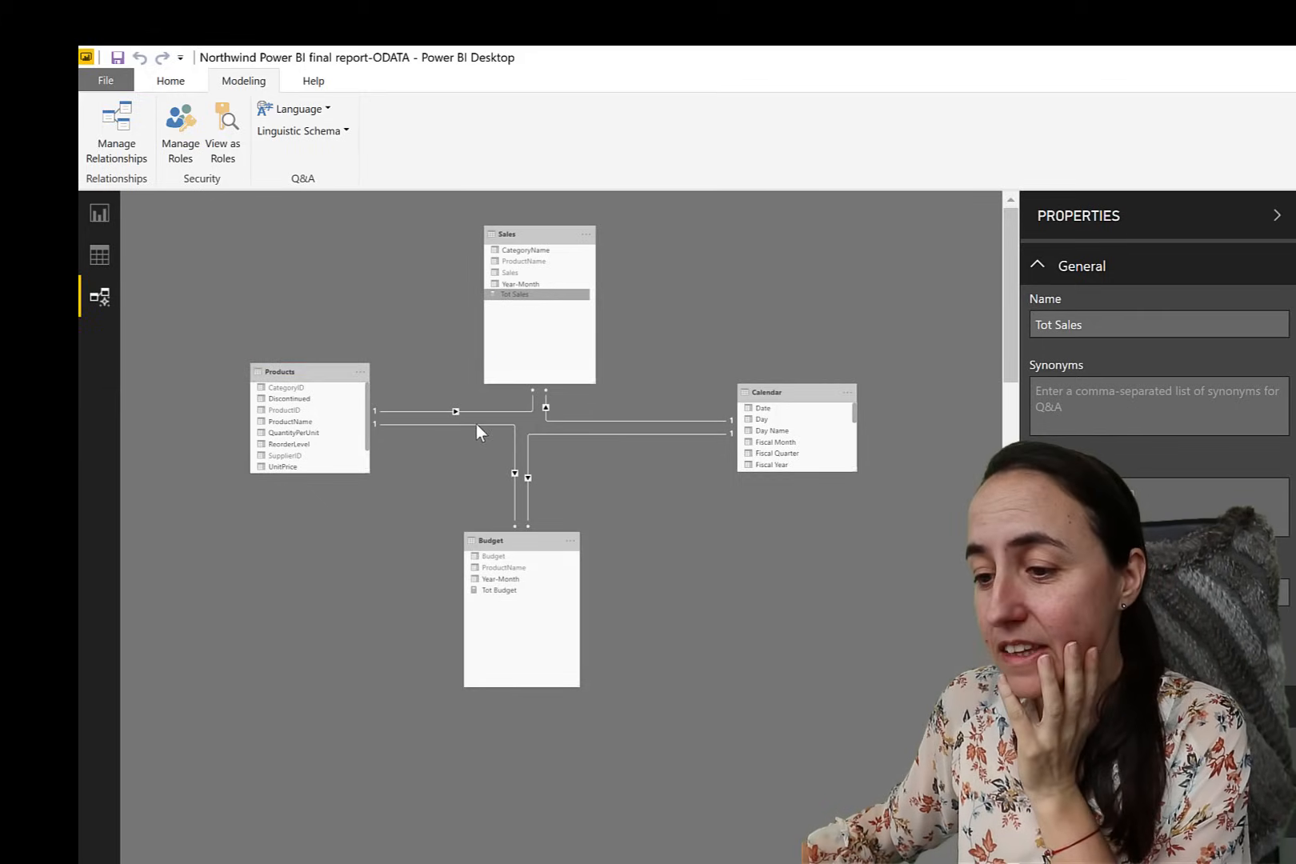
mouse_move(492, 443)
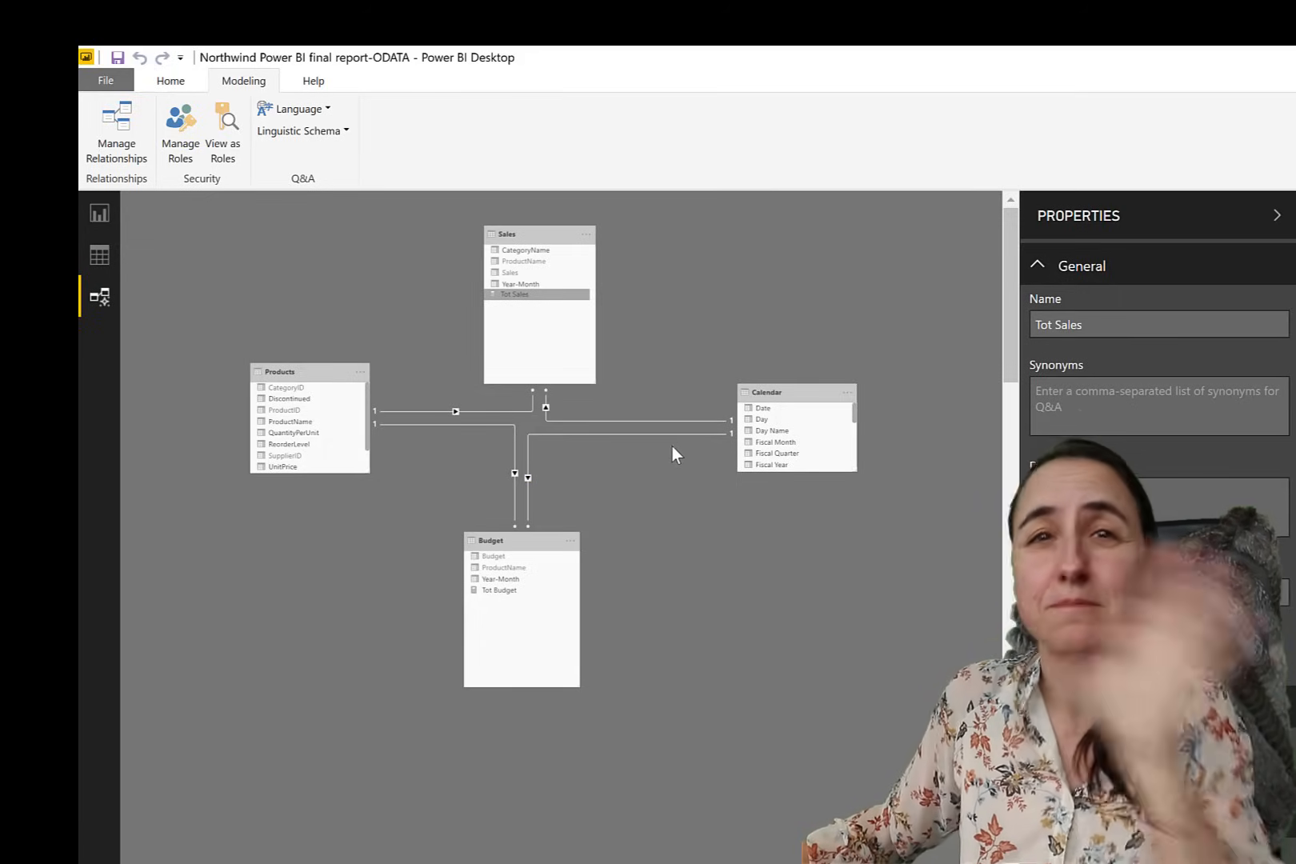
click(635, 435)
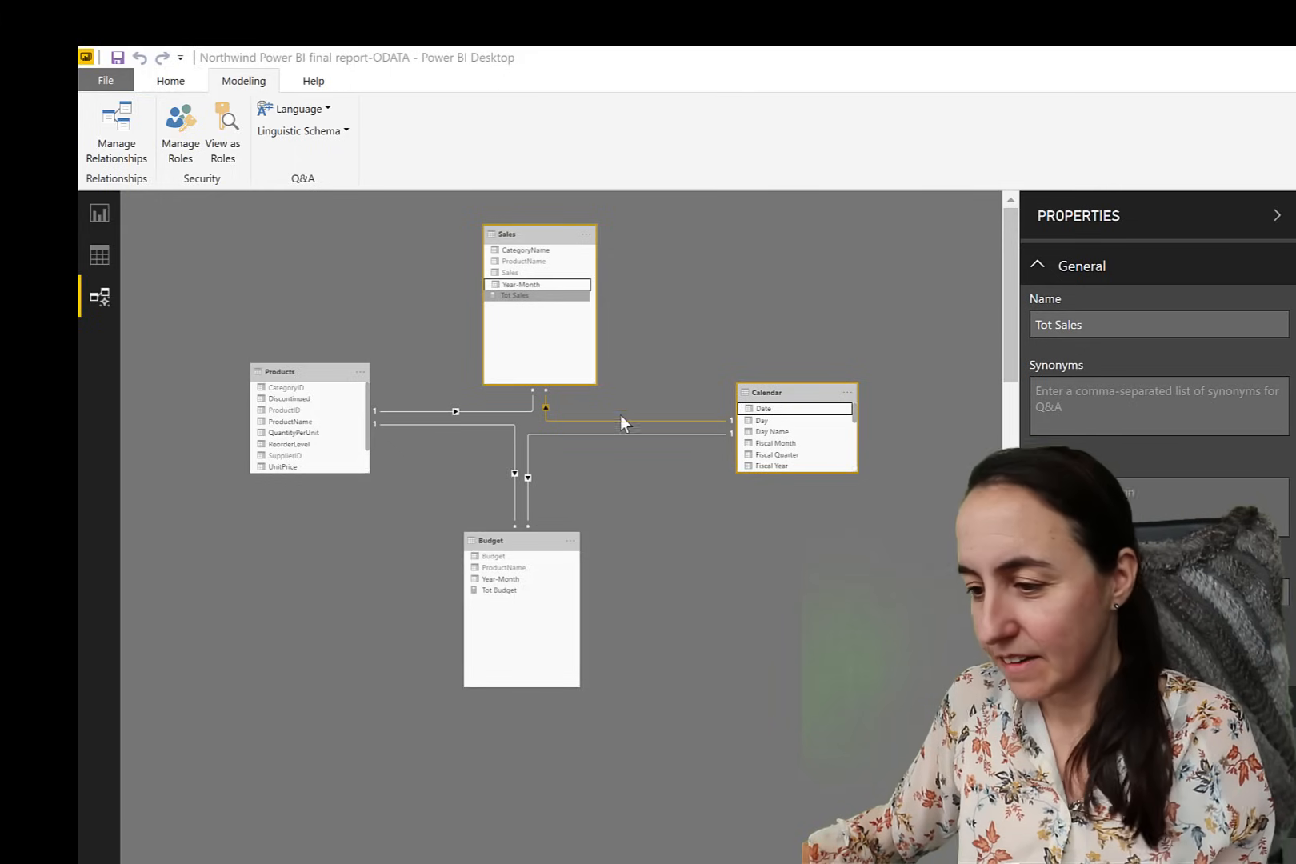
double_click(636, 423)
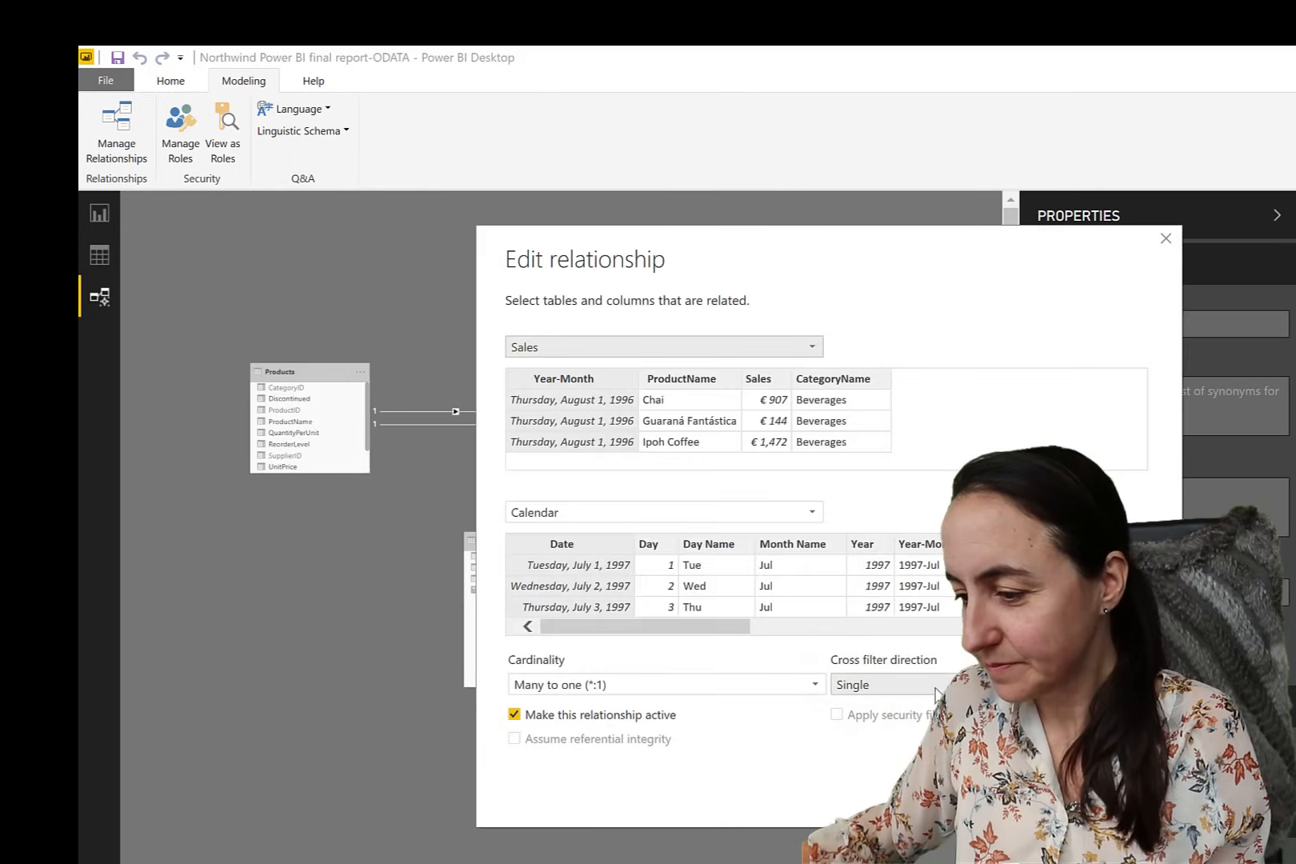
click(903, 684)
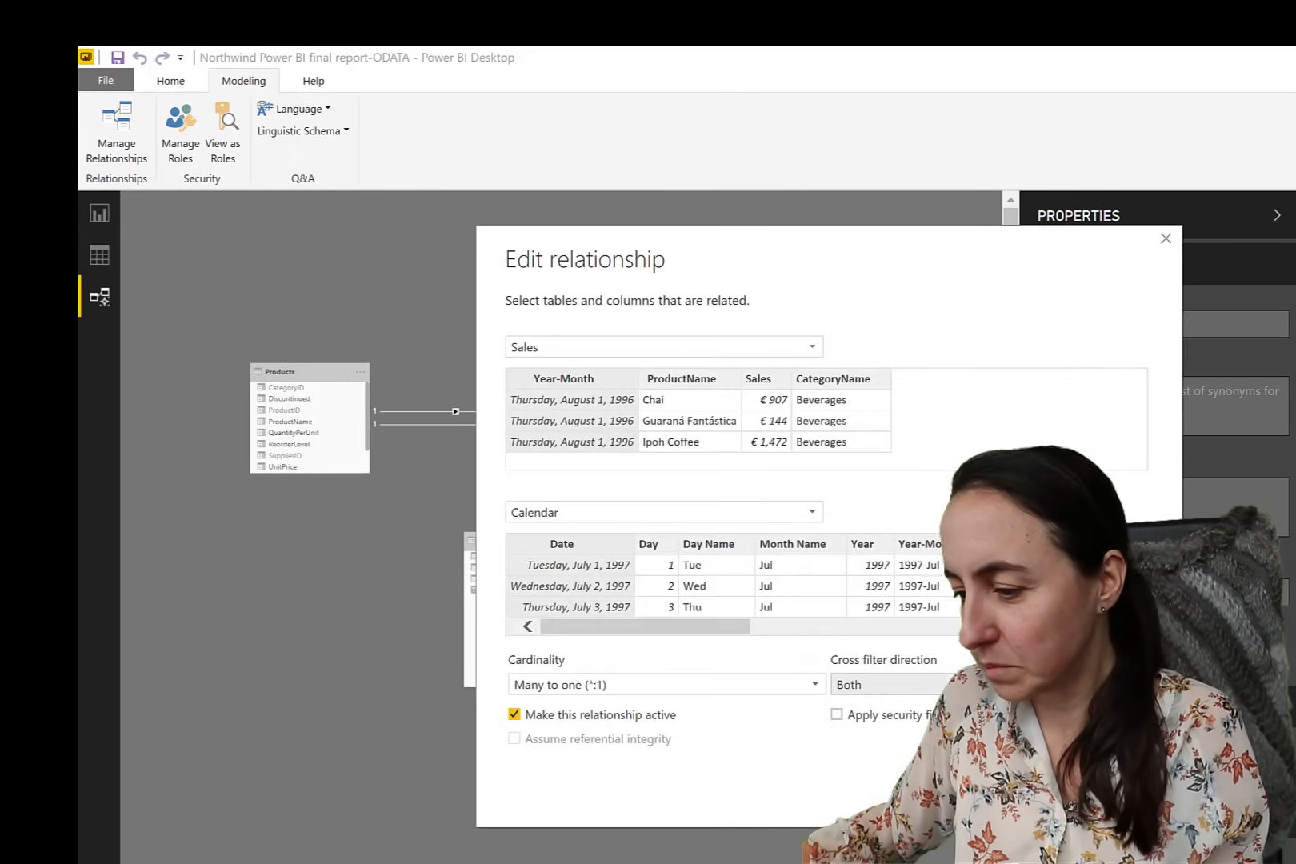
click(1165, 237)
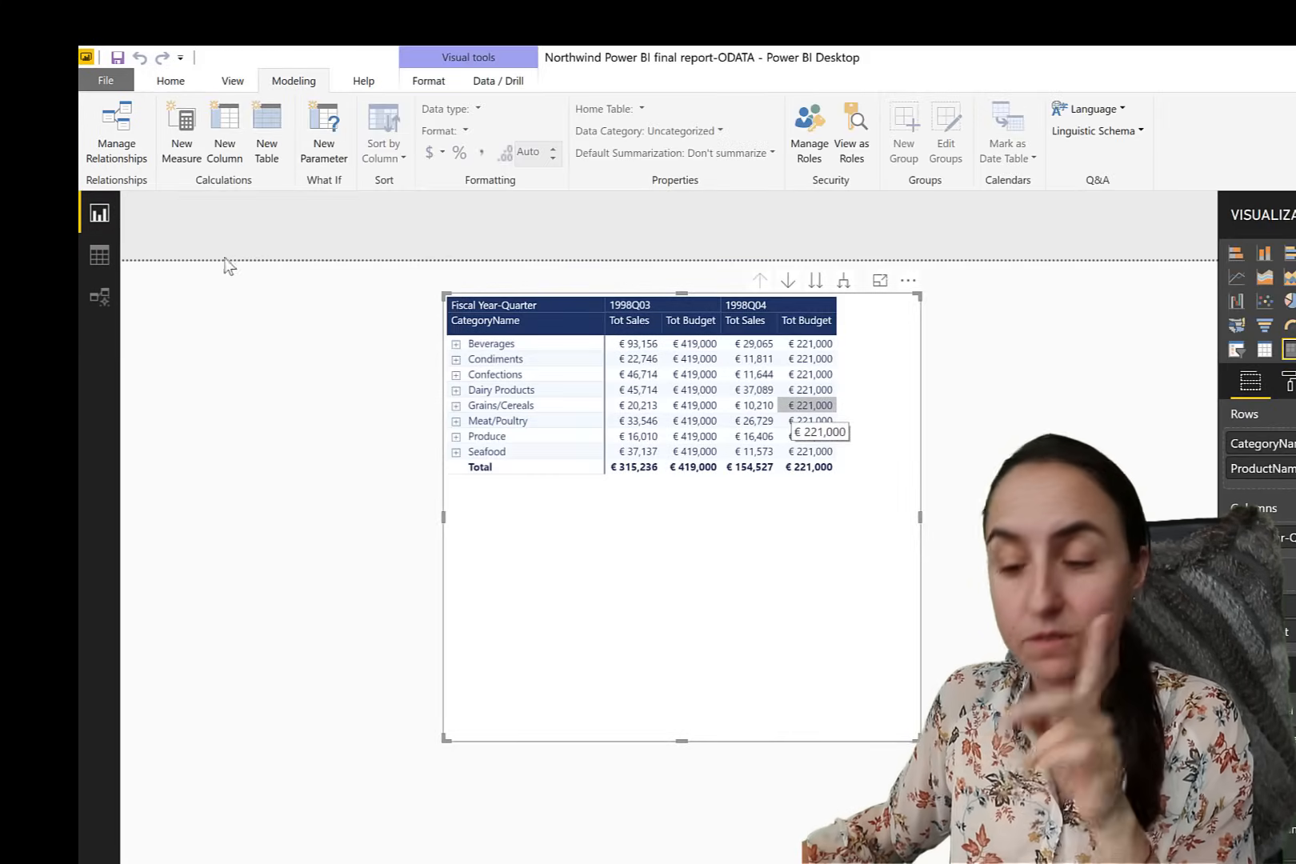
Back in the model diagram, revert the Sales–Calendar cross filter direction to Single
click(99, 296)
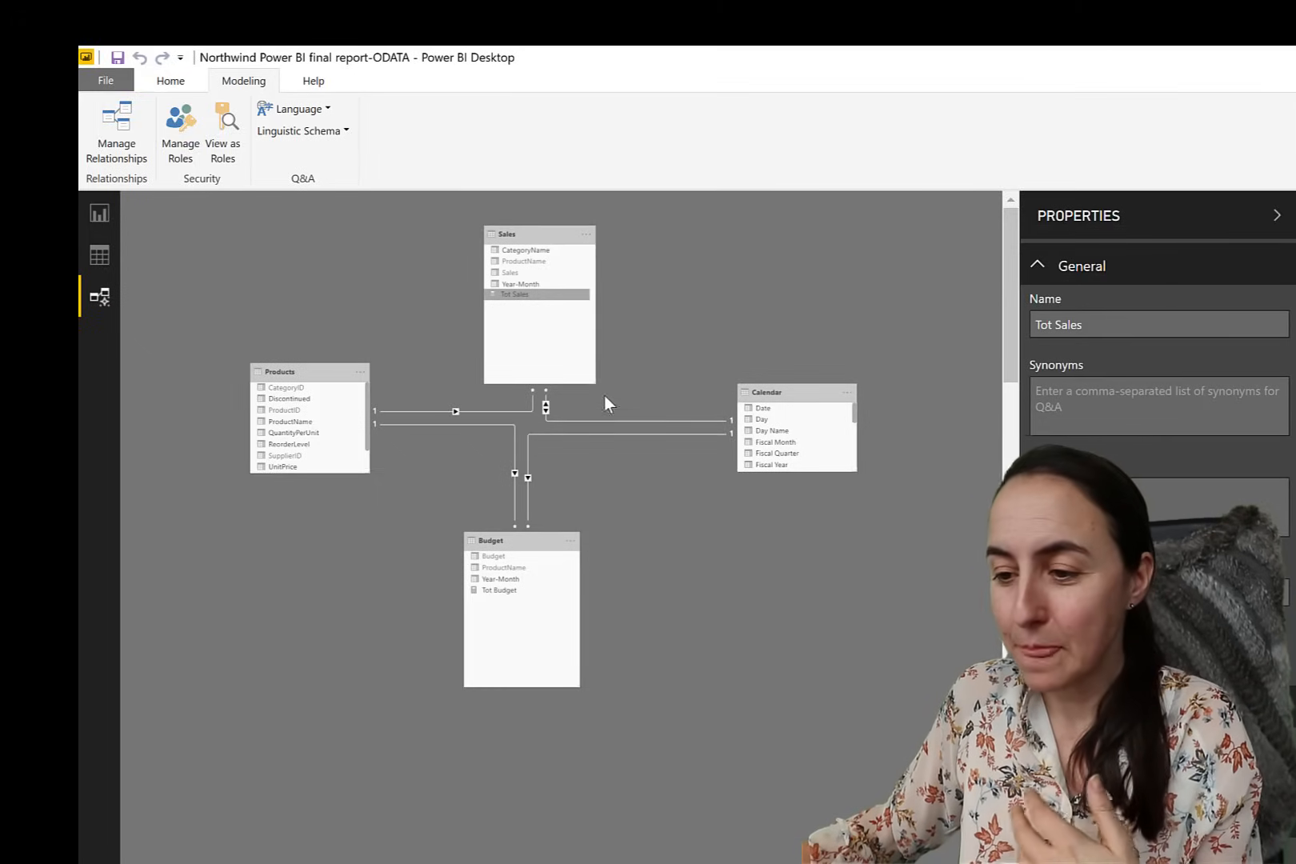
mouse_move(657, 467)
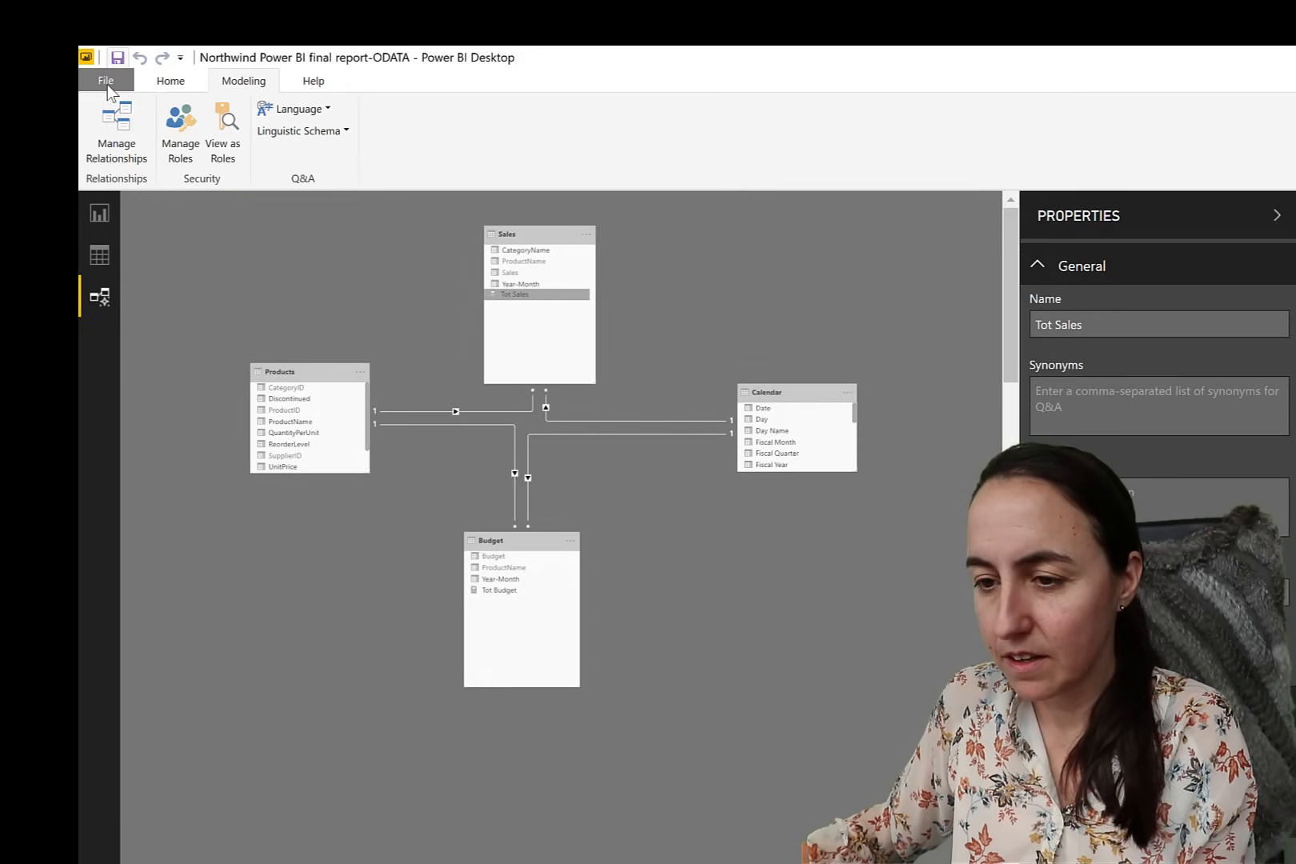
click(105, 80)
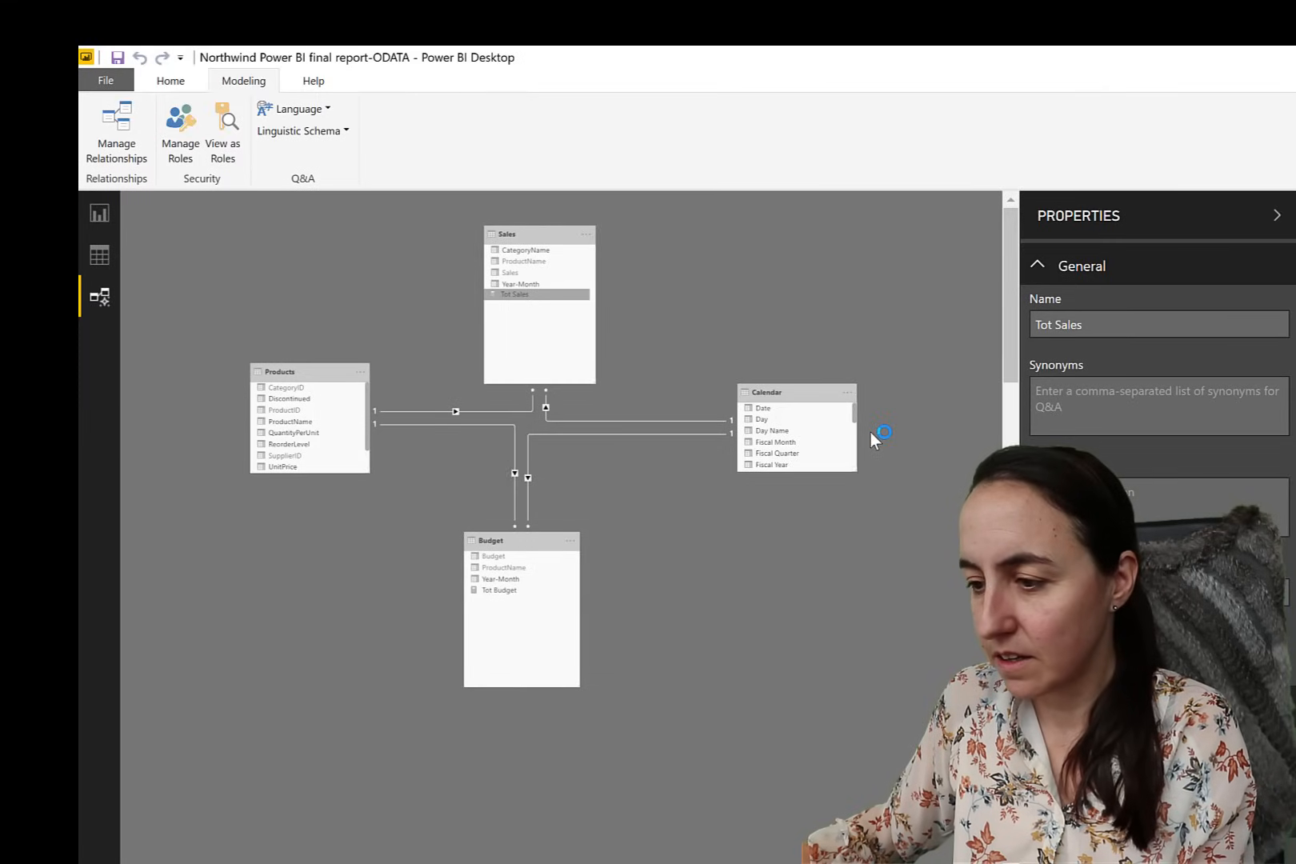
mouse_move(876, 445)
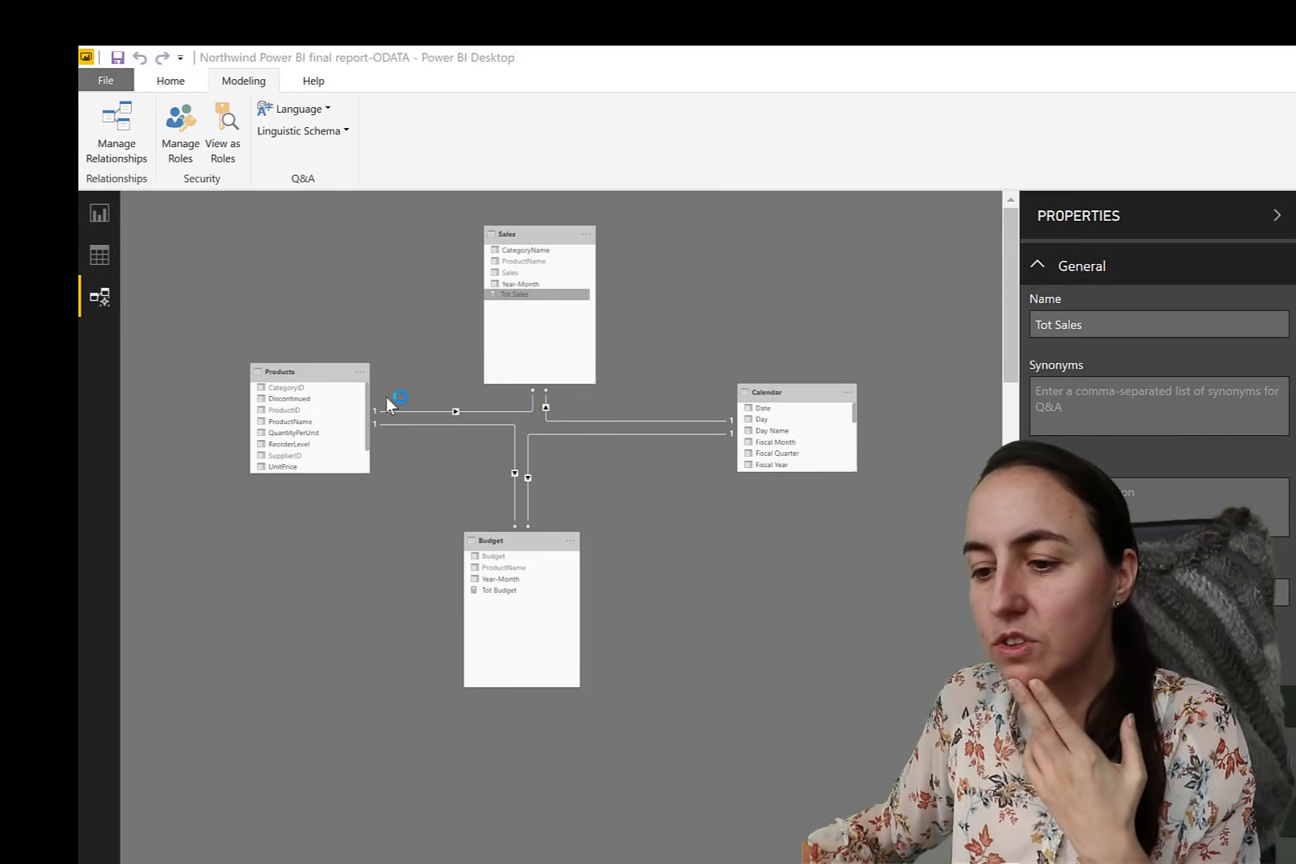
mouse_move(553, 244)
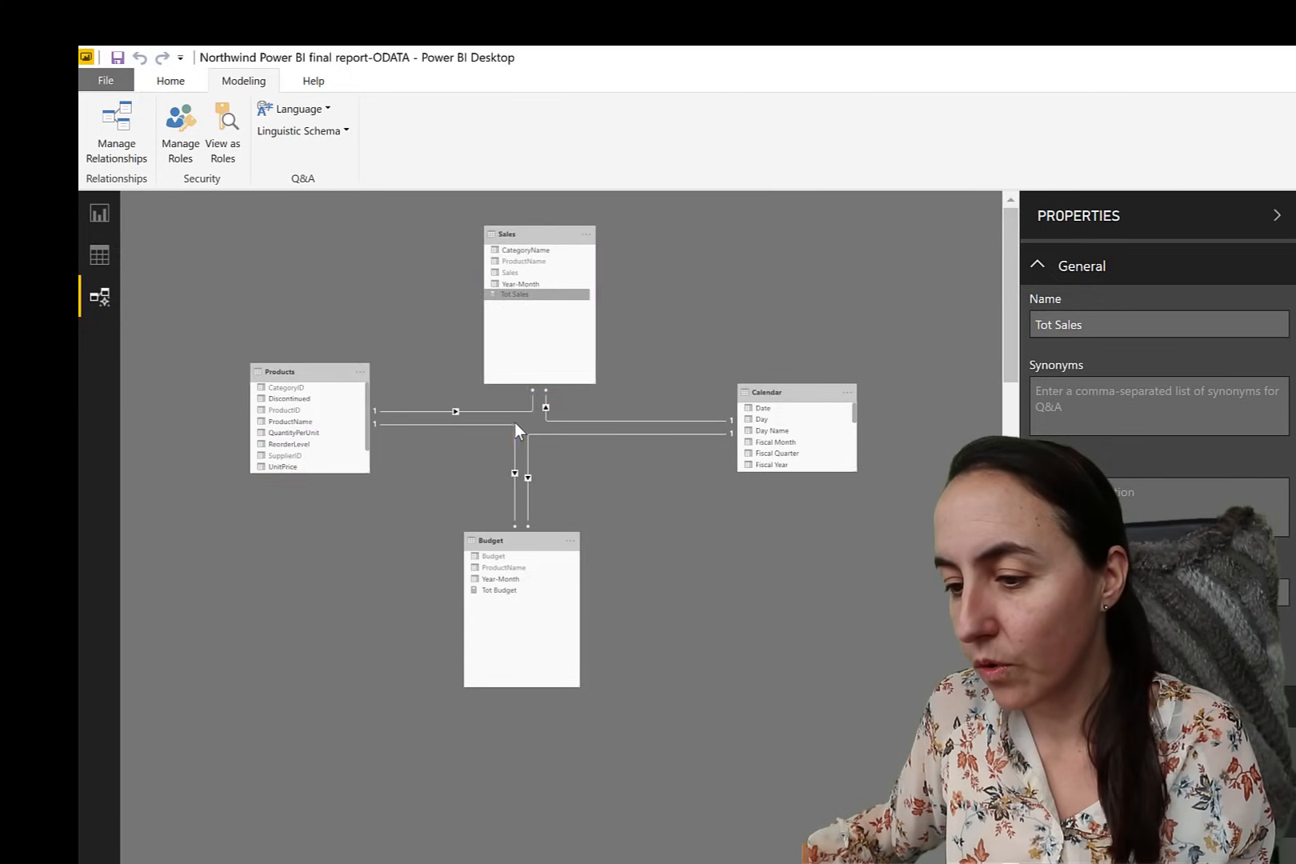
Set the Sales–Products relationship's cross filter direction to Both
click(455, 412)
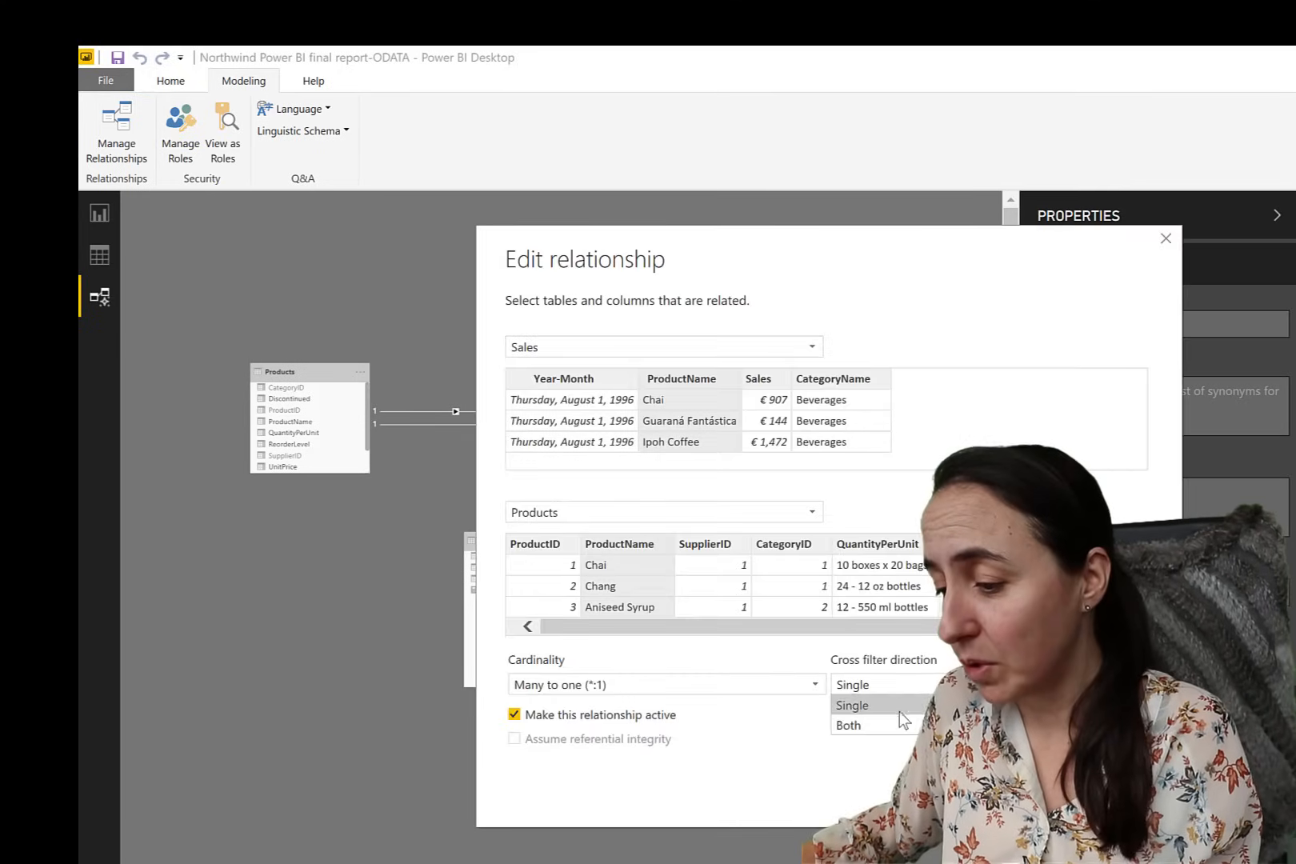
click(1165, 238)
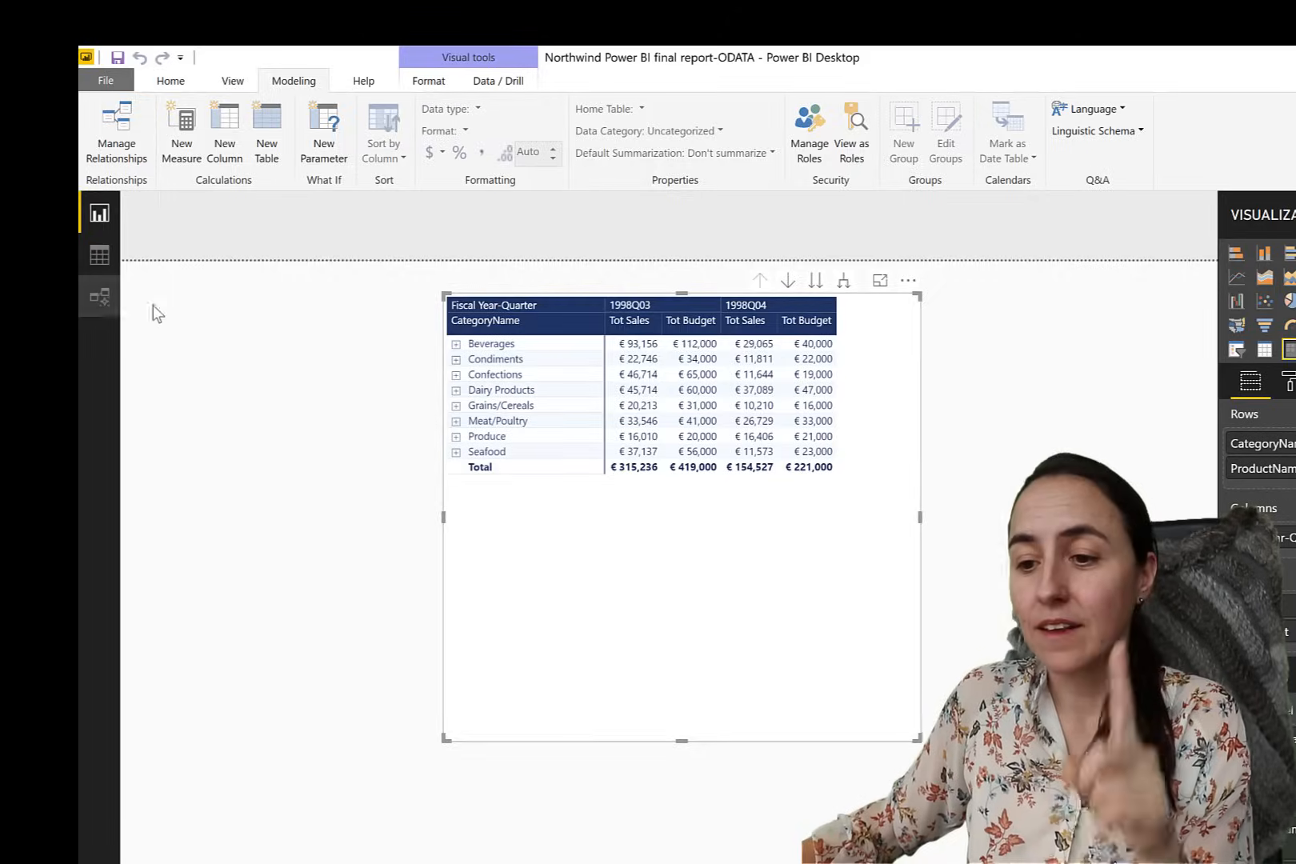
Check the model diagram, return to the matrix report, and create a New Measure
click(99, 295)
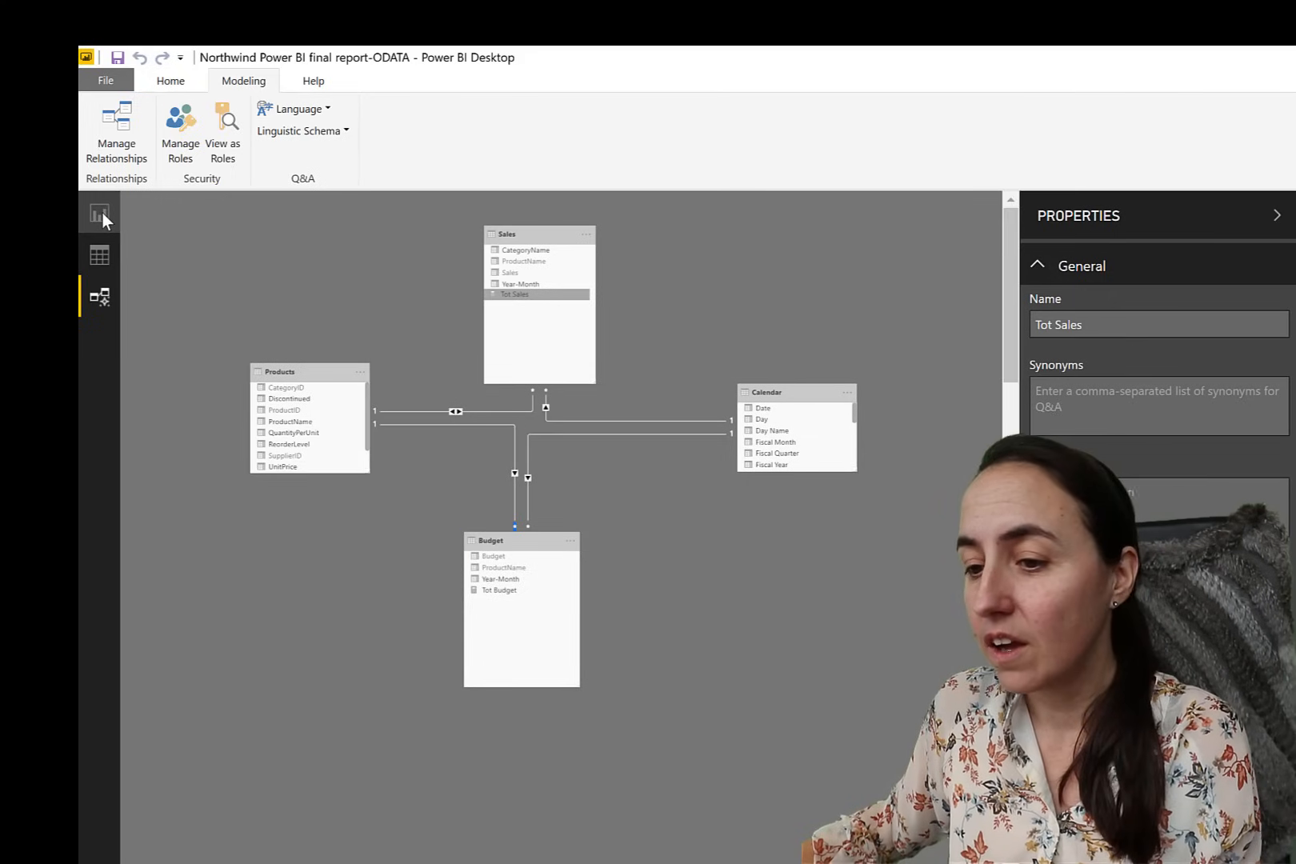
click(99, 212)
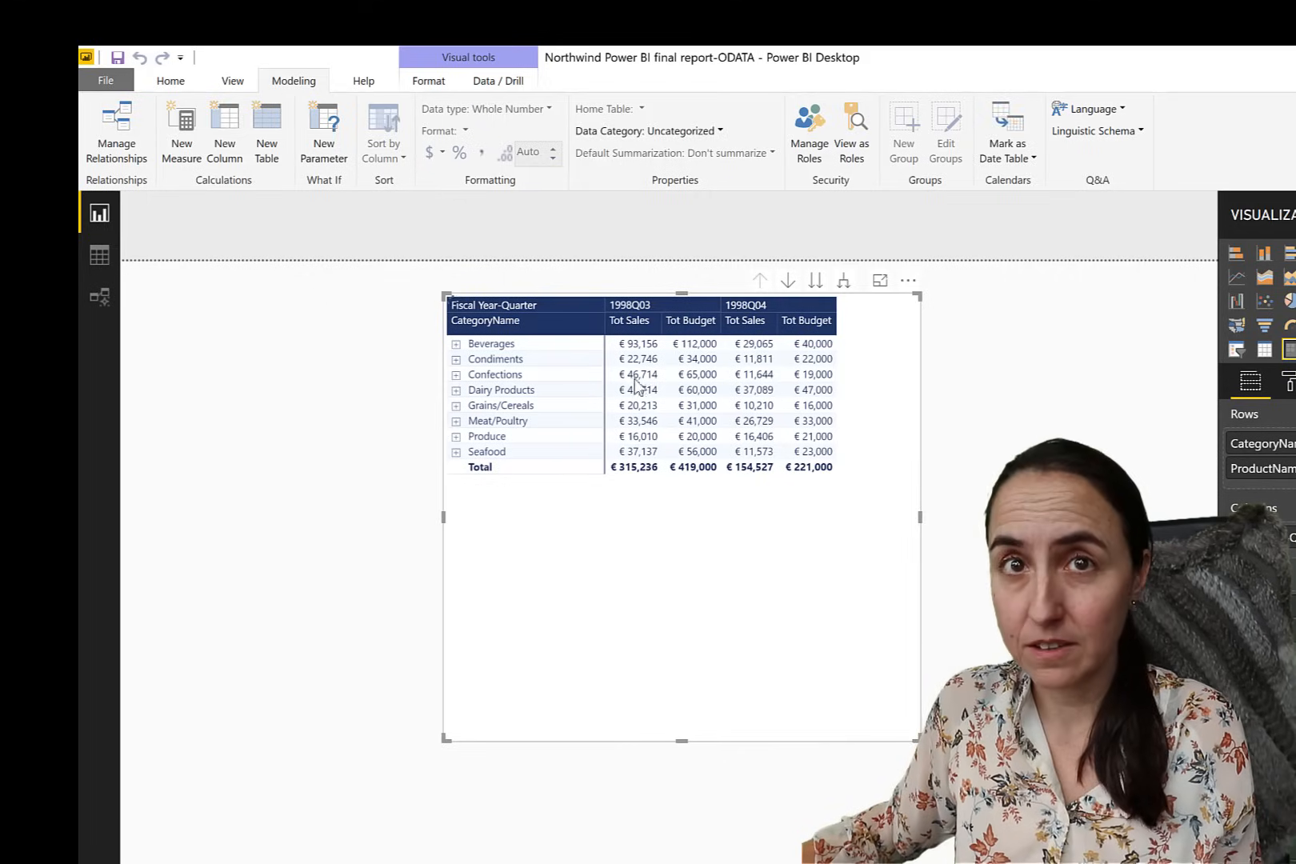
click(180, 128)
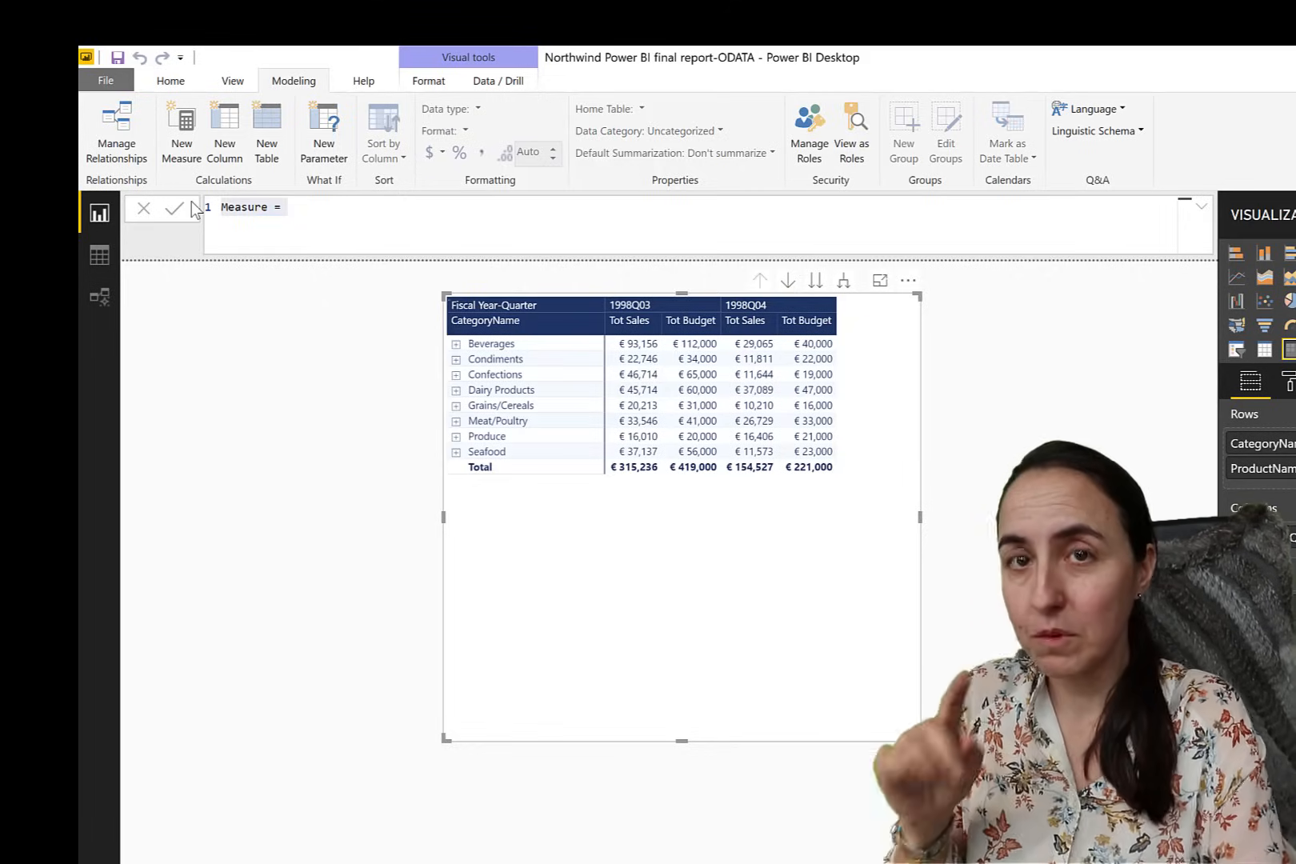
Discard the empty measure and begin the Budget BI formula with CALCULATE on the first line
click(144, 208)
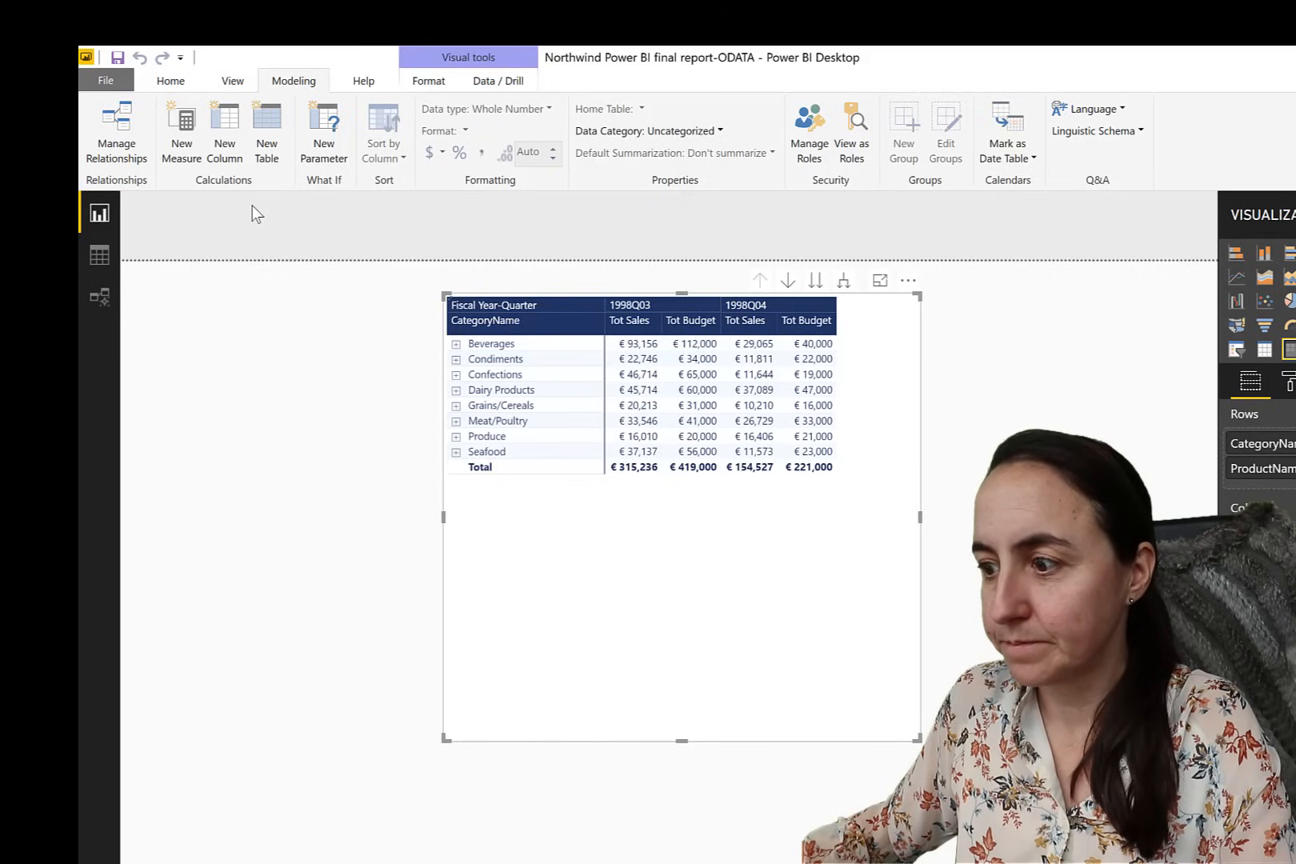
text(Budget B)
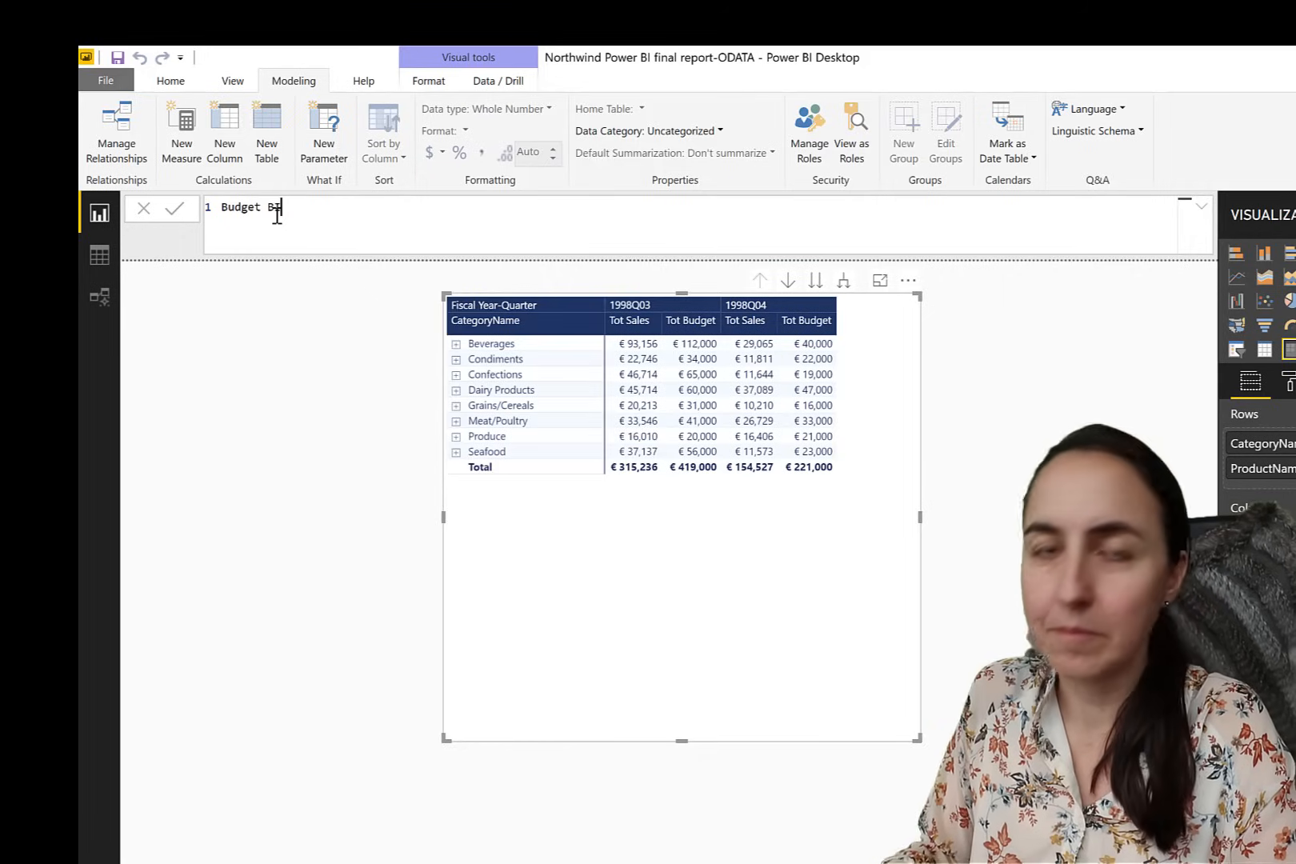
text(=)
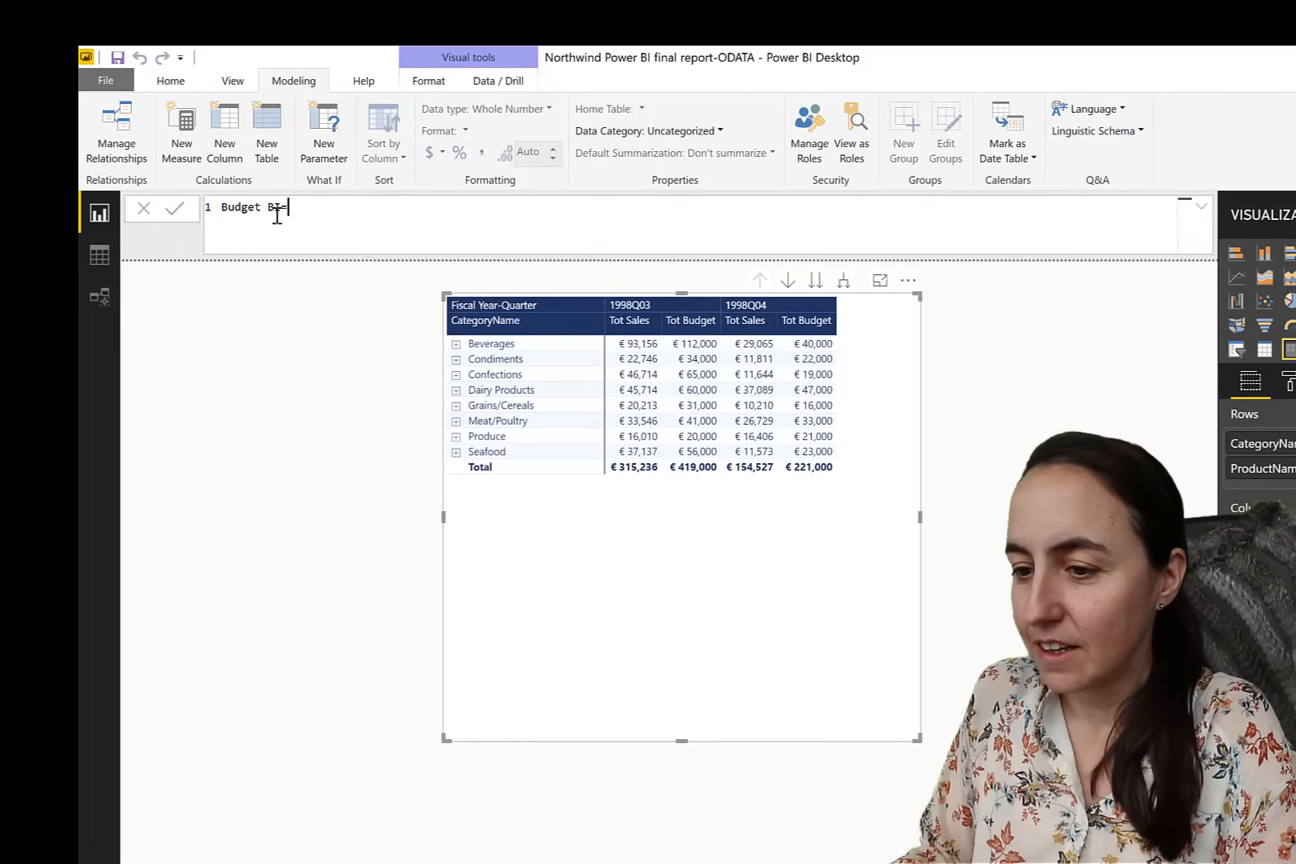
text(CALCULATE()
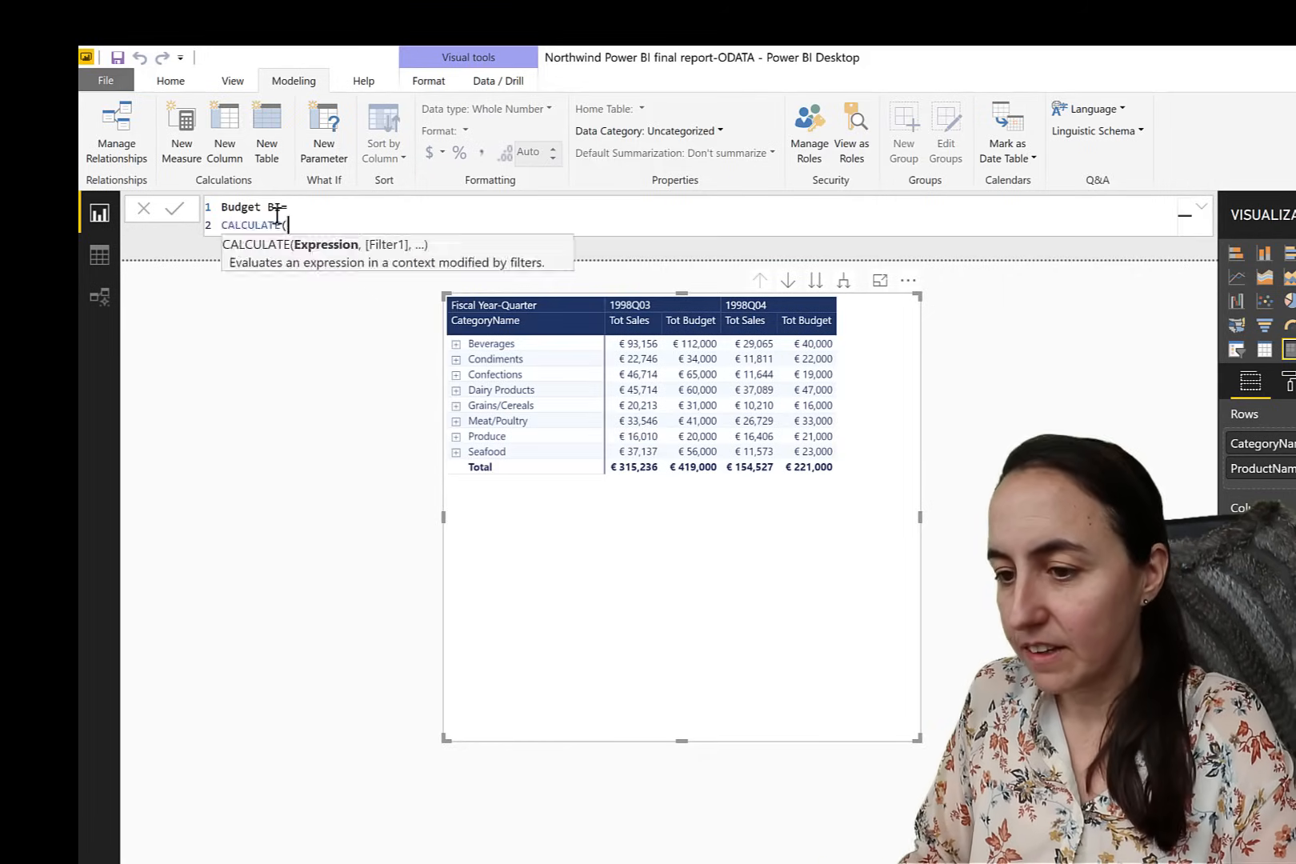
text([Tot Sales])
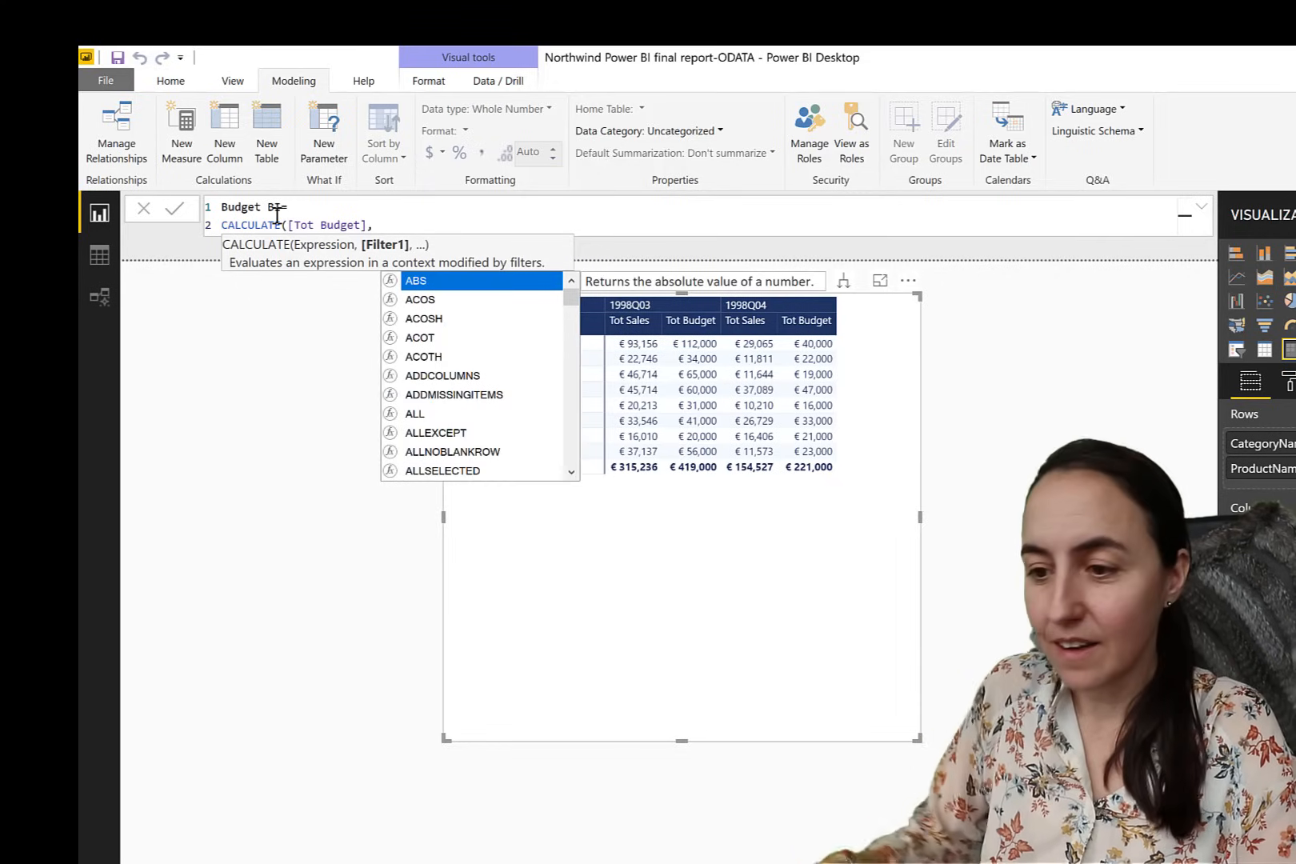
key(Enter)
text(CROSSFILTER()
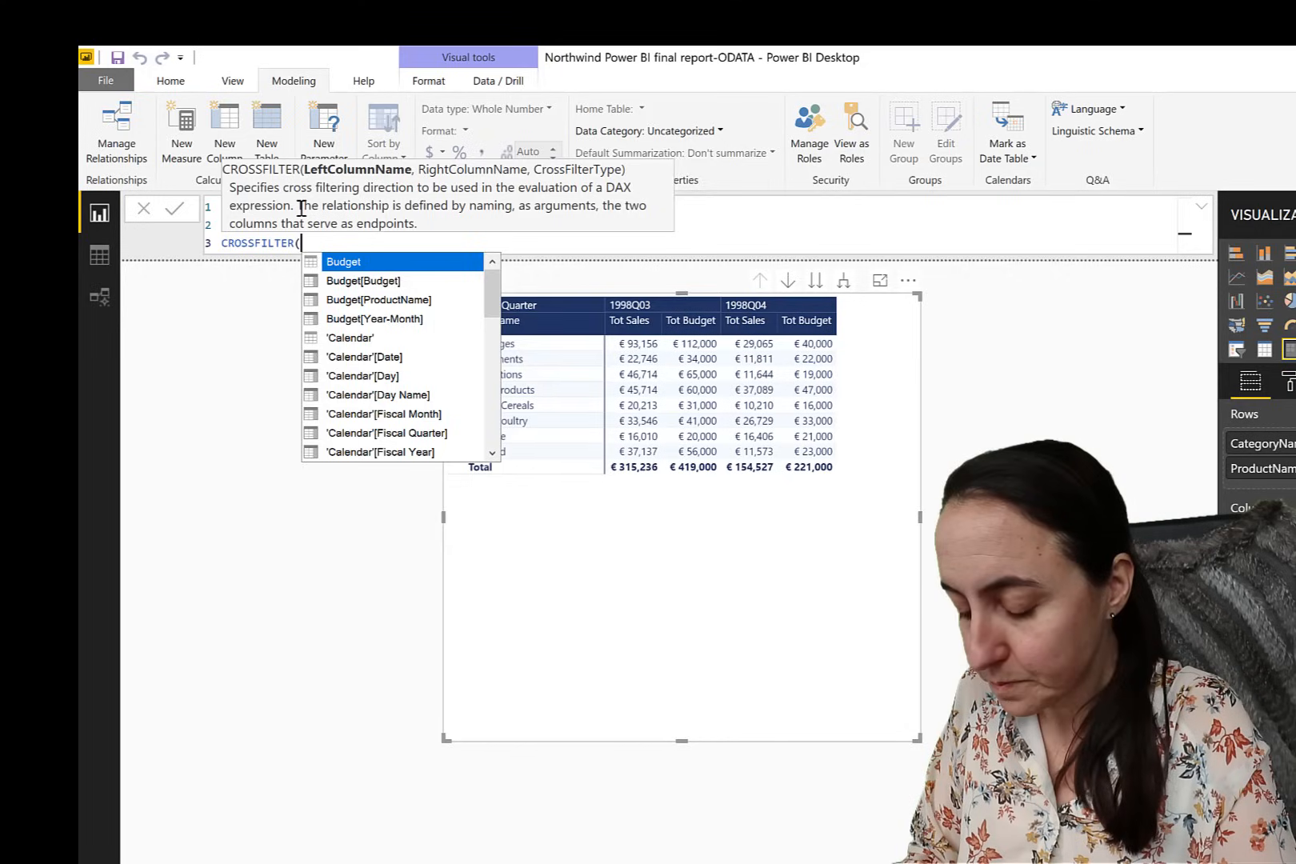
Add CROSSFILTER(Sales[ProductName], Products[ProductName], Both) and close the Budget BI formula
text(sal)
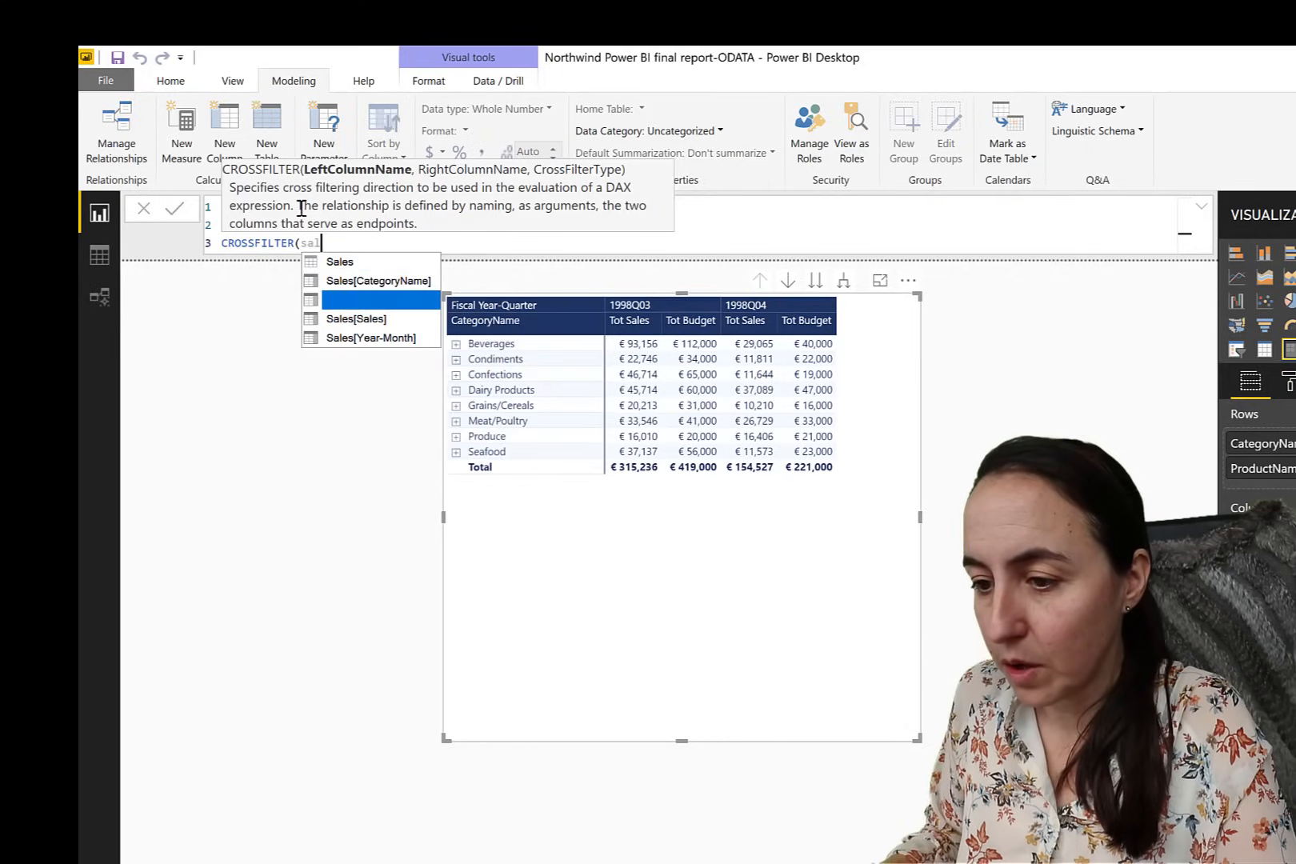
text(Sales[ProductName],)
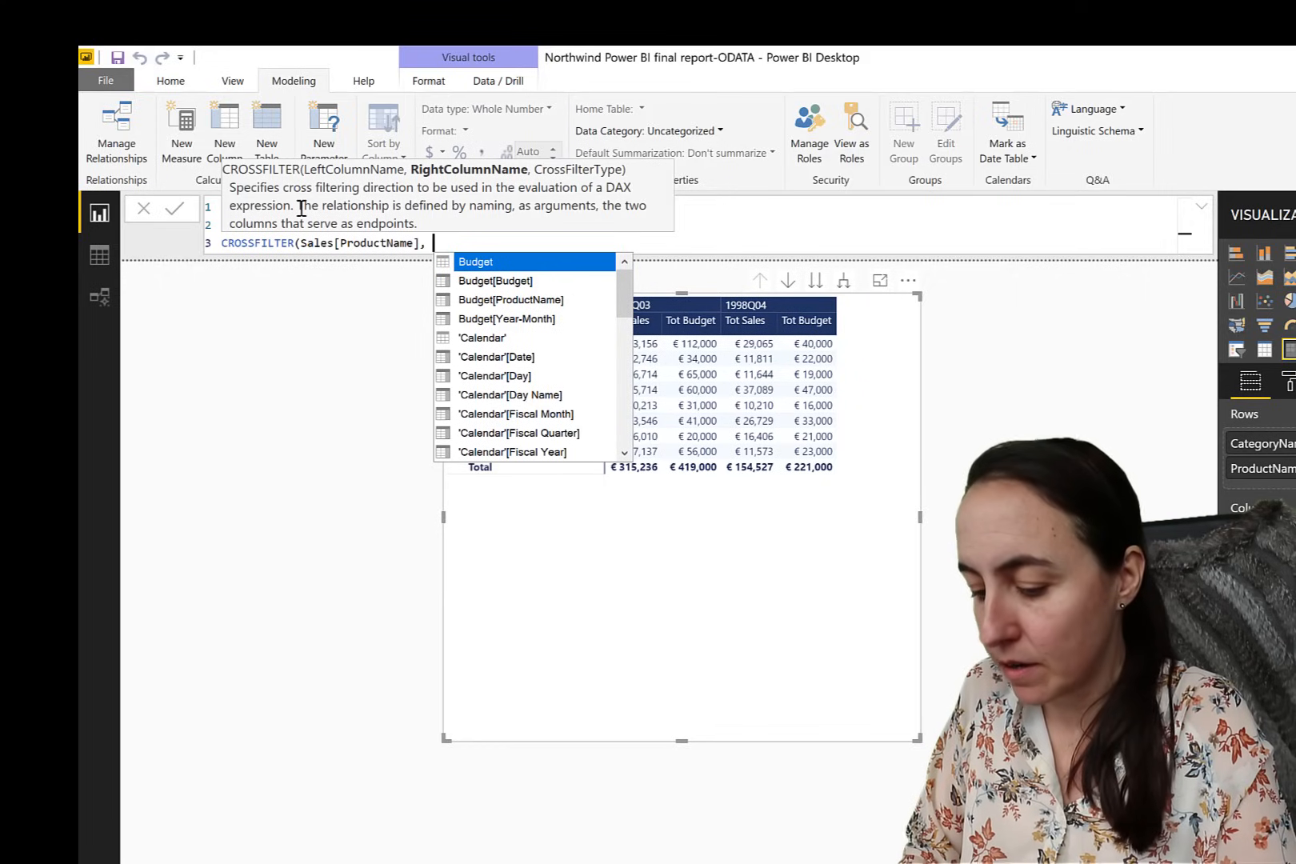
text(pro)
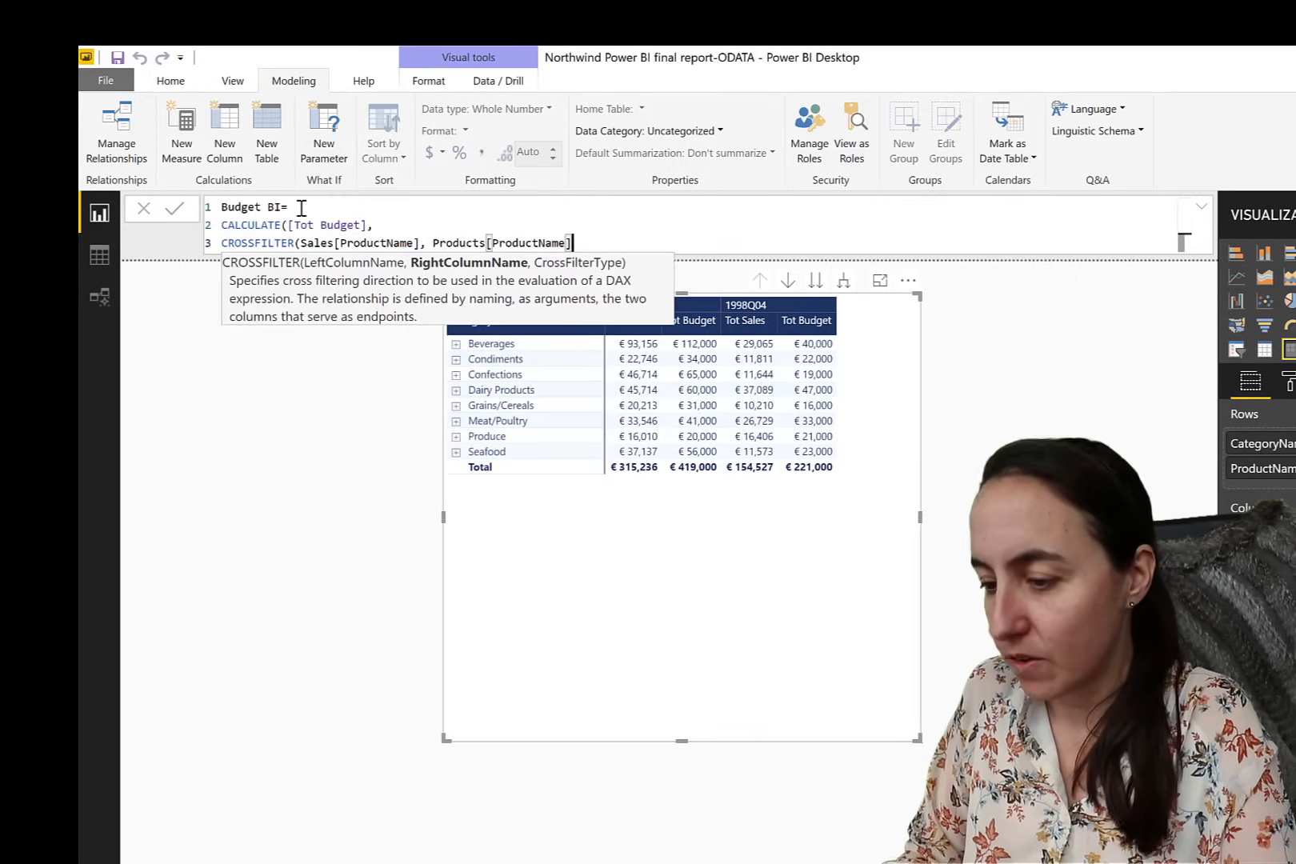
text(, Both)
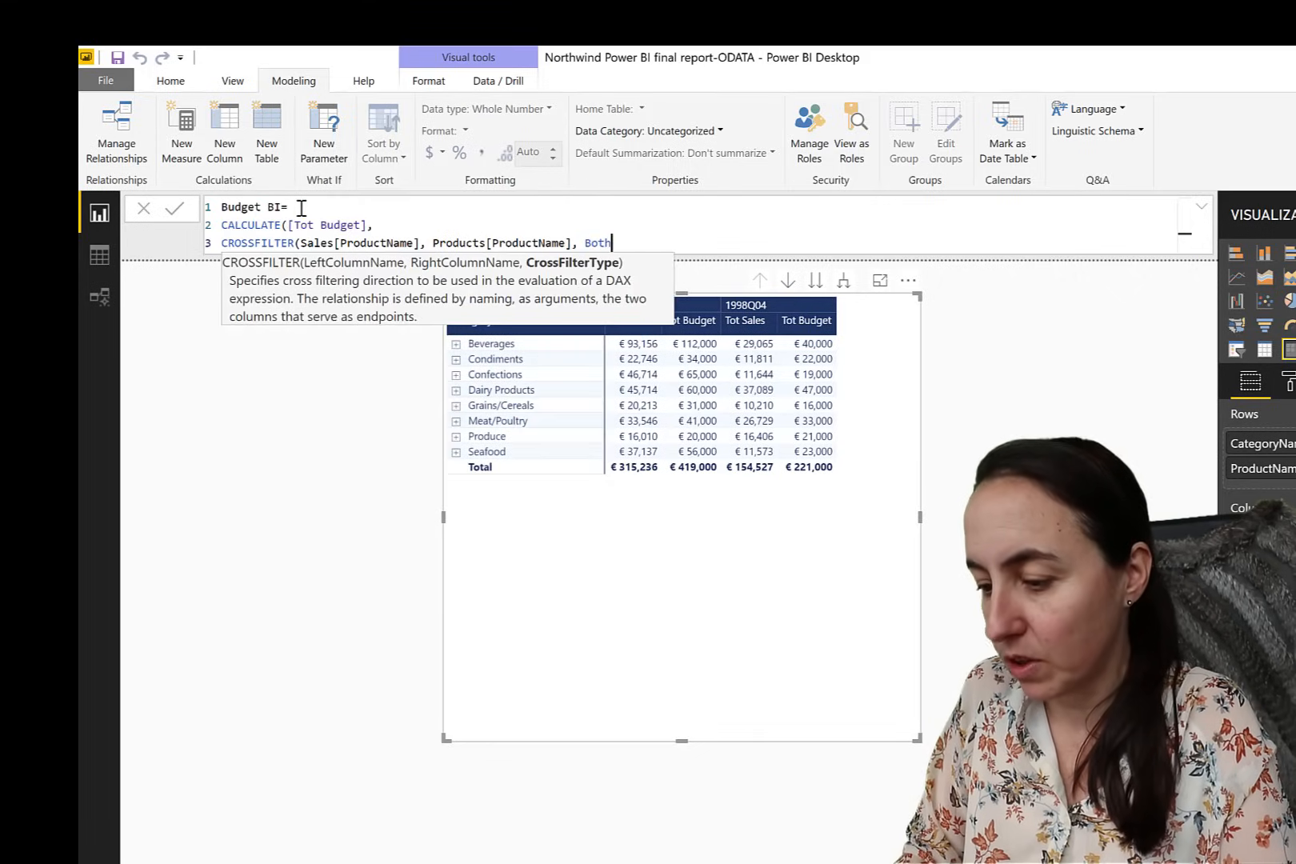
text()))
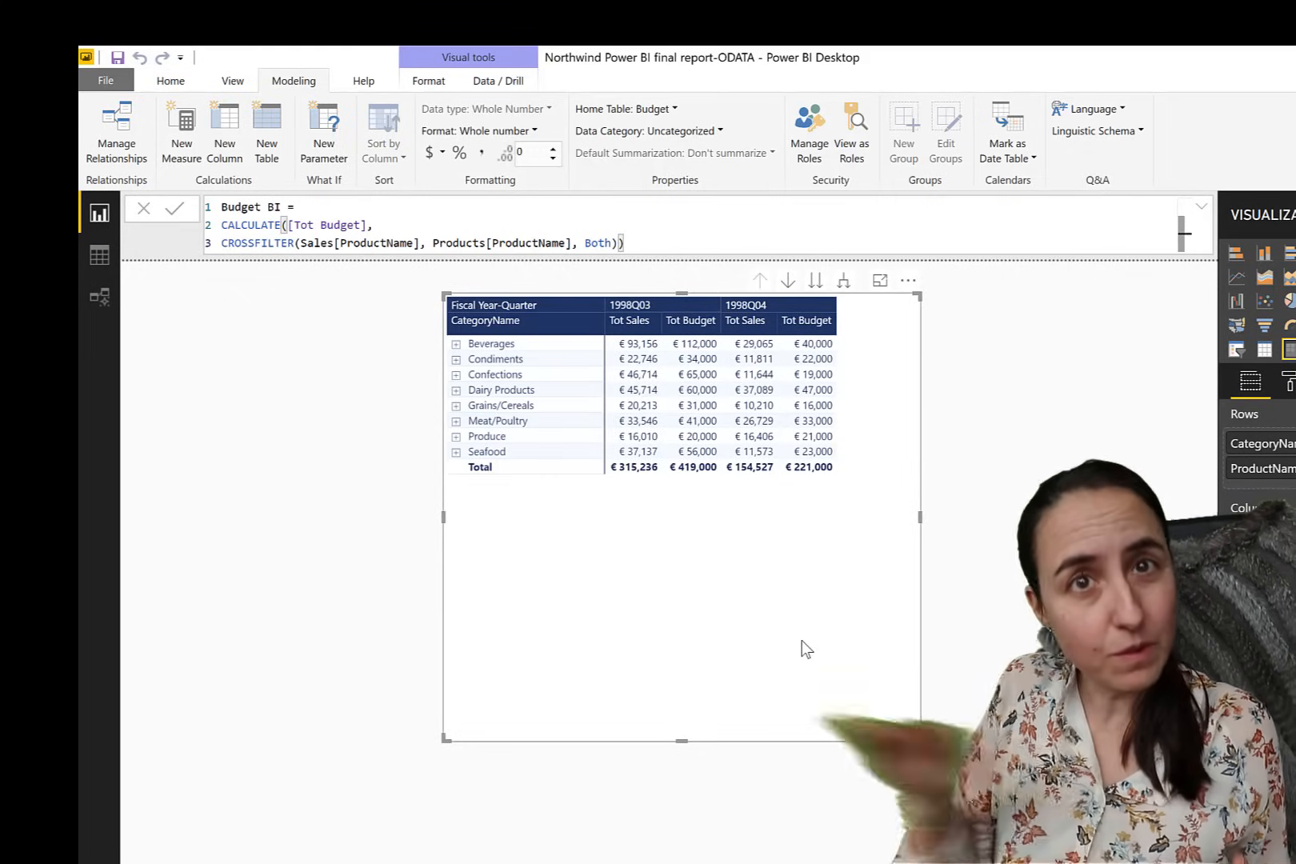
mouse_move(406, 312)
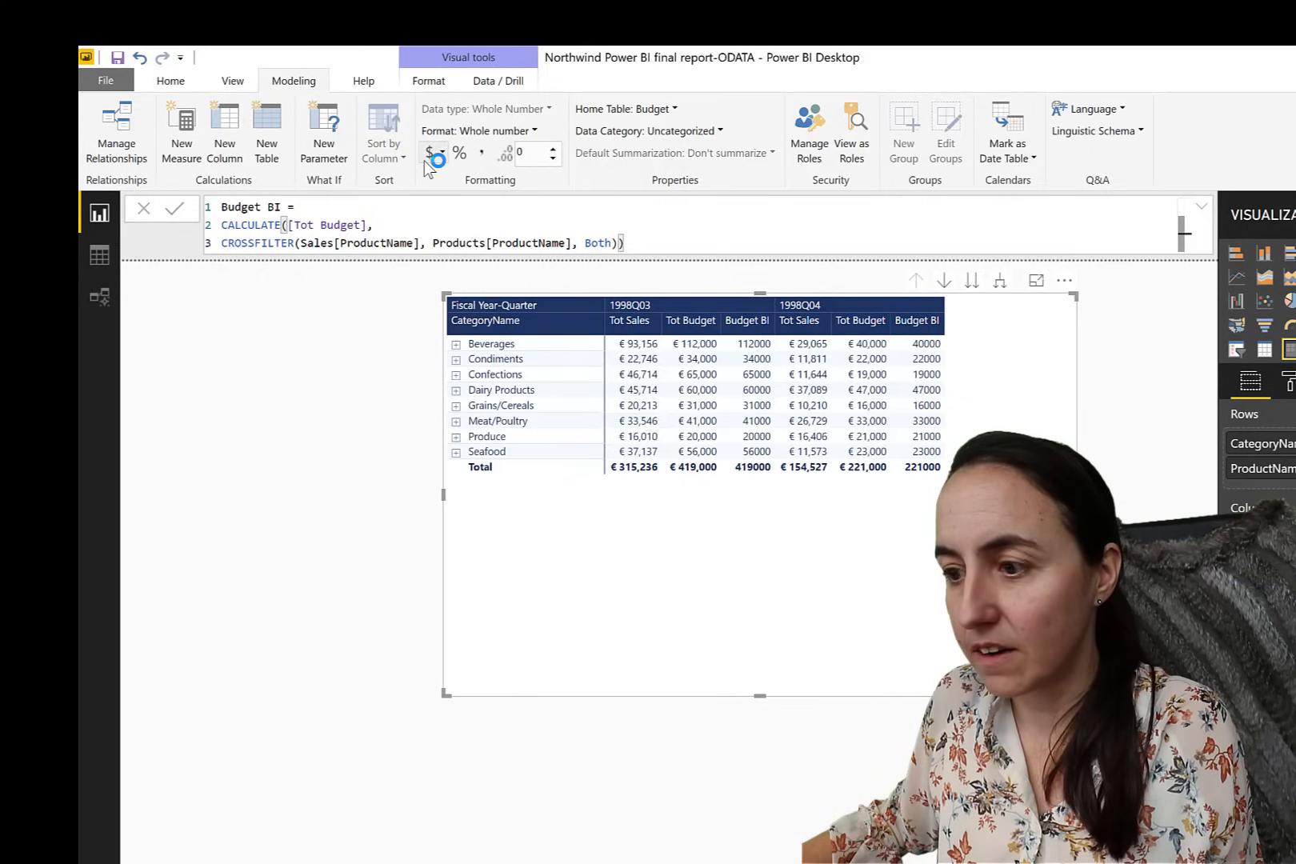
Format Budget BI as € Euro currency (€ 123)
click(429, 152)
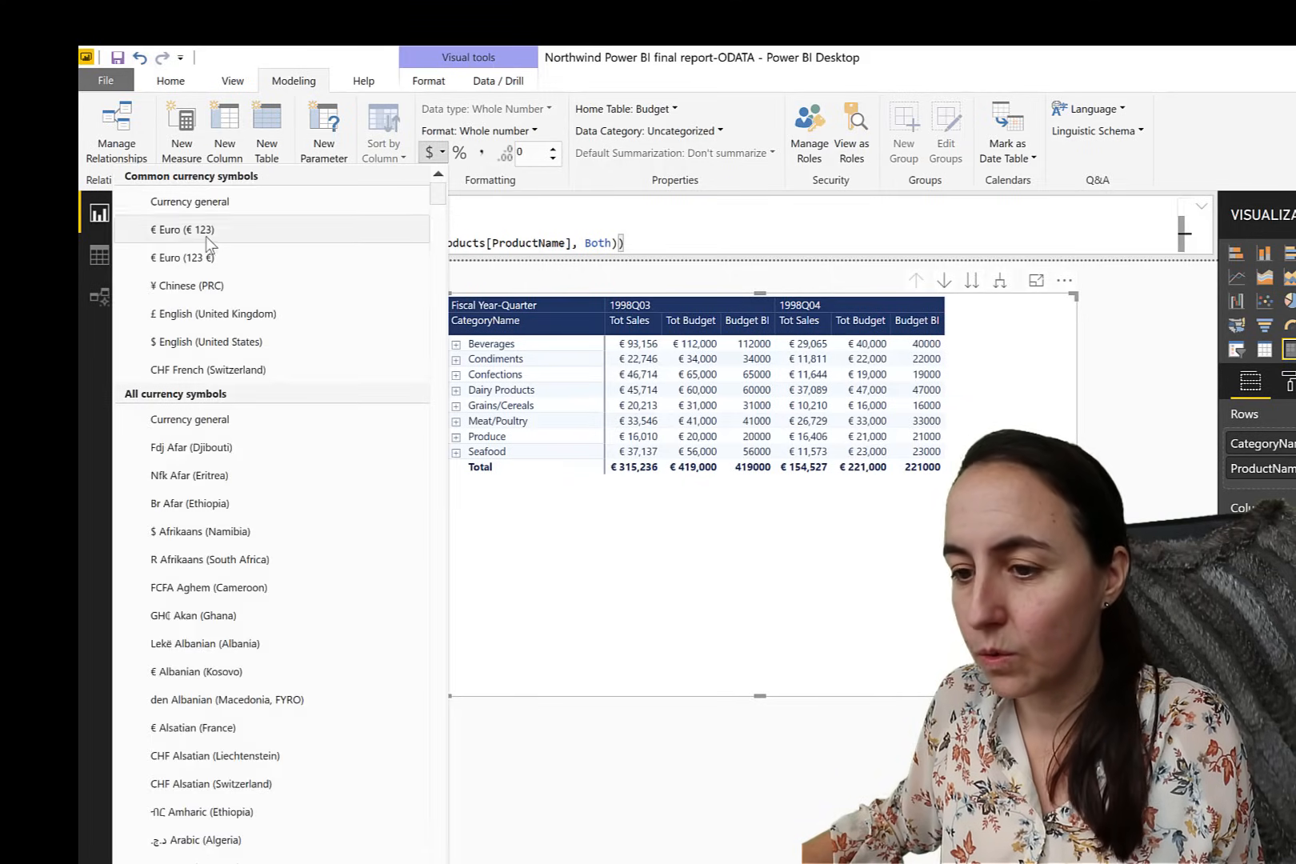
click(183, 229)
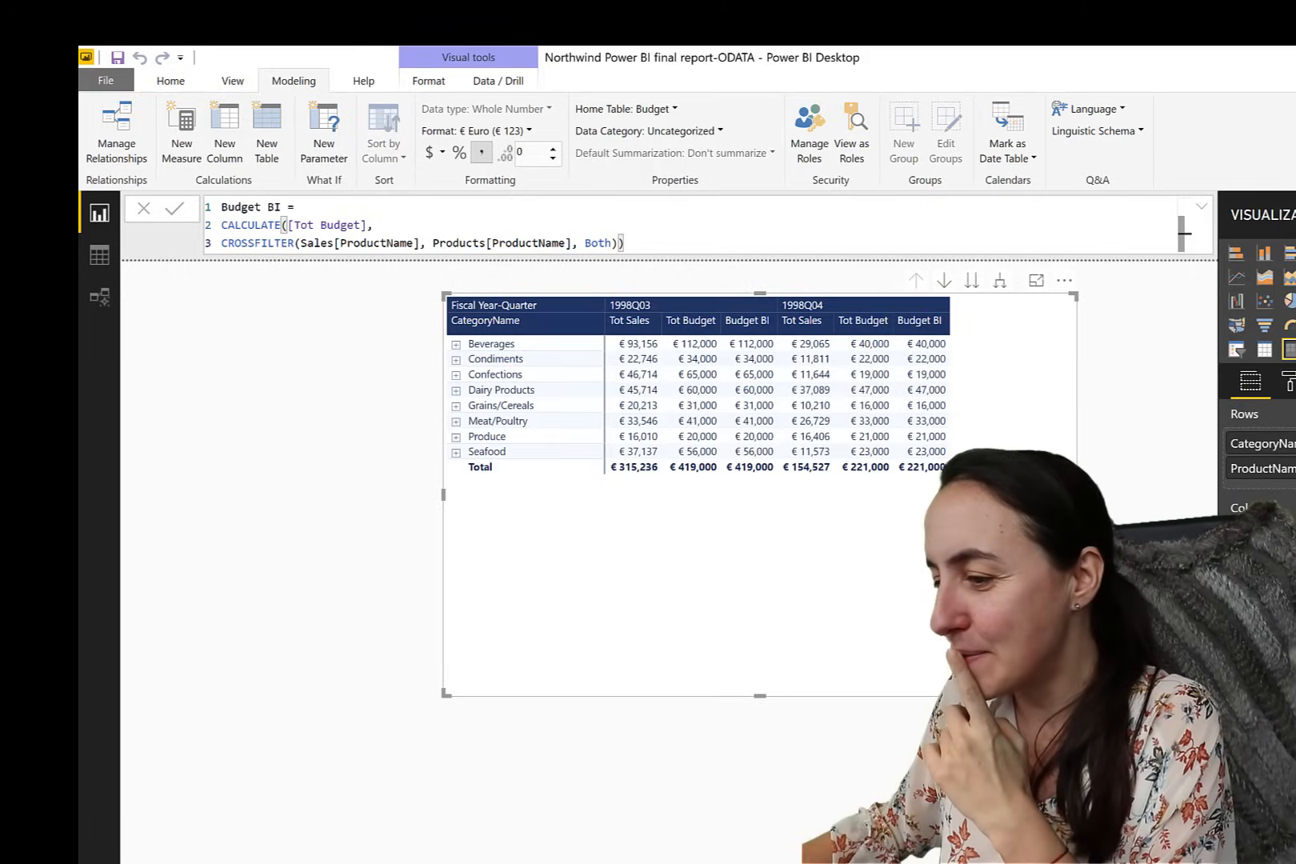
In Model view, set the Sales–Products relationship cross filter direction to Single
click(99, 298)
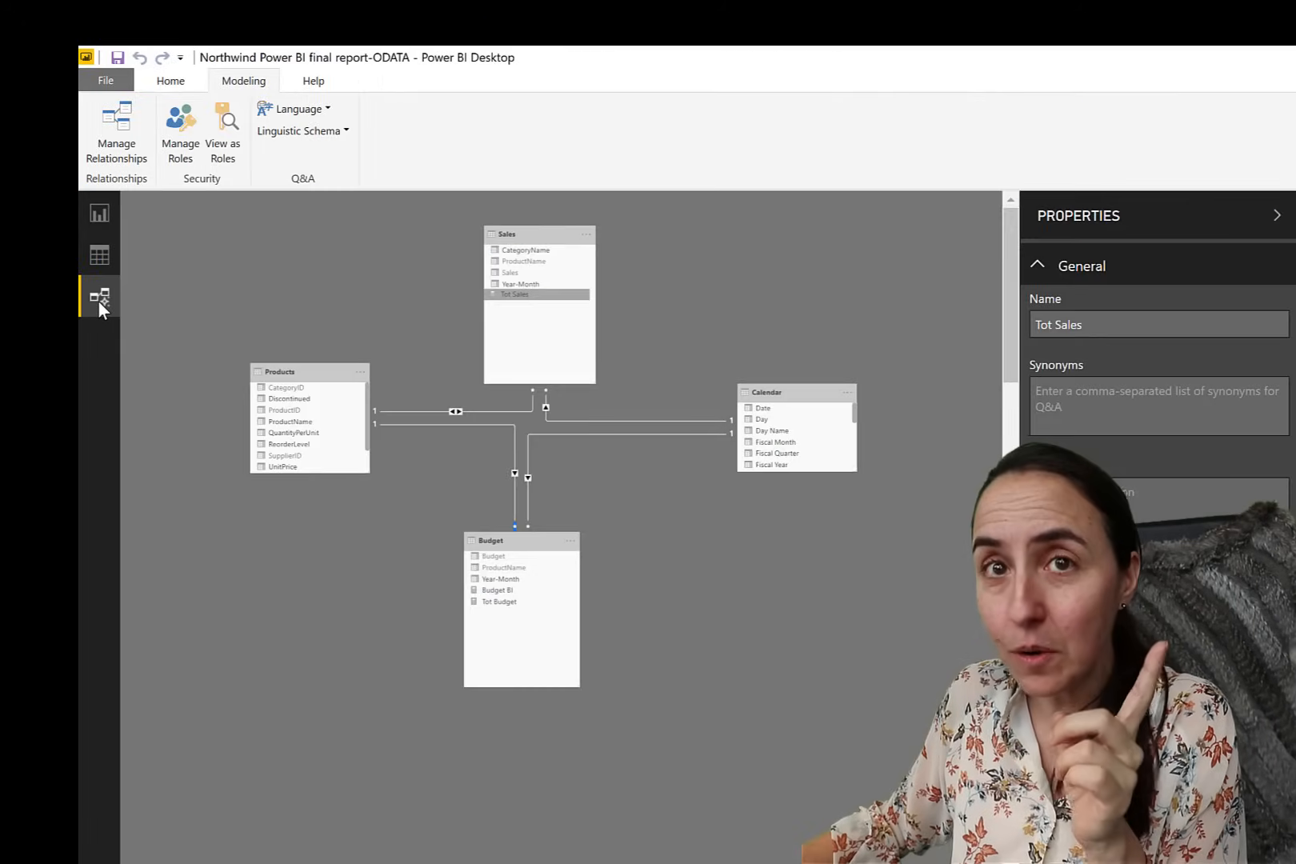
click(455, 411)
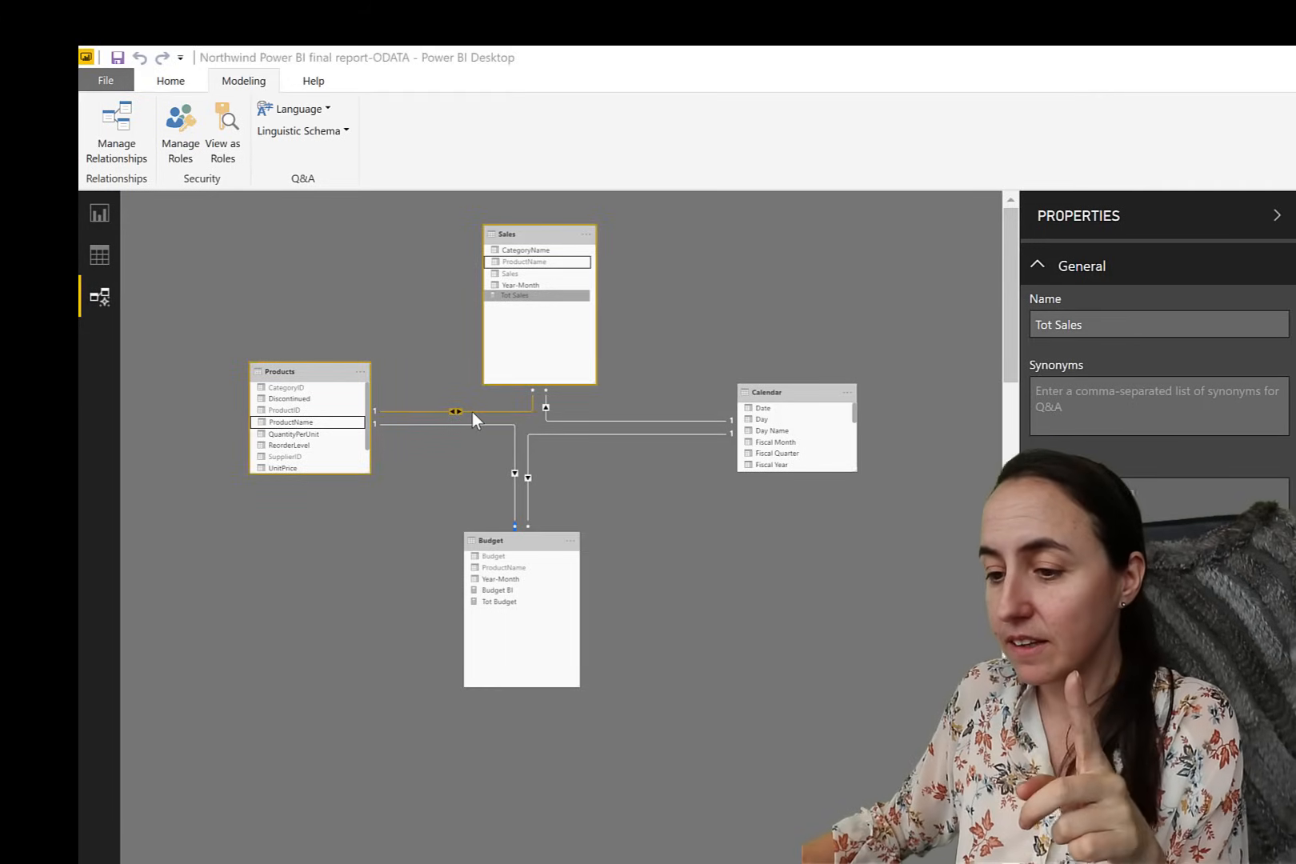
double_click(455, 411)
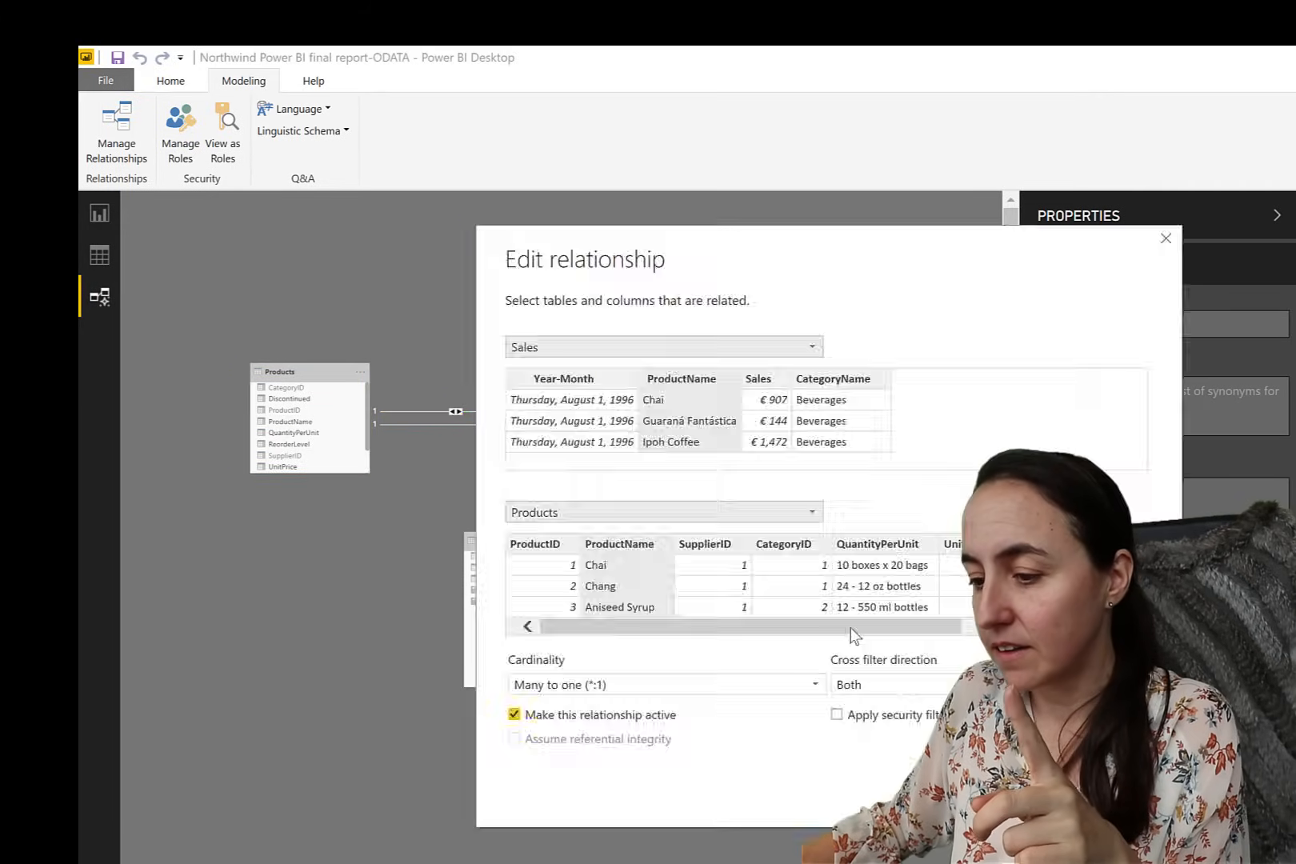
click(901, 684)
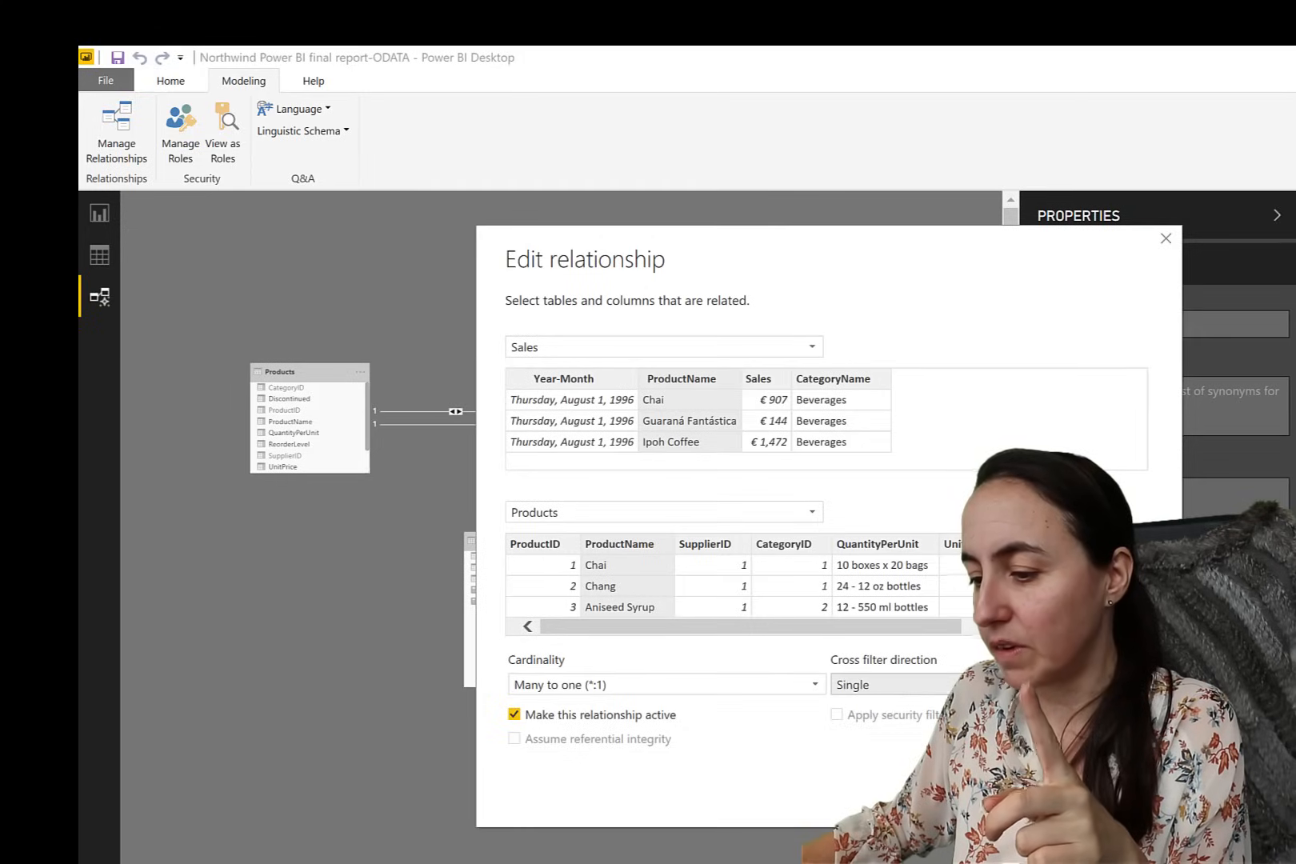
click(1165, 237)
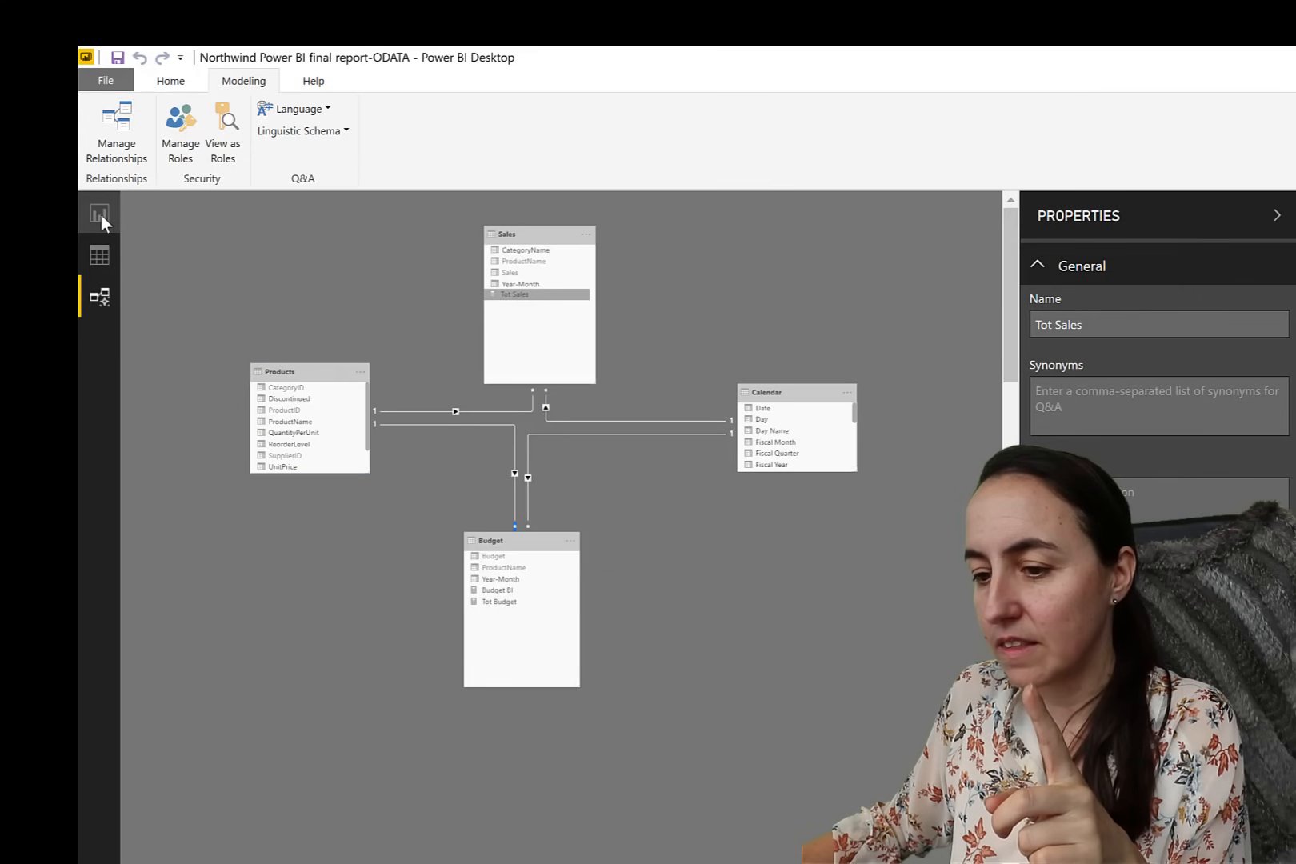
Remove Tot Budget from the matrix in Report view, then return to Model view
click(99, 213)
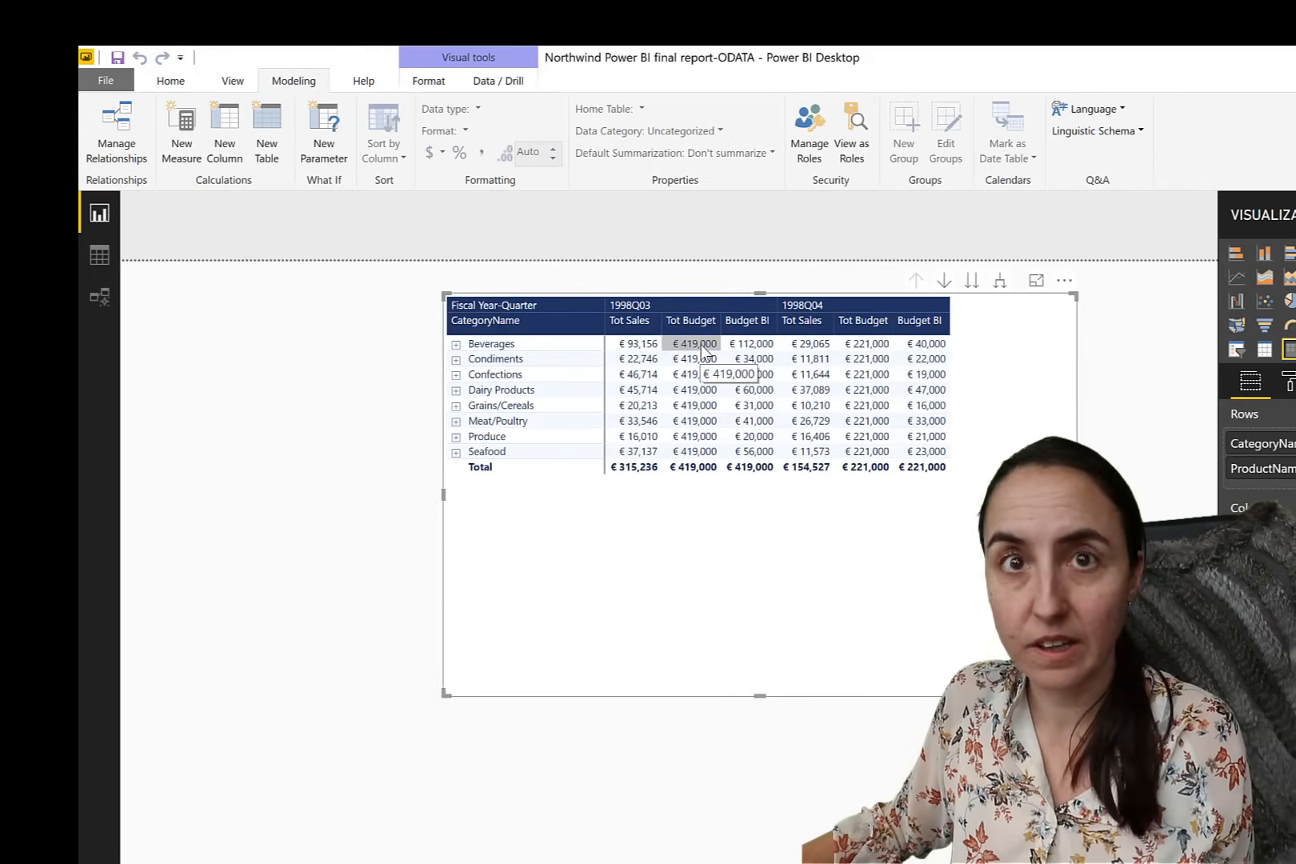
mouse_move(760, 331)
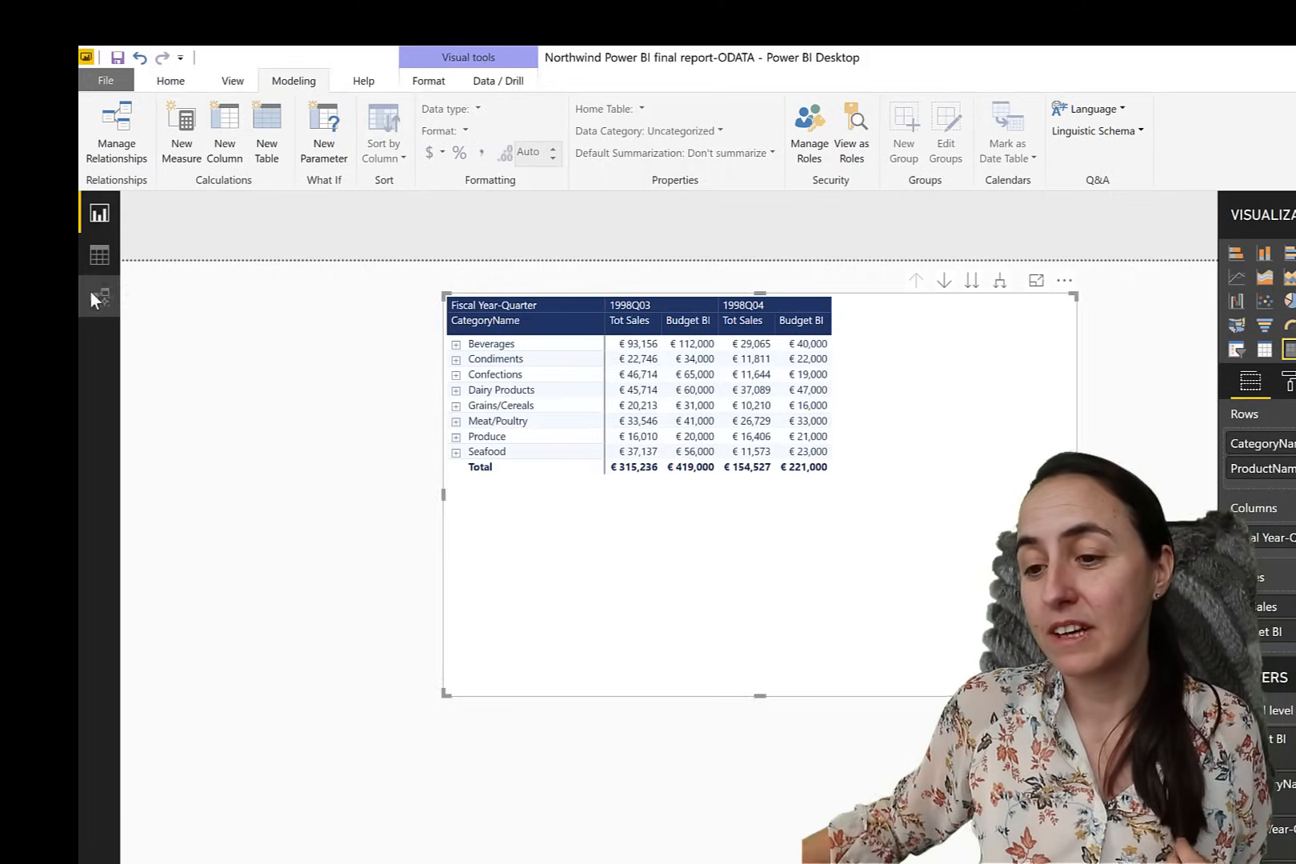
click(99, 295)
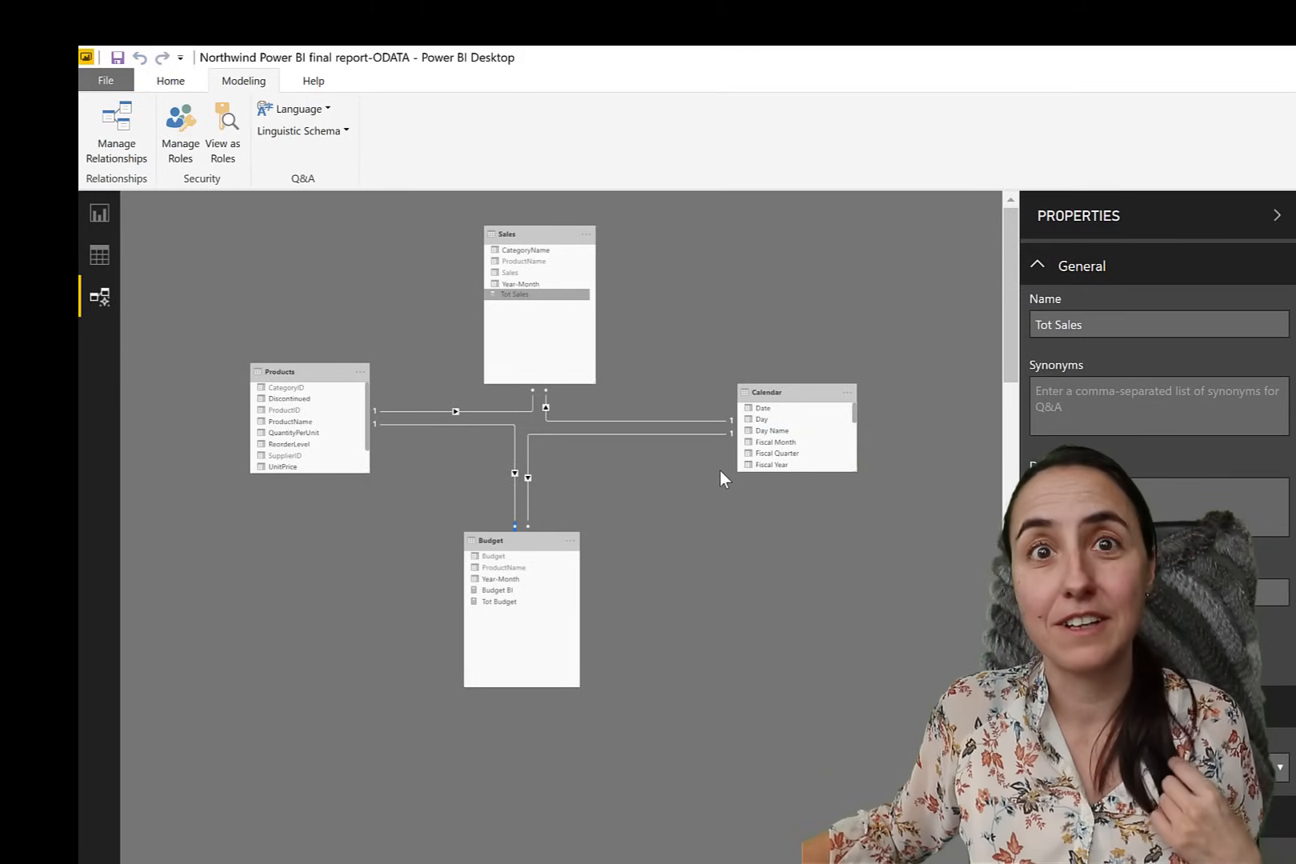